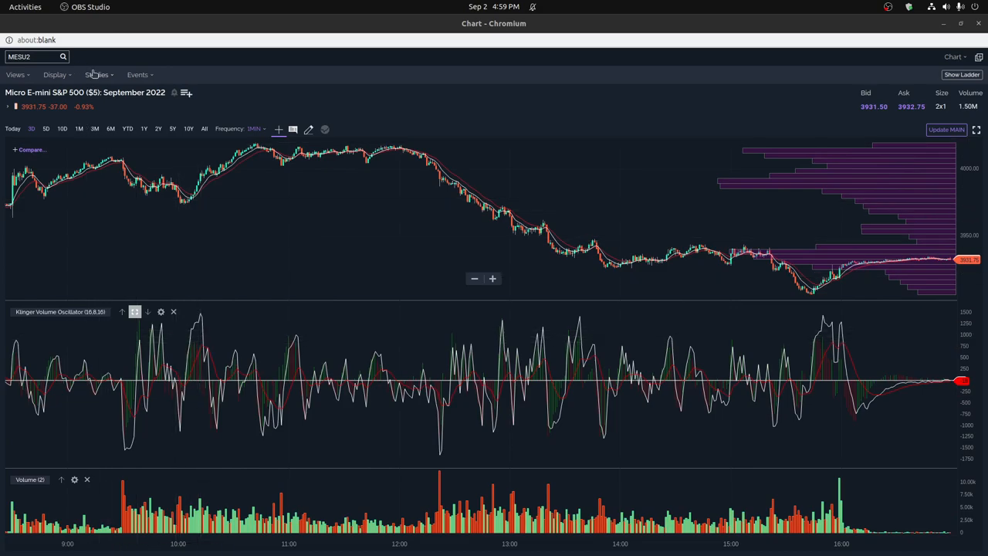
# Add a Volume Oscillator study with short cycle 8 and long cycle 16 and save it.
pyautogui.click(96, 74)
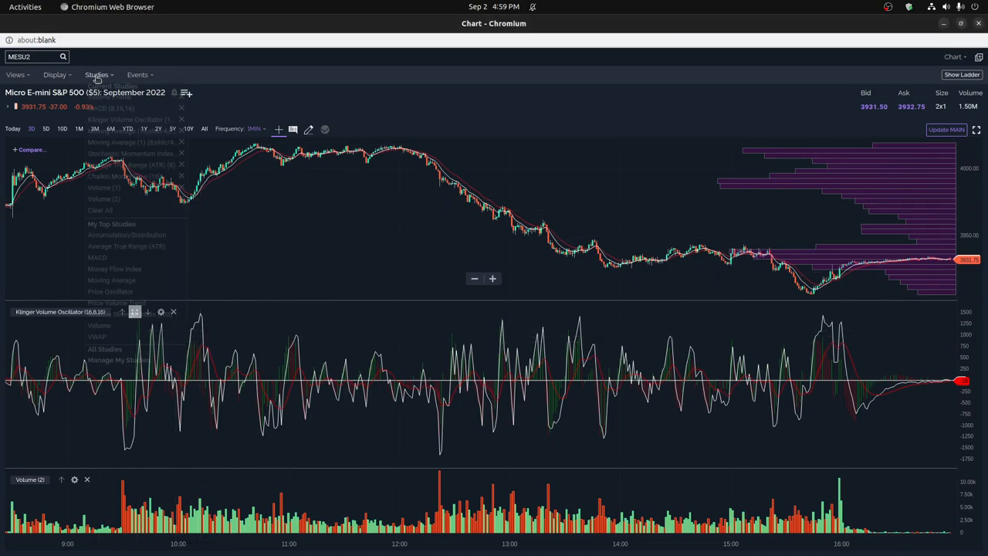
pyautogui.click(95, 74)
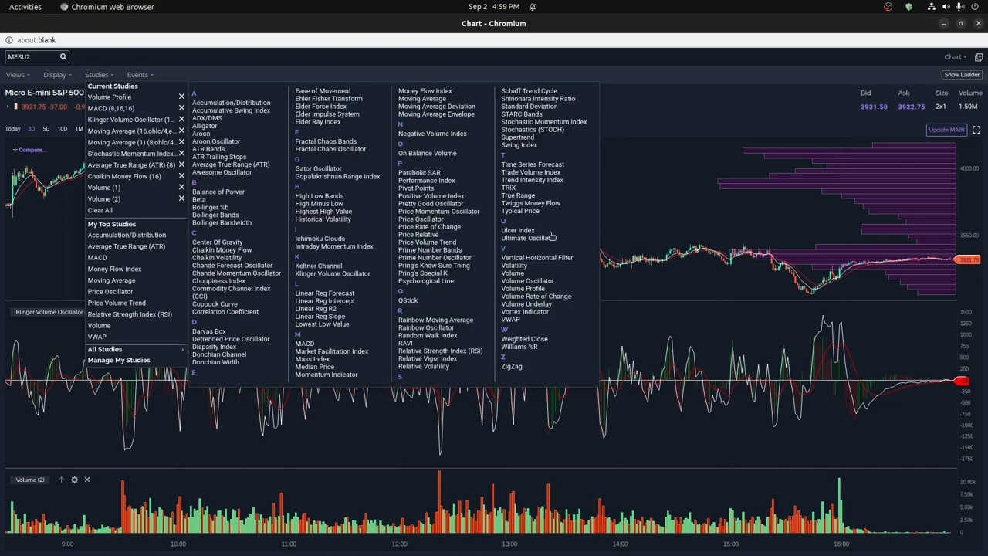
pyautogui.moveTo(548, 282)
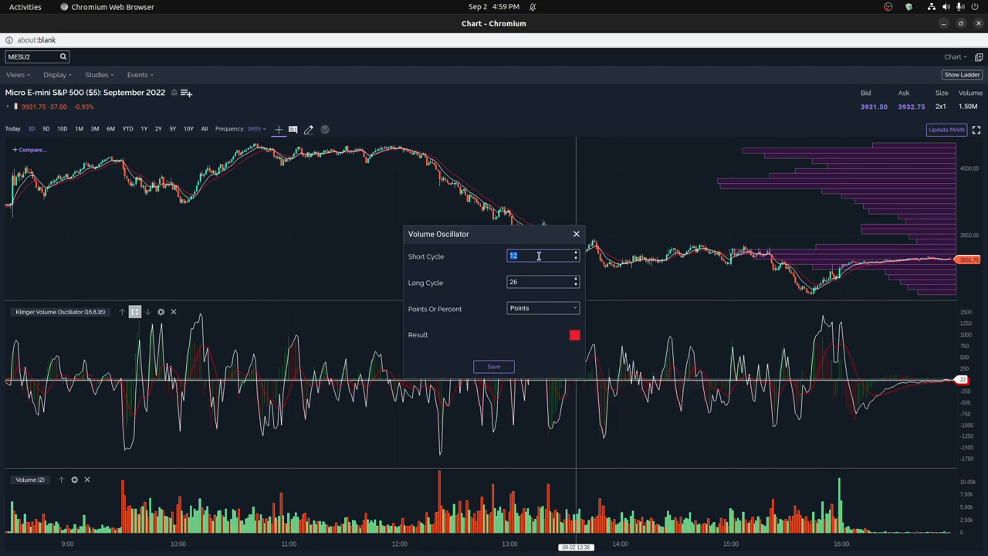
pyautogui.write('8')
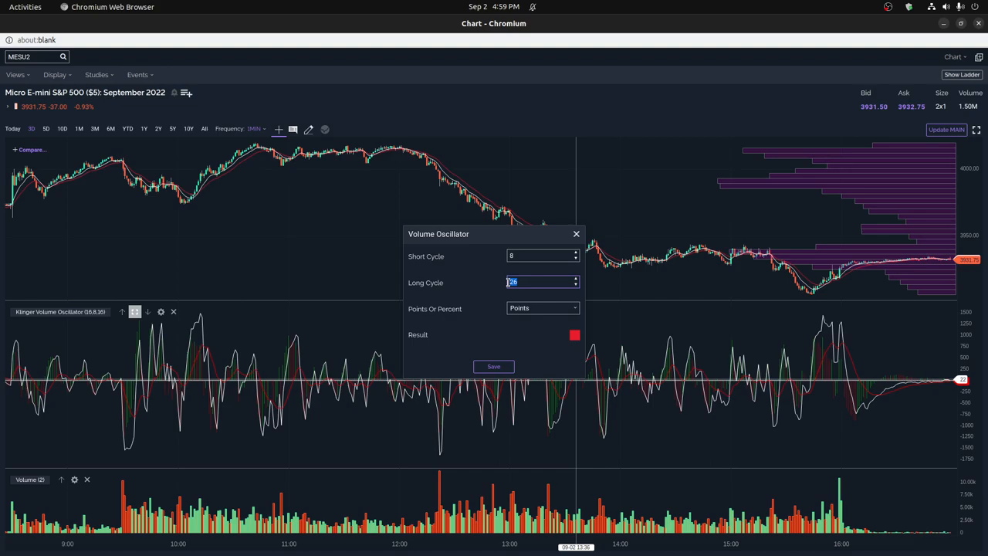
pyautogui.write('16')
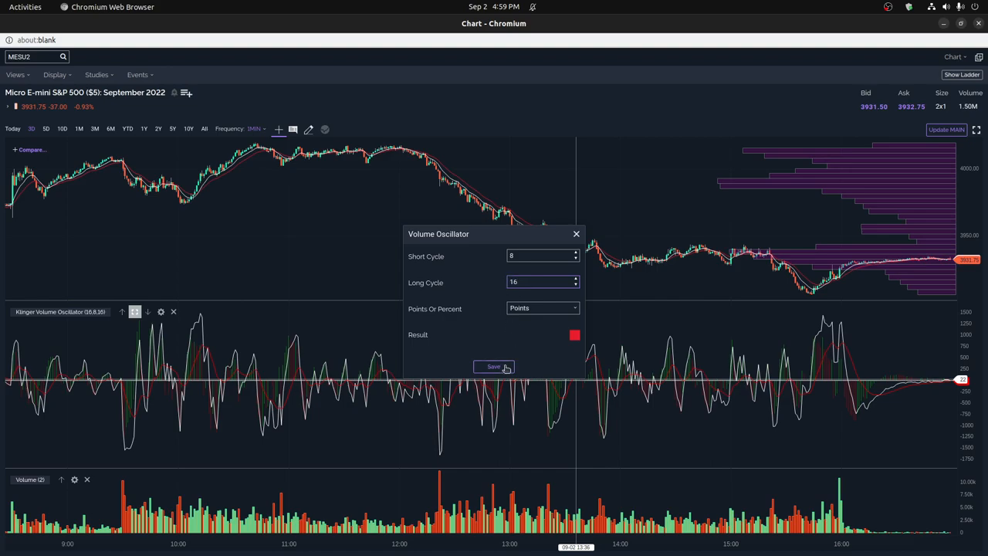
pyautogui.click(494, 367)
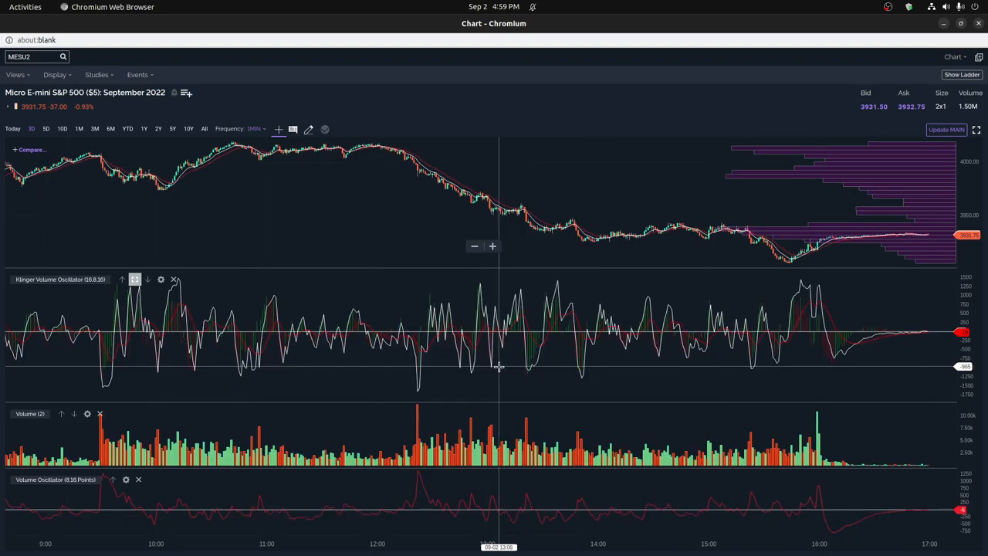
pyautogui.moveTo(425, 430)
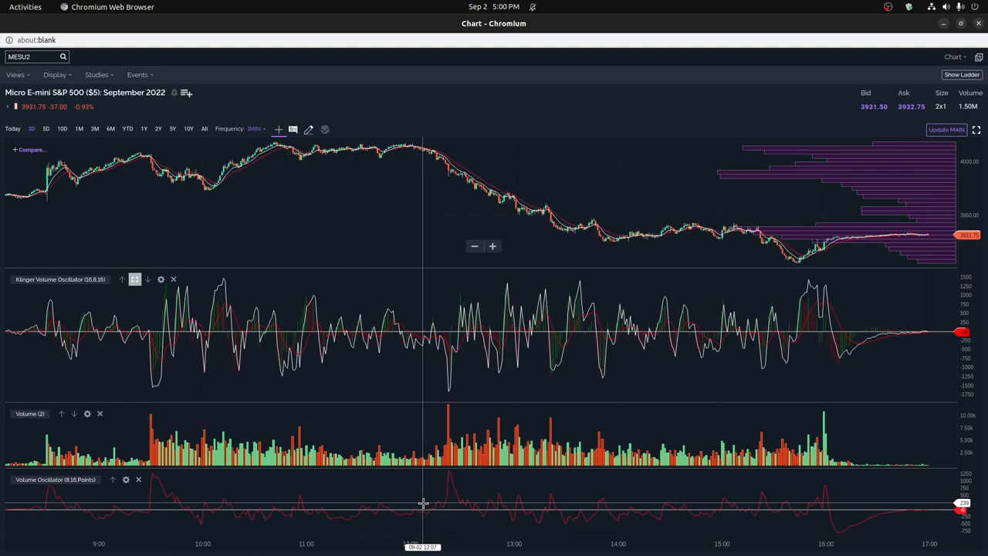
pyautogui.moveTo(421, 508)
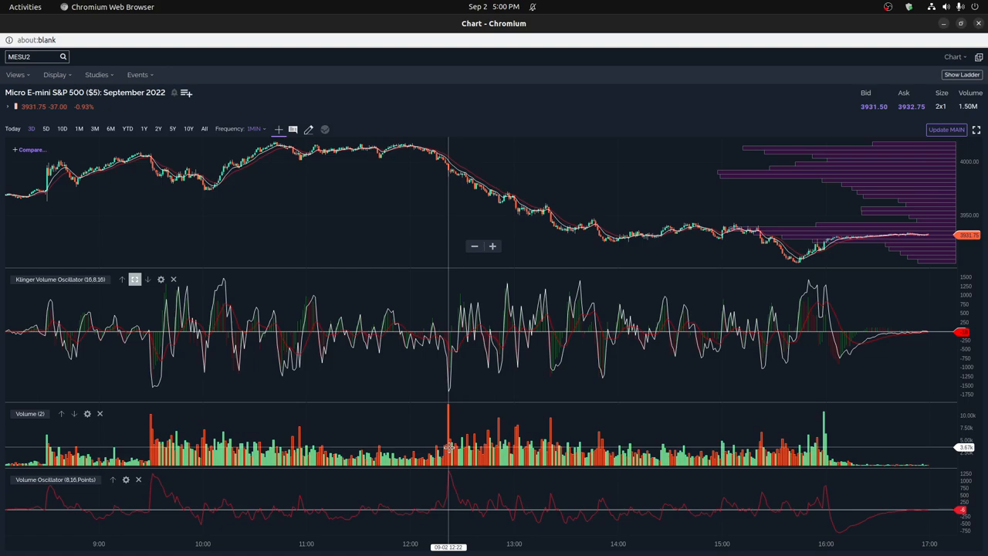
pyautogui.moveTo(162, 498)
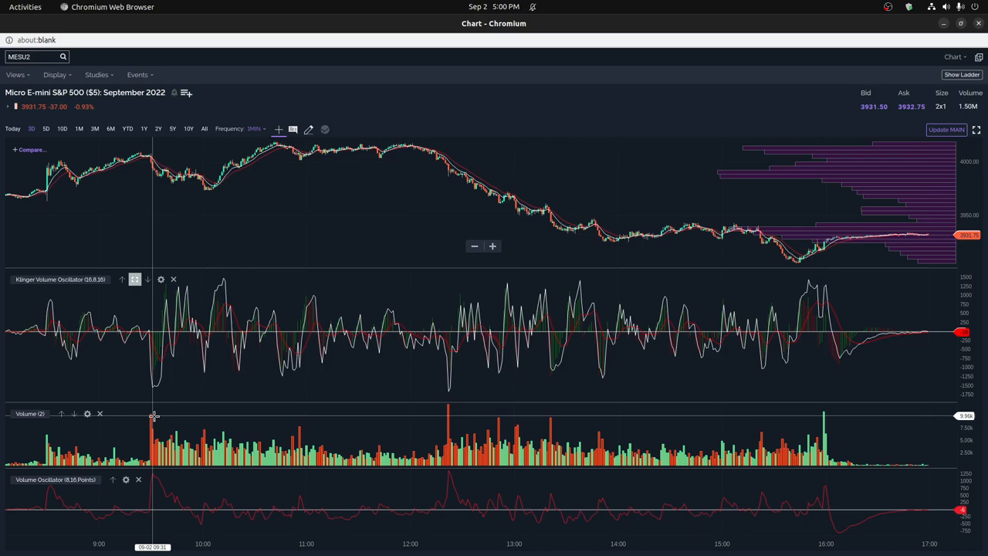
pyautogui.moveTo(176, 418)
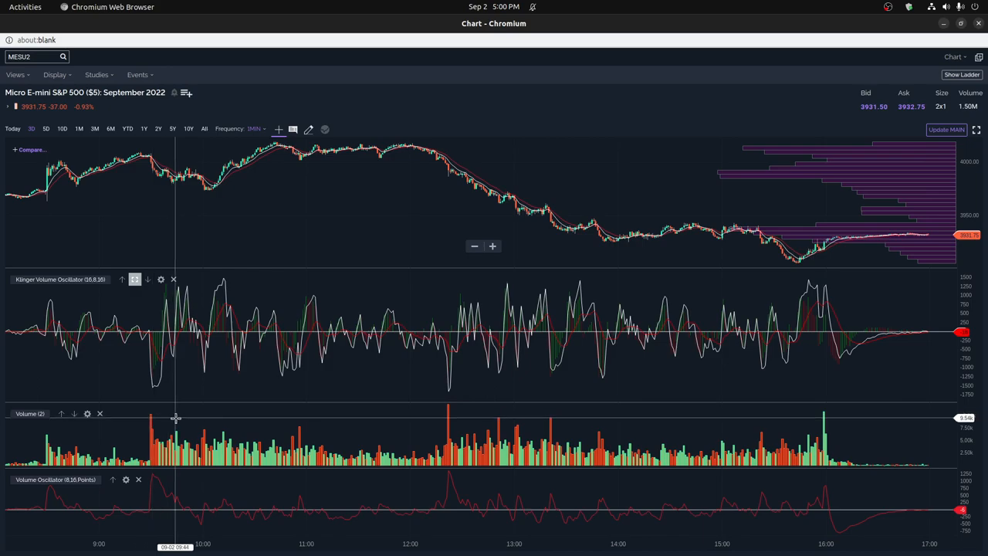
pyautogui.moveTo(176, 418)
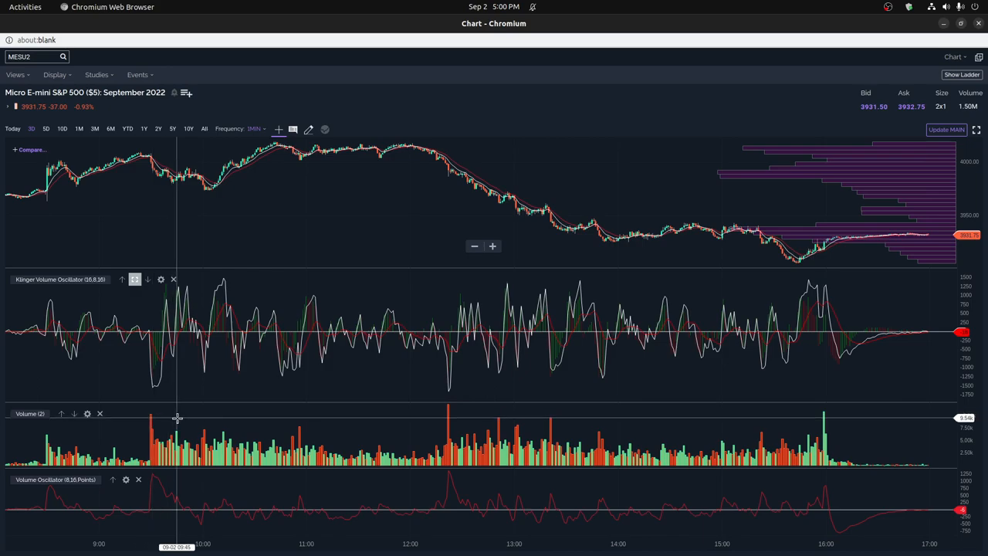
pyautogui.moveTo(182, 421)
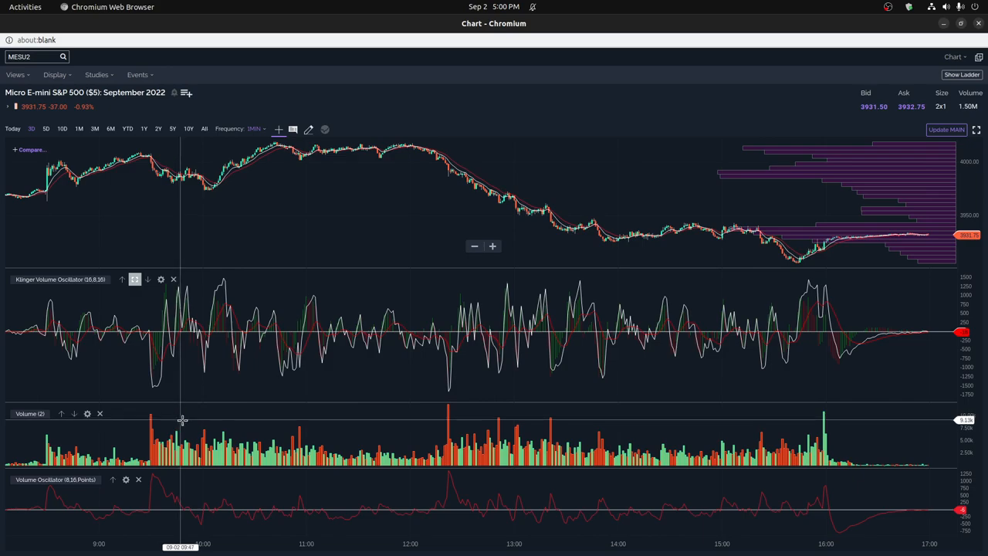
pyautogui.moveTo(251, 425)
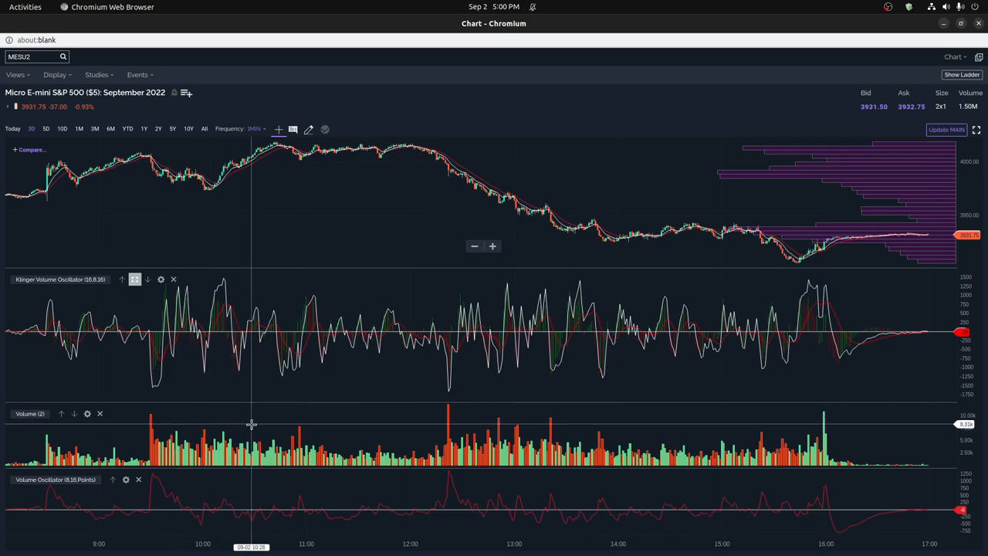
pyautogui.moveTo(195, 404)
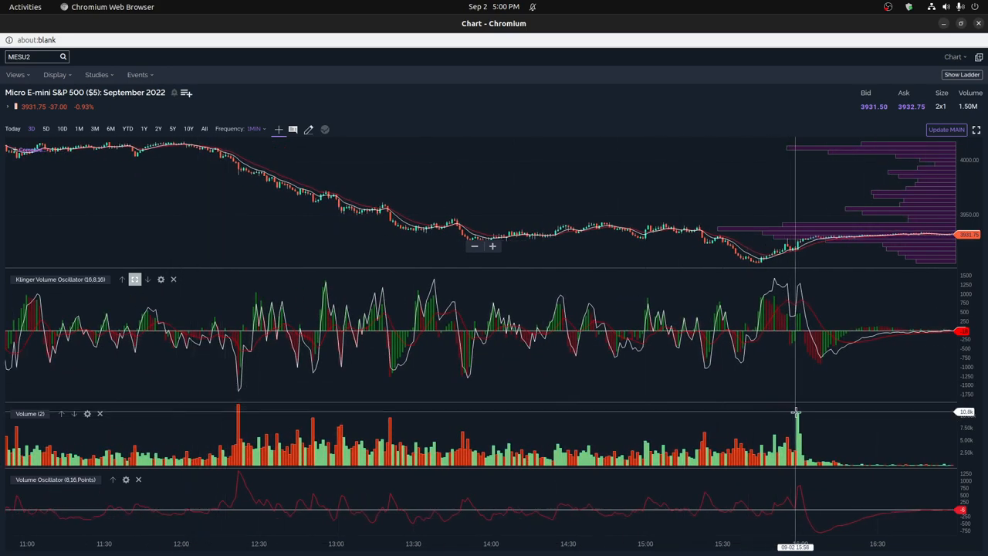
pyautogui.moveTo(743, 407)
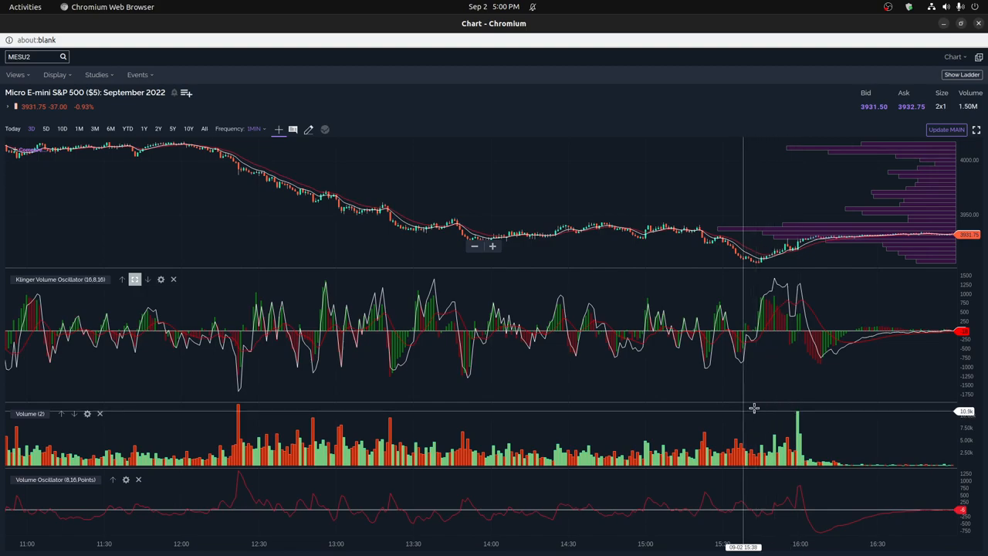
pyautogui.moveTo(799, 297)
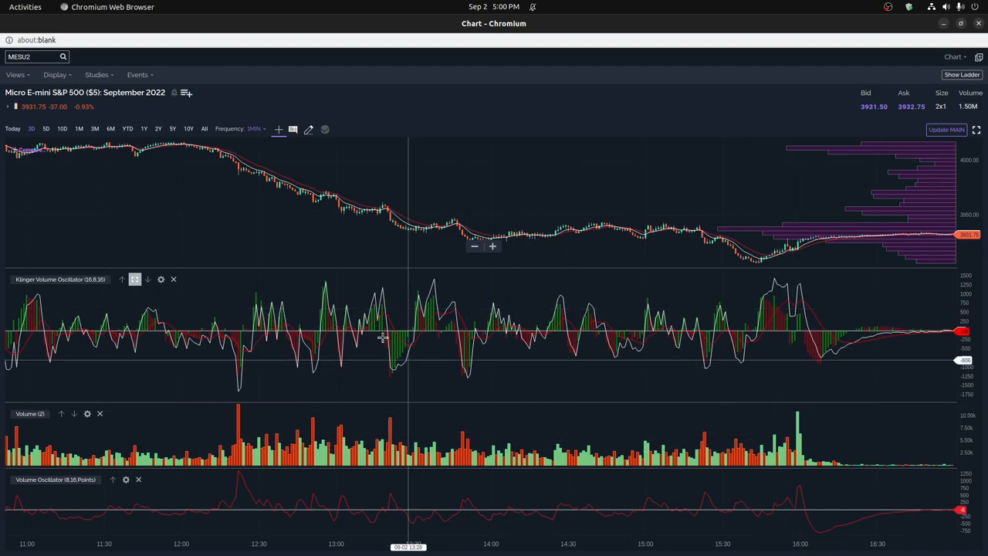
pyautogui.moveTo(235, 352)
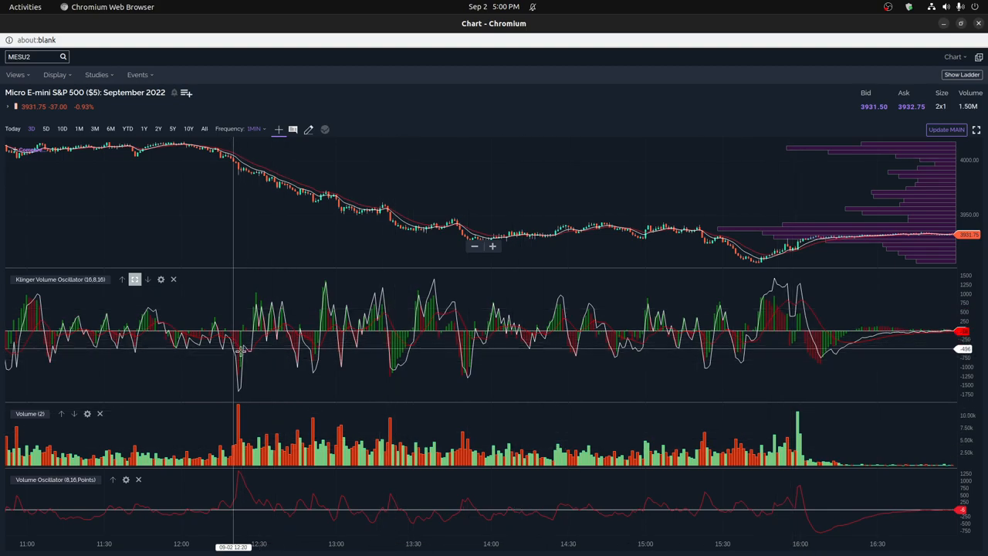
pyautogui.moveTo(255, 380)
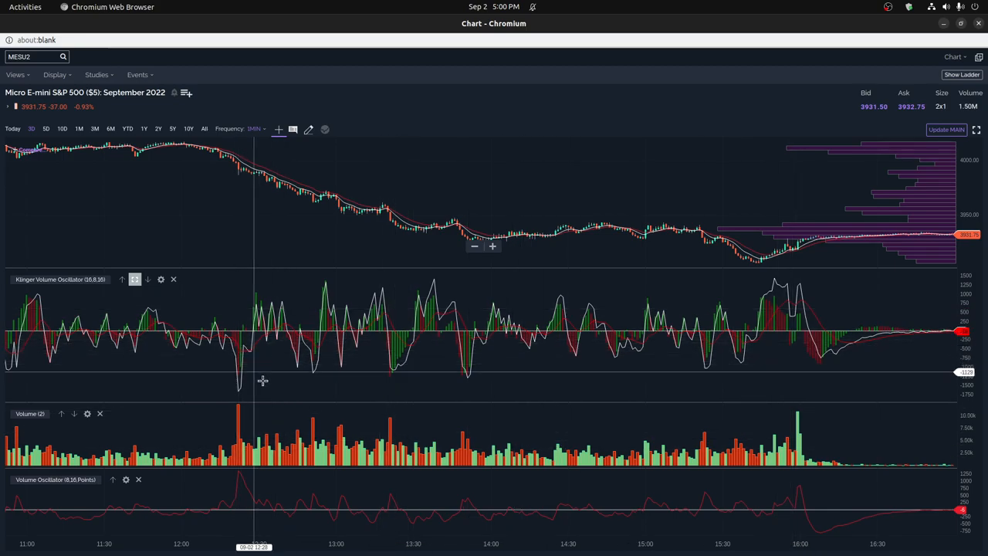
pyautogui.moveTo(280, 386)
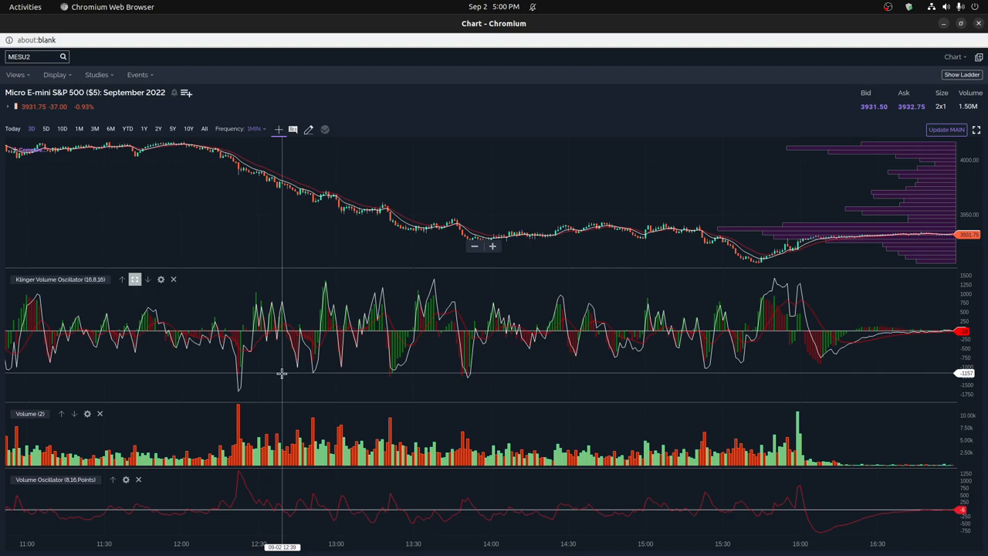
pyautogui.moveTo(241, 384)
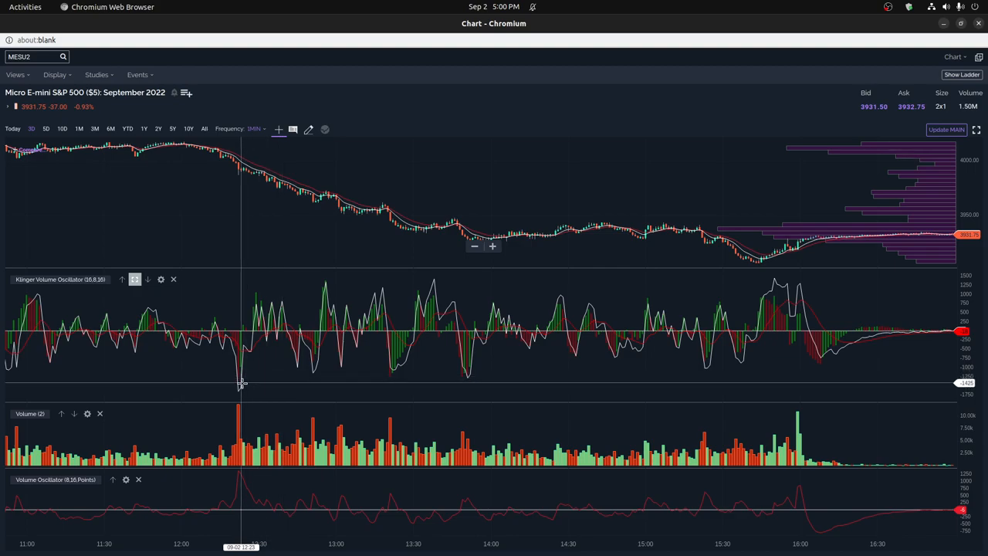
pyautogui.moveTo(256, 343)
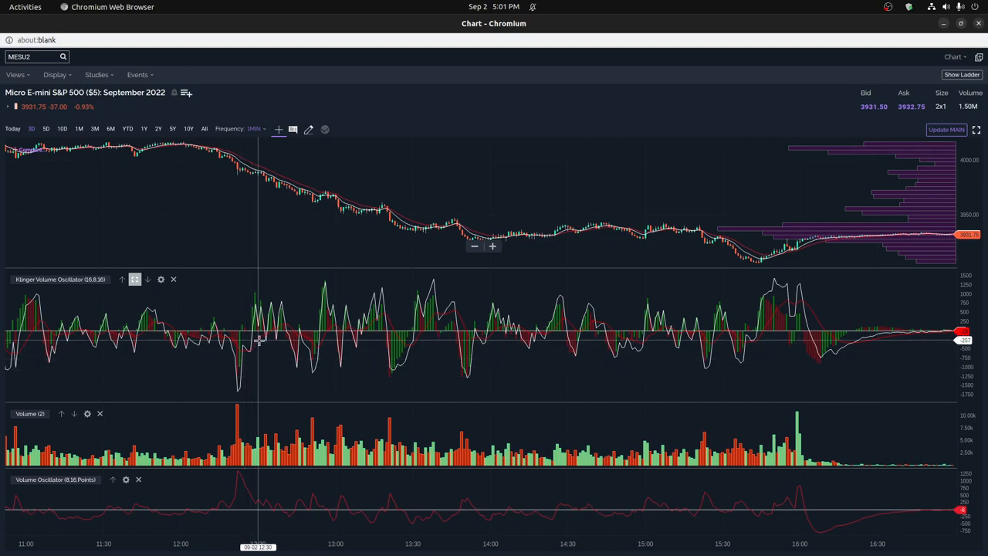
pyautogui.moveTo(286, 318)
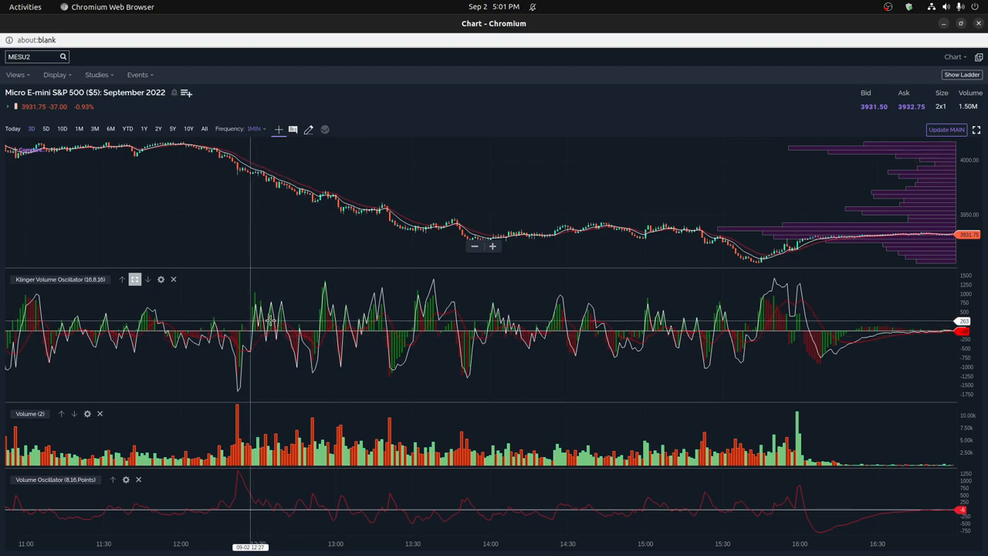
pyautogui.moveTo(262, 343)
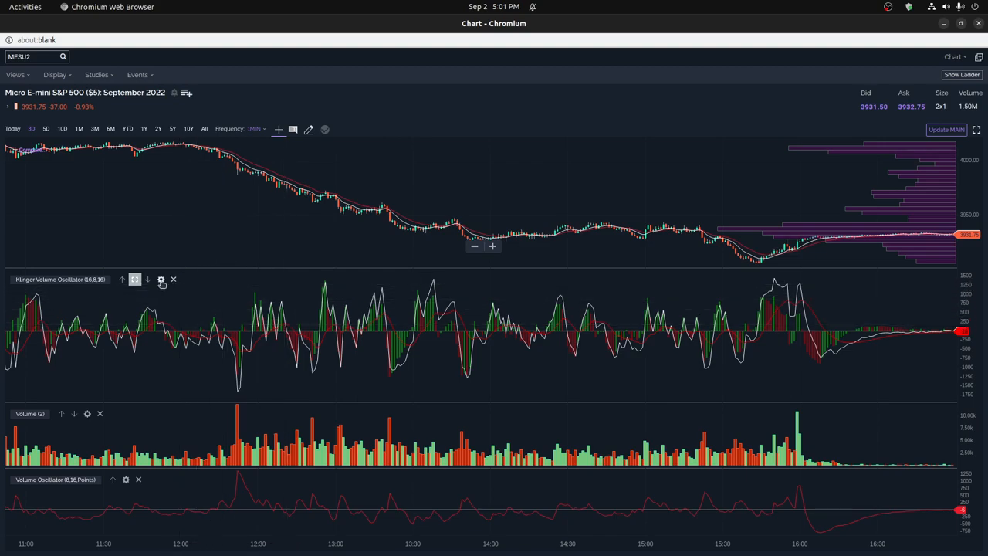
pyautogui.click(161, 279)
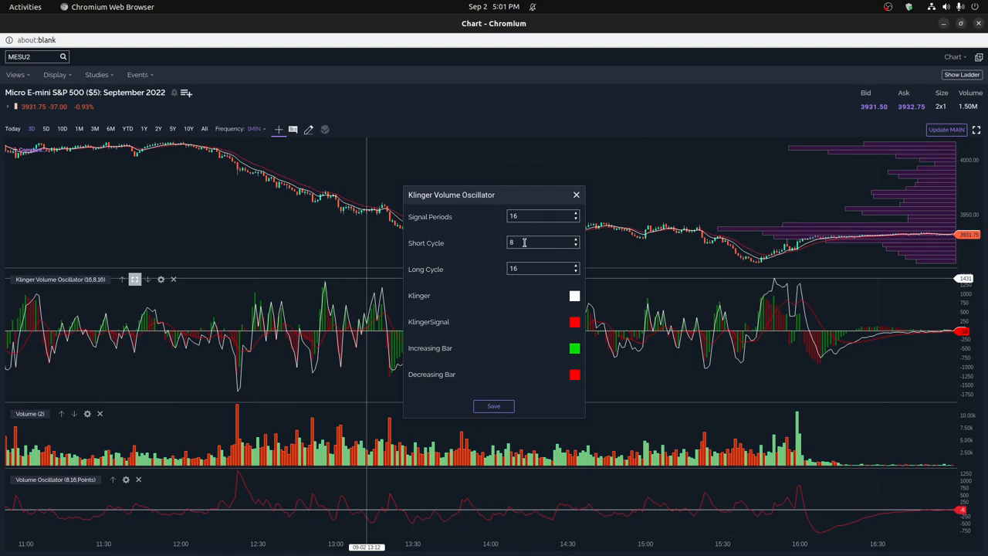
pyautogui.moveTo(525, 239)
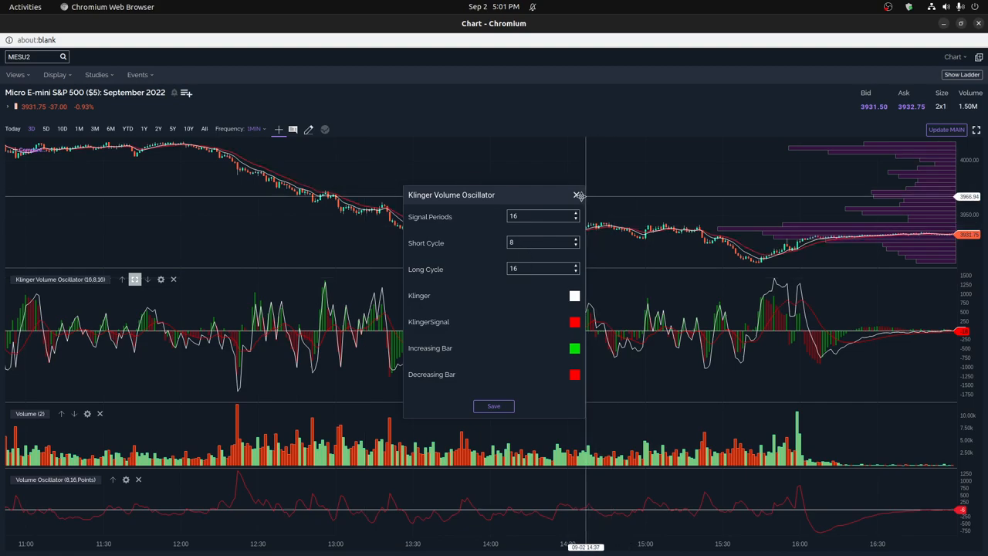
pyautogui.click(579, 195)
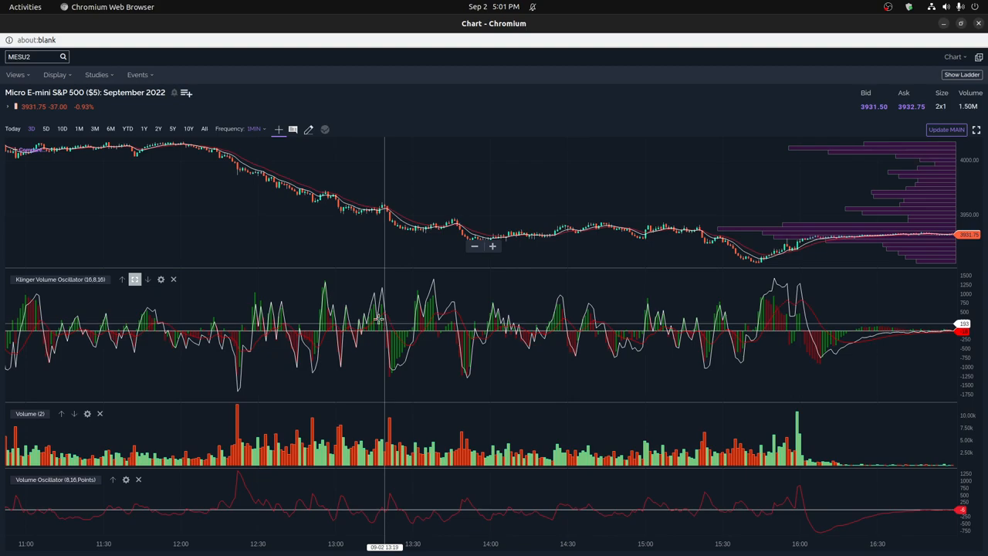
pyautogui.moveTo(415, 365)
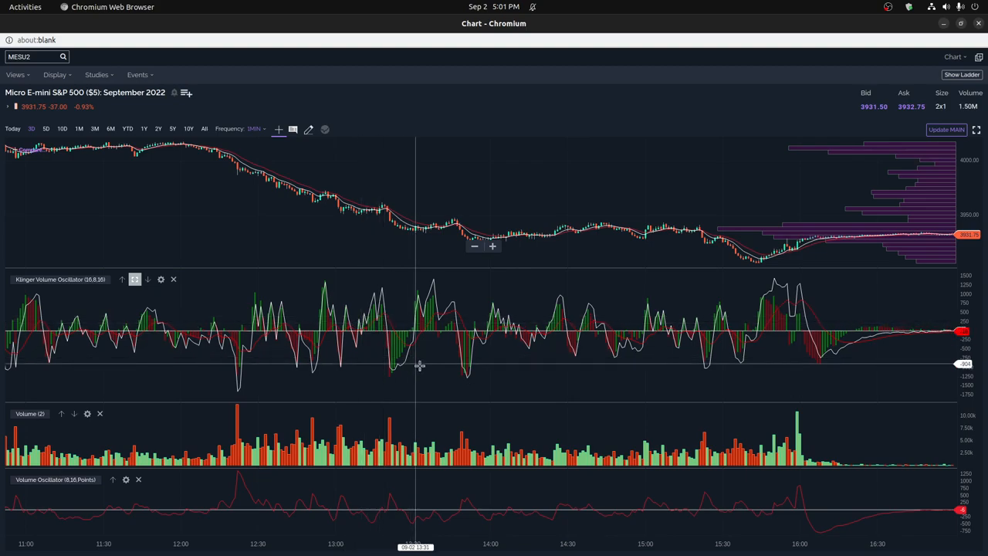
pyautogui.moveTo(274, 210)
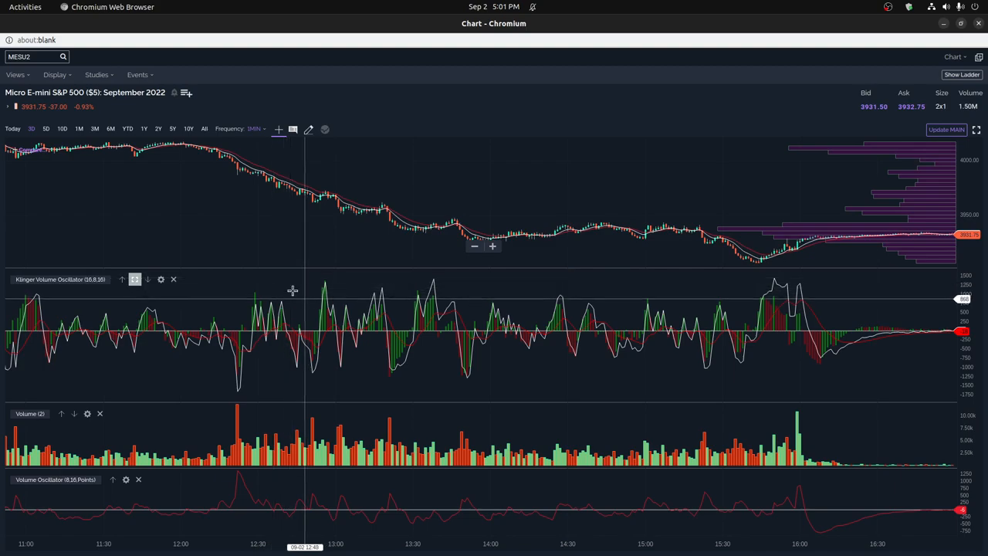
# Zoom the chart so the time axis spans roughly 11:20 to 15:00.
pyautogui.click(161, 279)
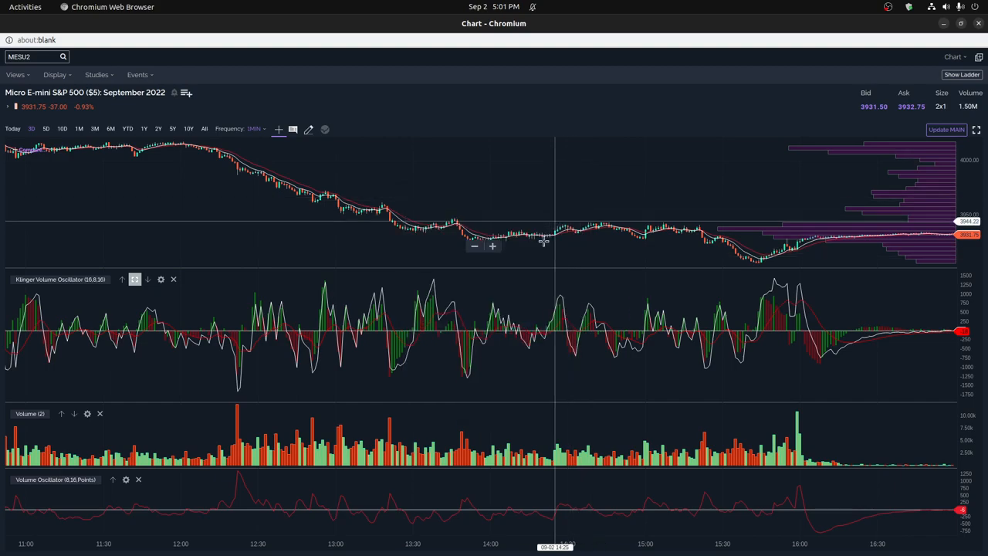
pyautogui.moveTo(501, 271)
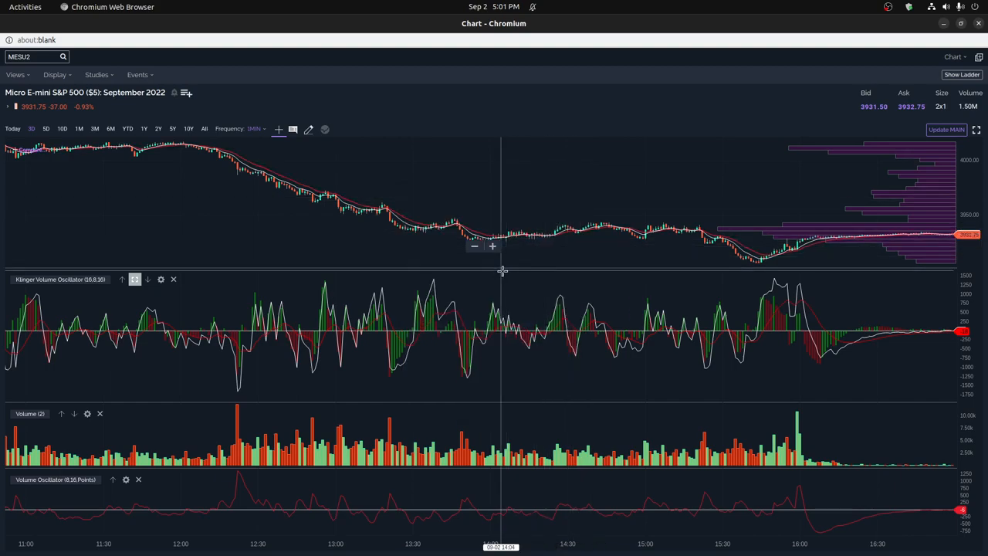
pyautogui.moveTo(419, 382)
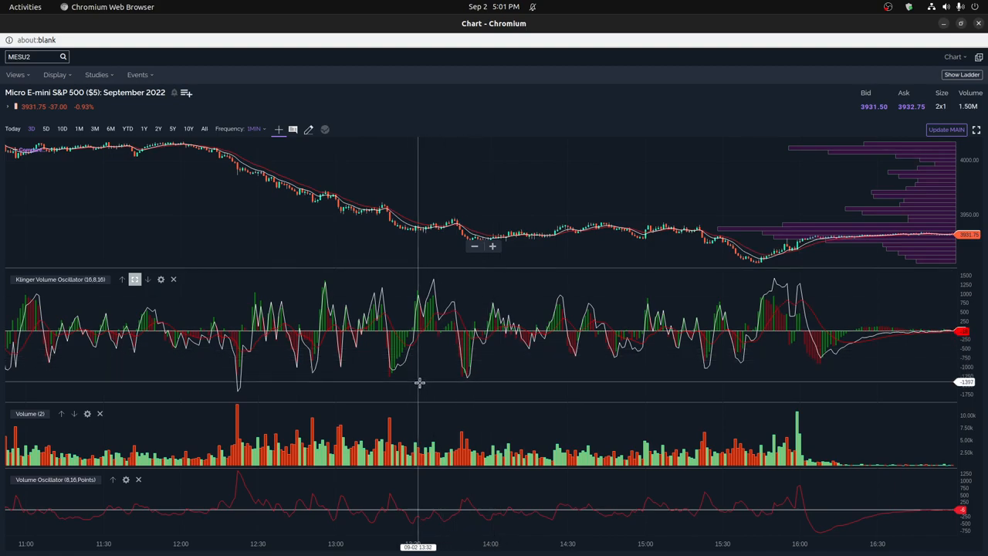
pyautogui.moveTo(419, 398)
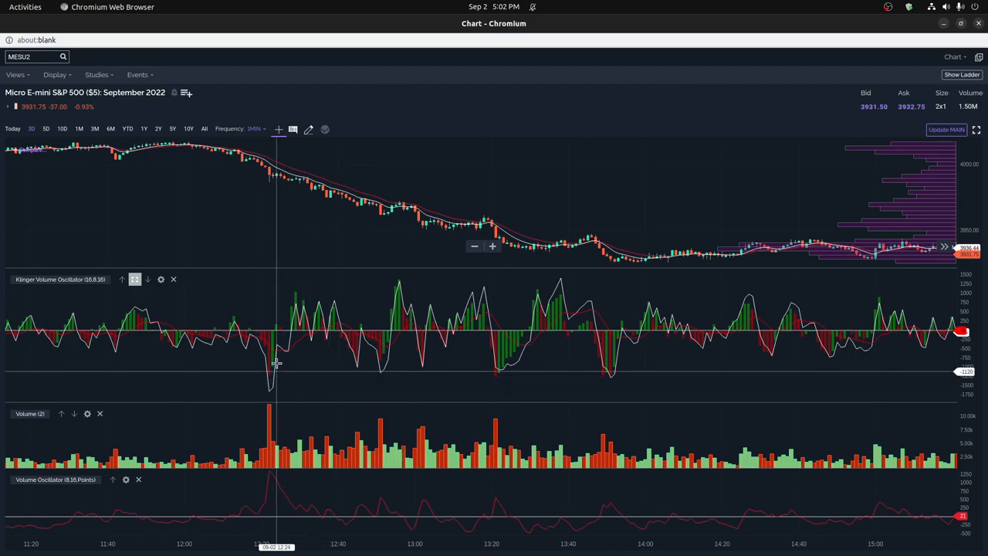
pyautogui.moveTo(289, 325)
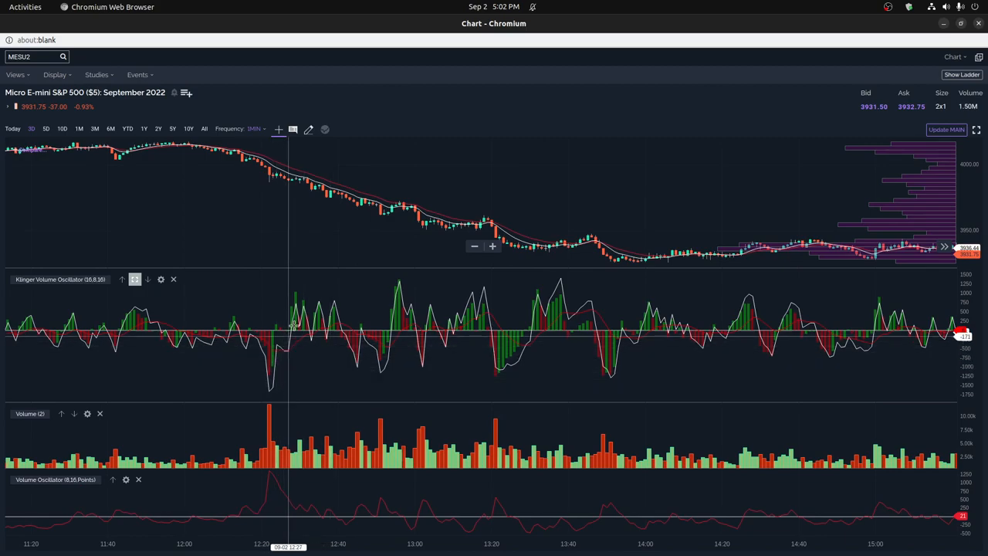
pyautogui.moveTo(326, 323)
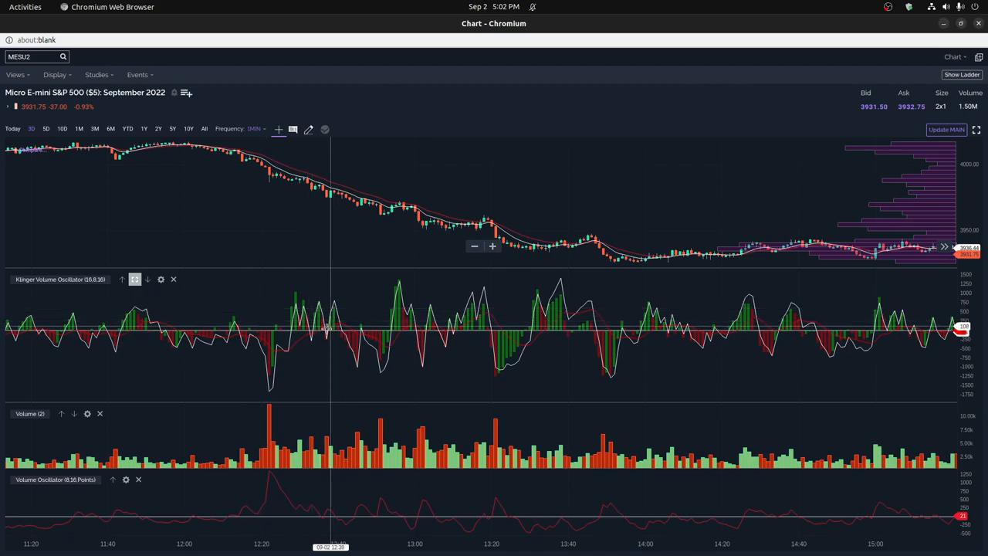
pyautogui.moveTo(296, 324)
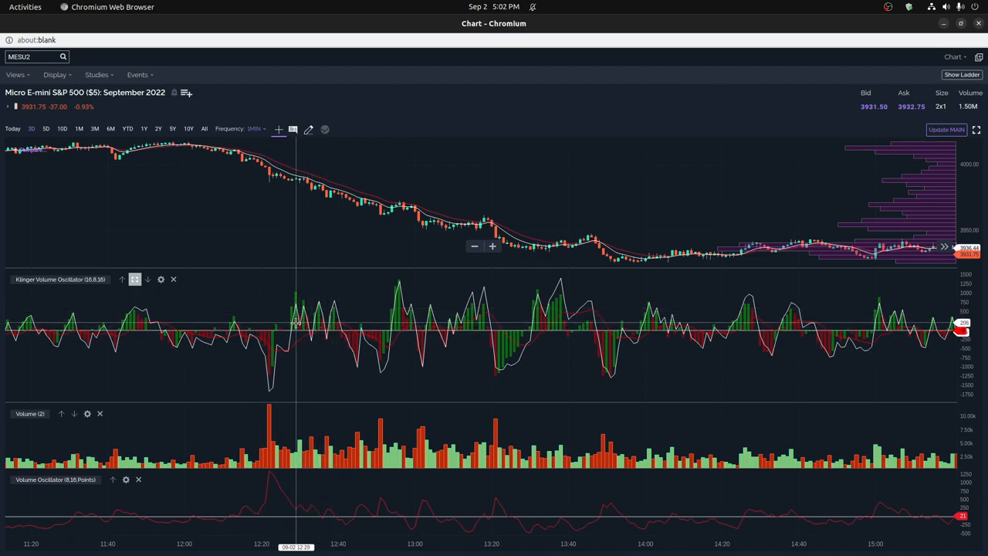
pyautogui.moveTo(289, 412)
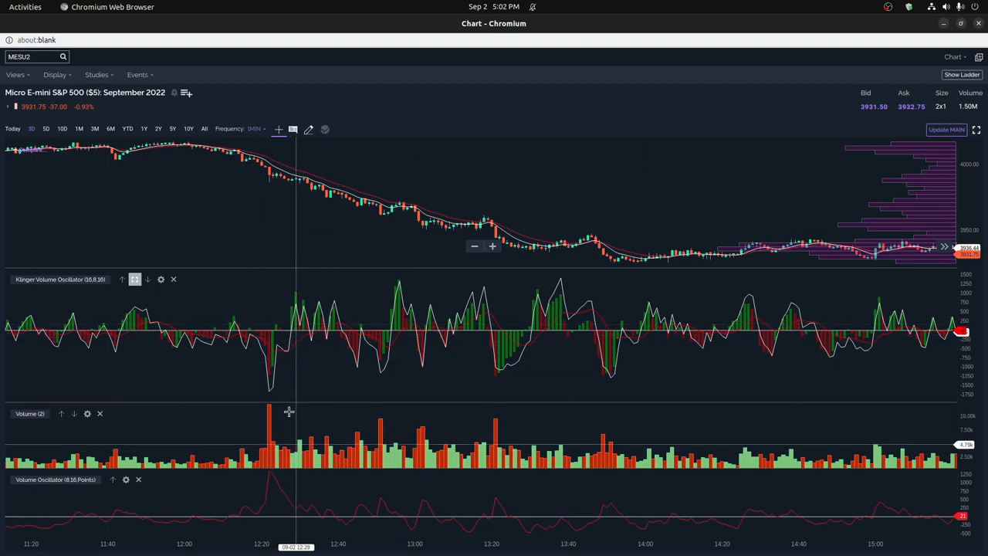
pyautogui.moveTo(300, 324)
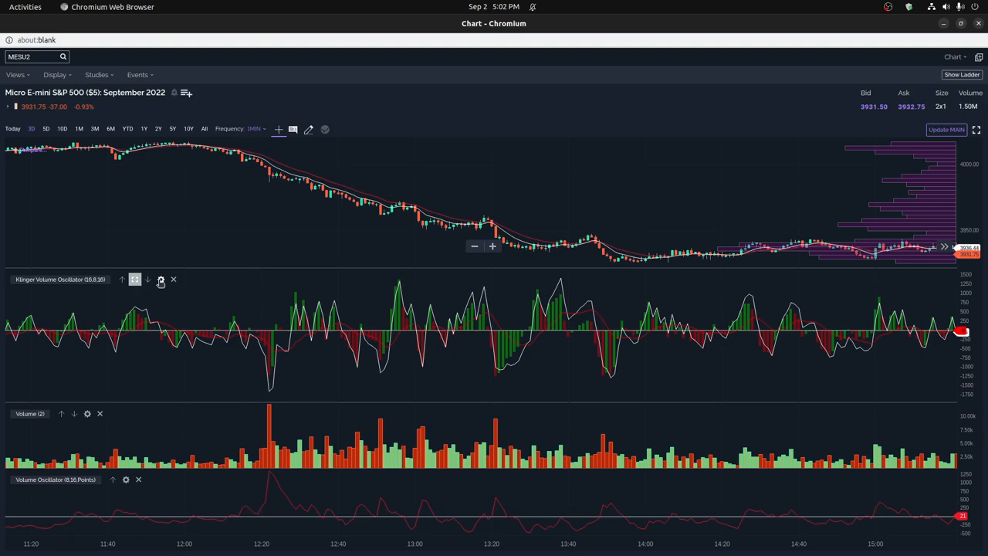
pyautogui.moveTo(314, 309)
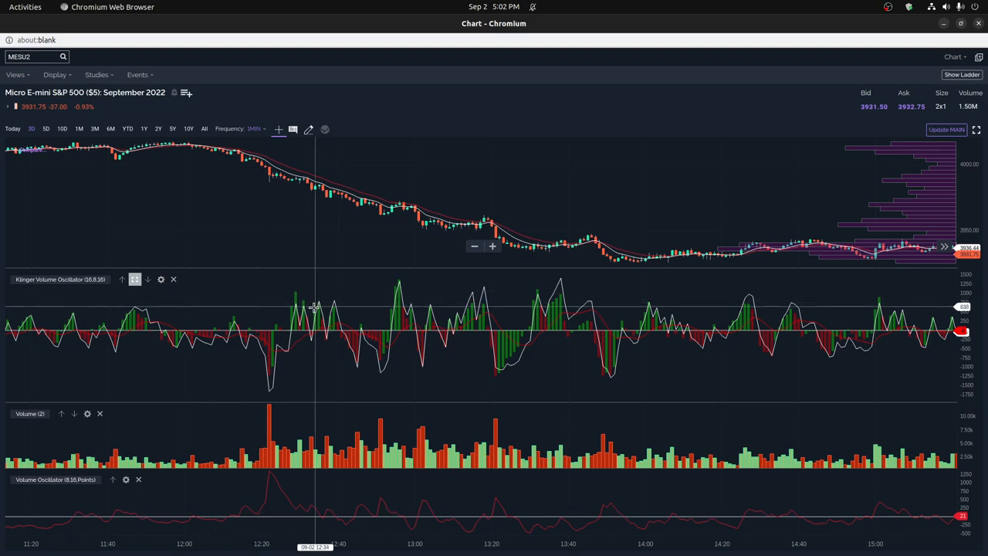
pyautogui.moveTo(322, 307)
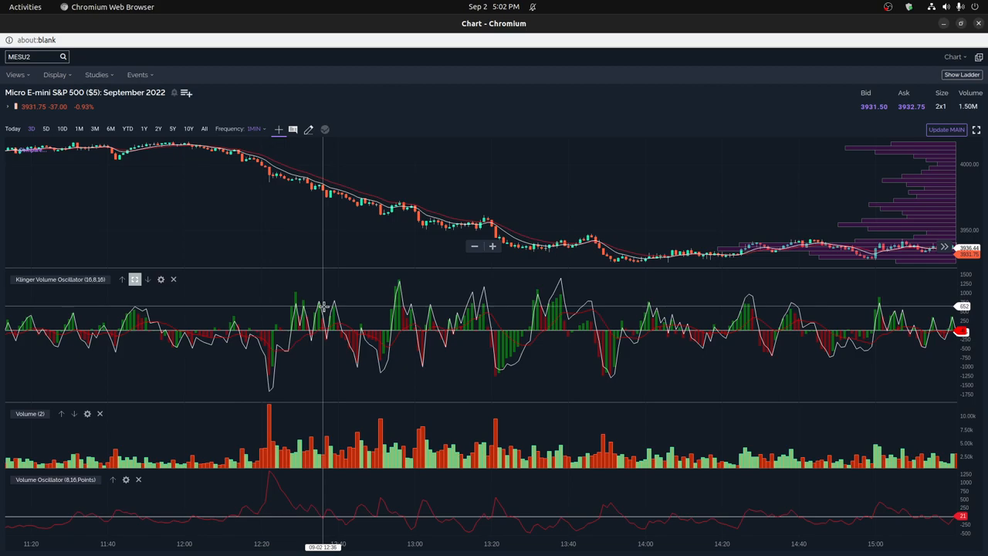
pyautogui.moveTo(297, 299)
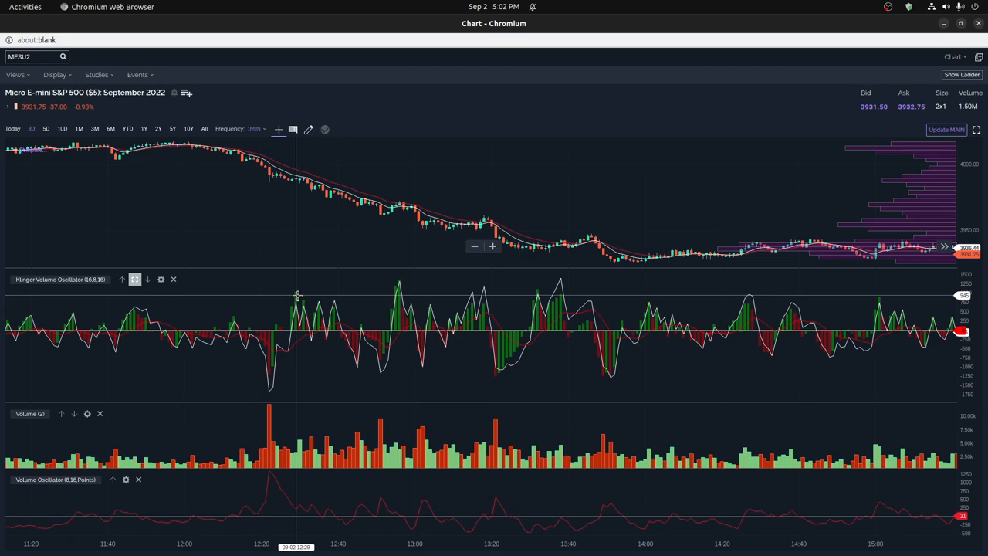
pyautogui.moveTo(304, 296)
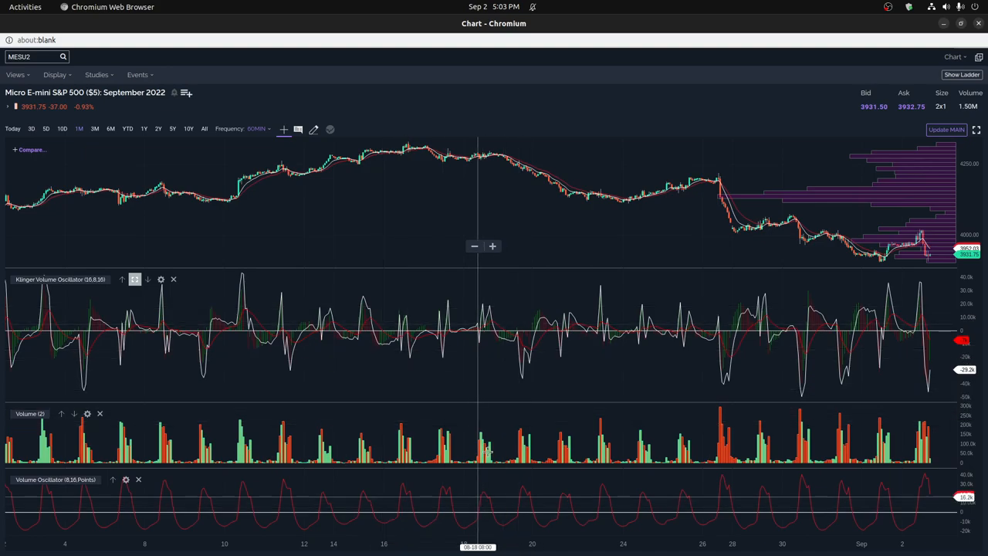
pyautogui.moveTo(527, 492)
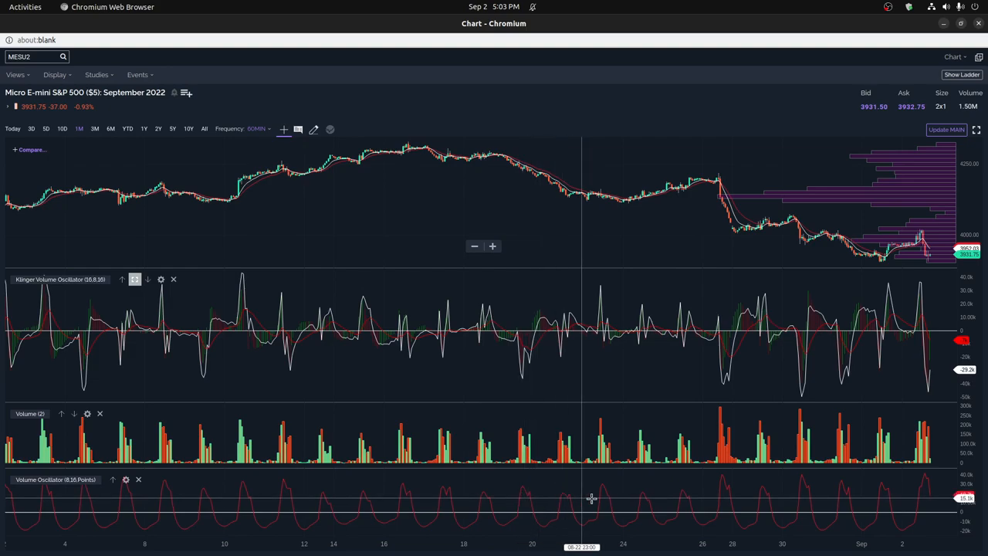
pyautogui.moveTo(636, 495)
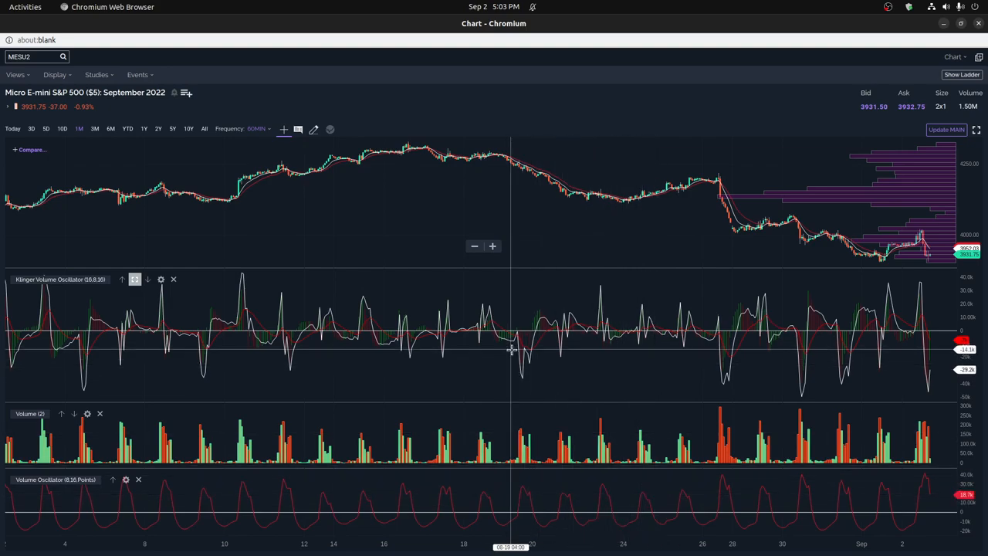
pyautogui.moveTo(515, 347)
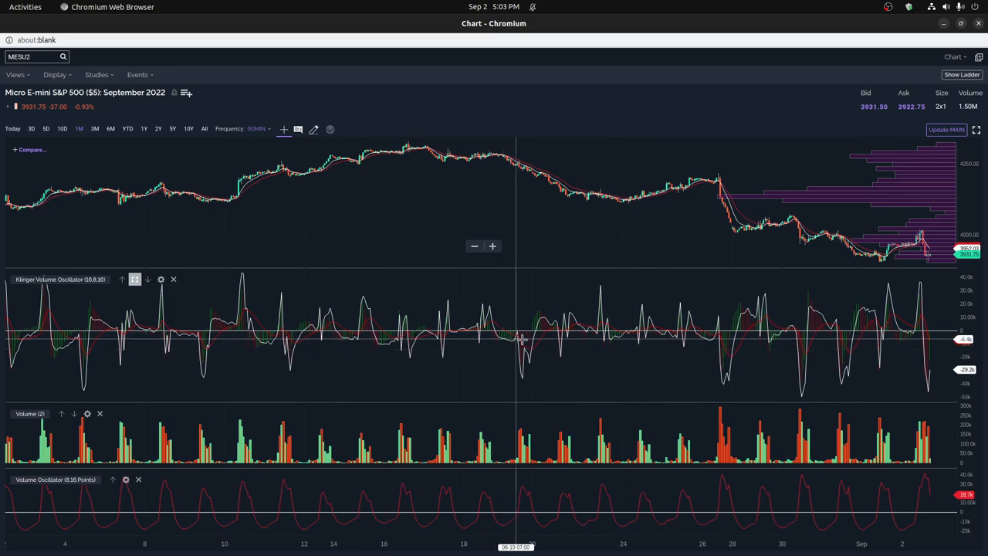
pyautogui.moveTo(534, 341)
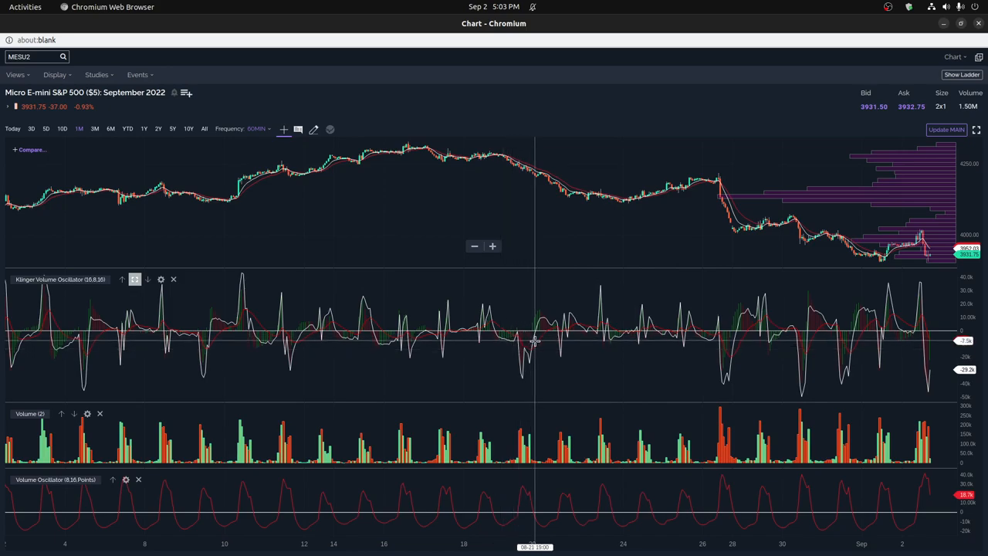
pyautogui.moveTo(570, 317)
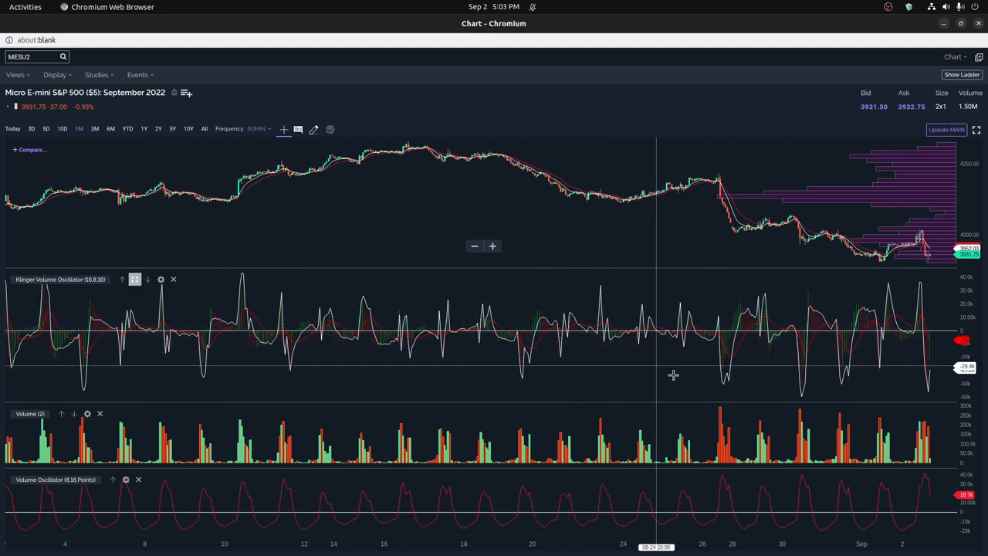
pyautogui.moveTo(727, 357)
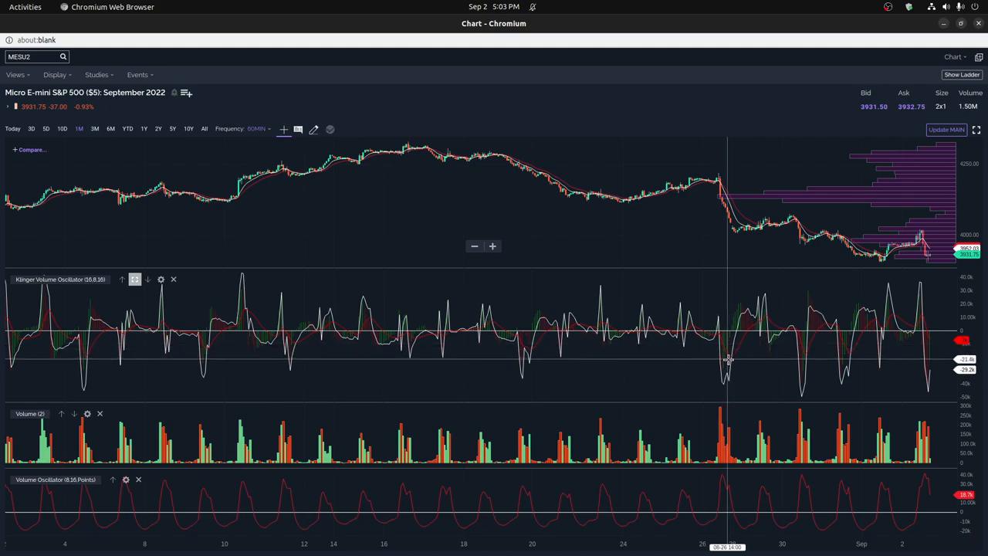
pyautogui.moveTo(723, 502)
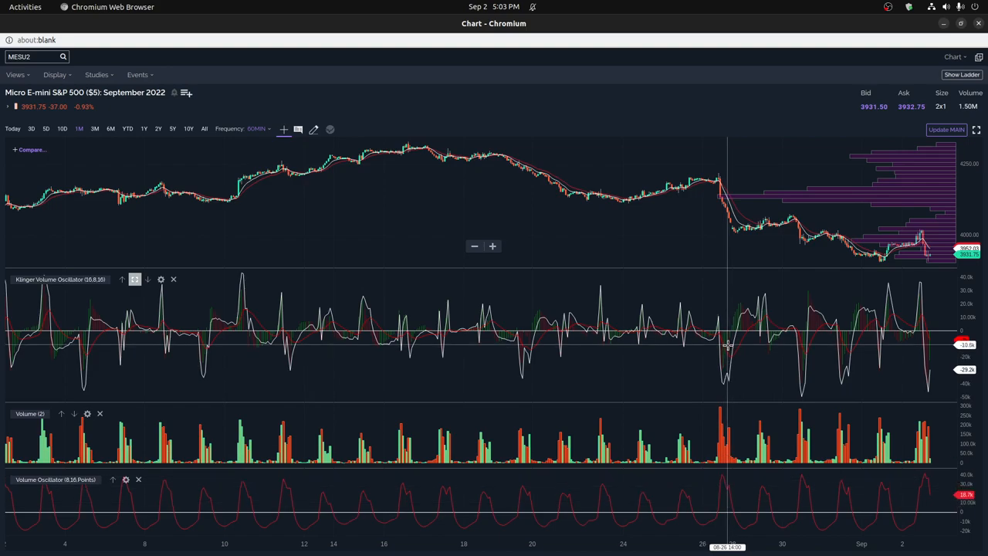
pyautogui.moveTo(725, 350)
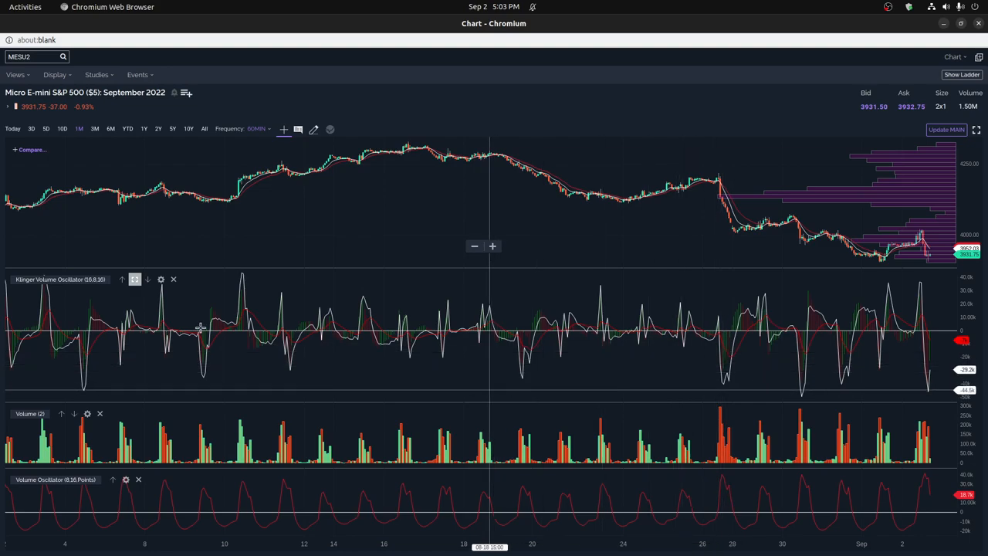
# Add an Elder Force Index study with period 16 from the All Studies catalogue and save it.
pyautogui.click(98, 74)
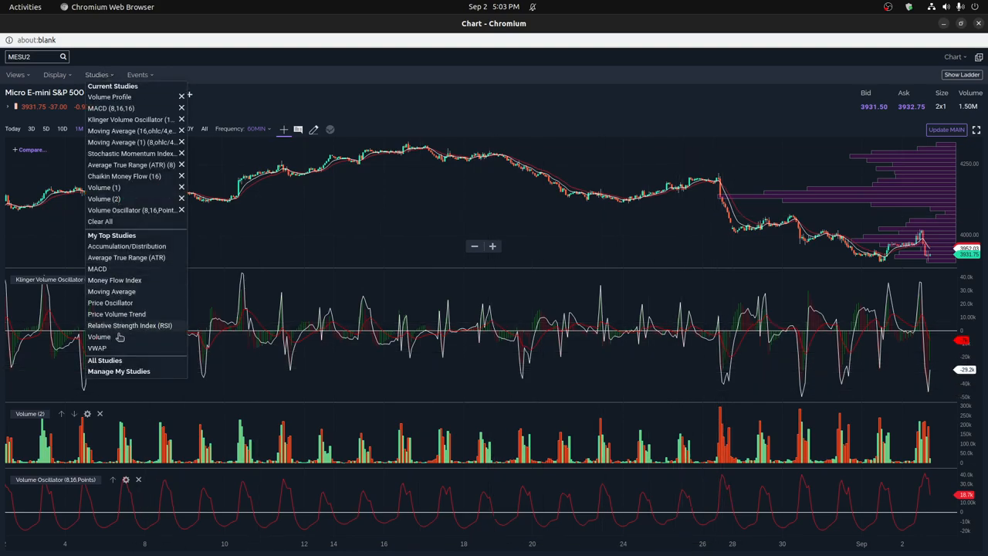
pyautogui.click(105, 360)
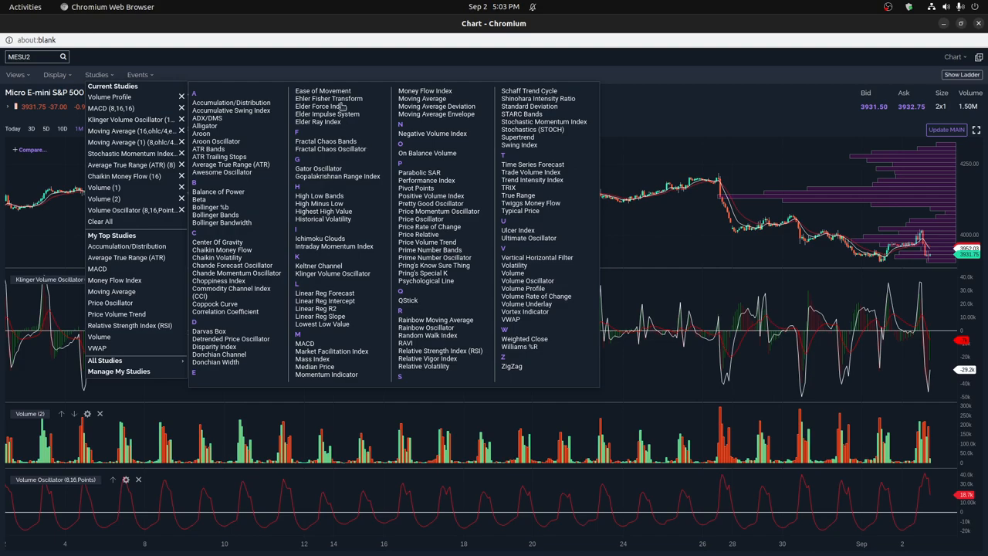
pyautogui.click(322, 106)
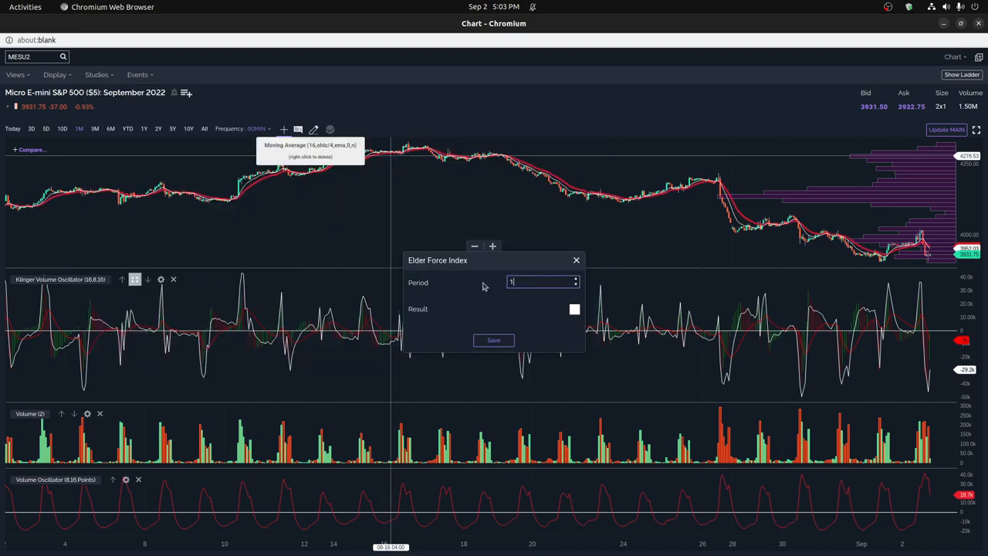
pyautogui.write('6')
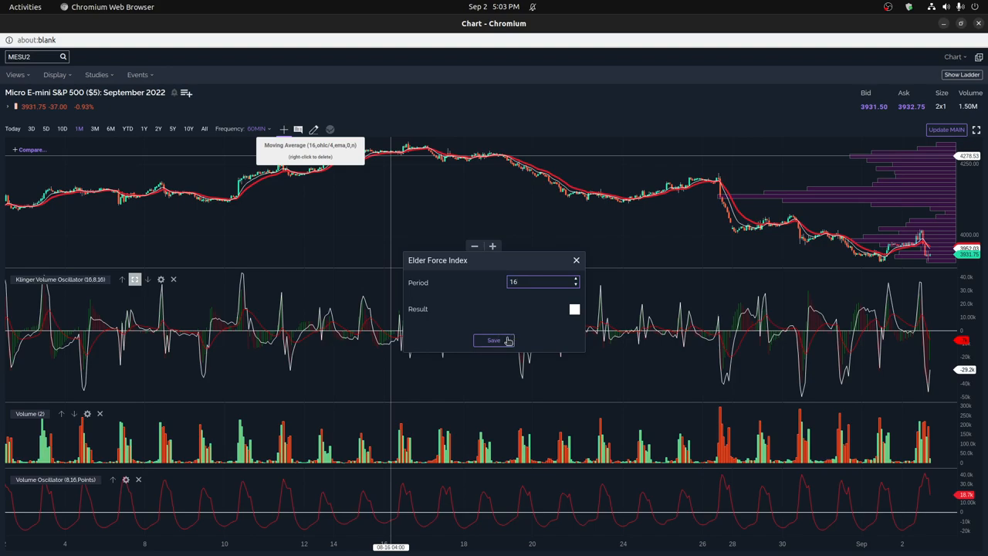
pyautogui.click(494, 340)
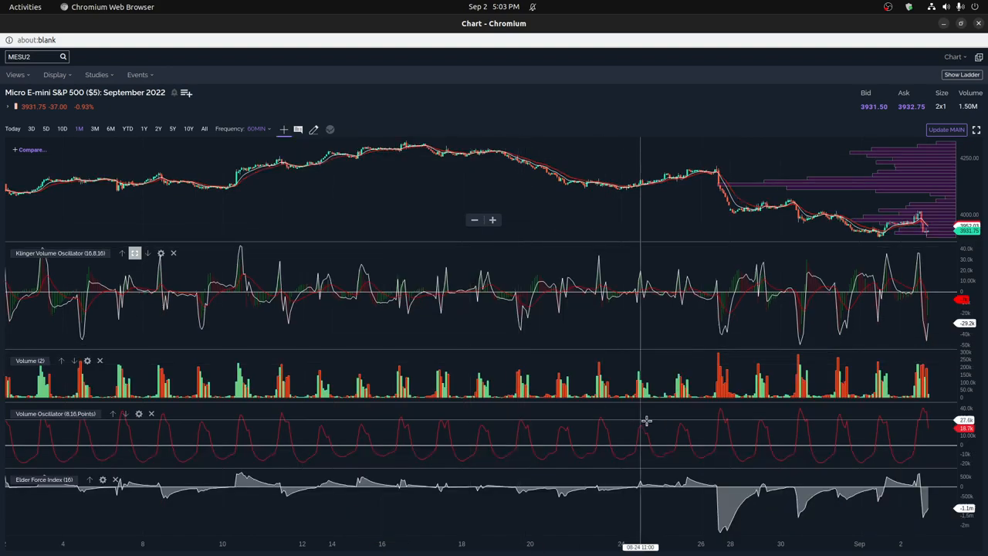
pyautogui.moveTo(723, 469)
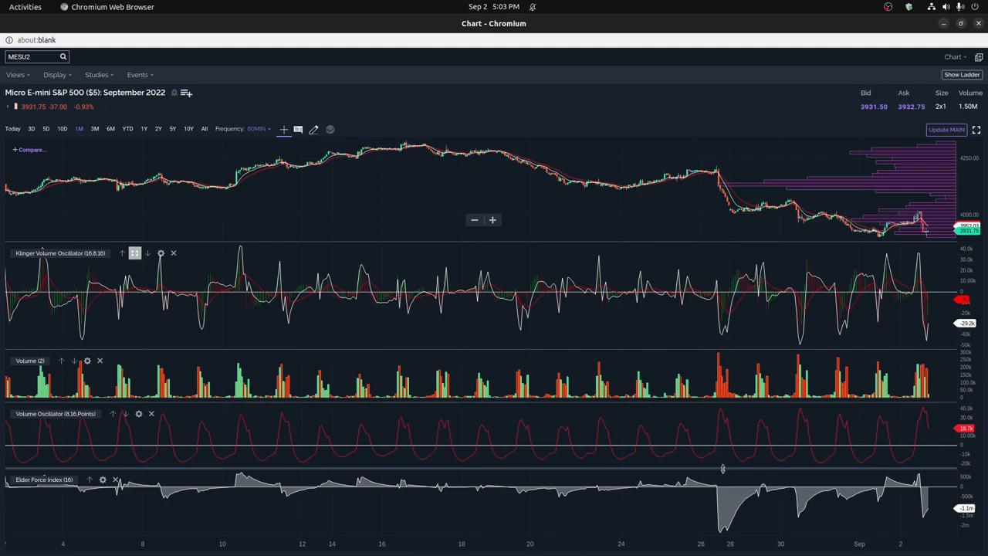
pyautogui.moveTo(723, 479)
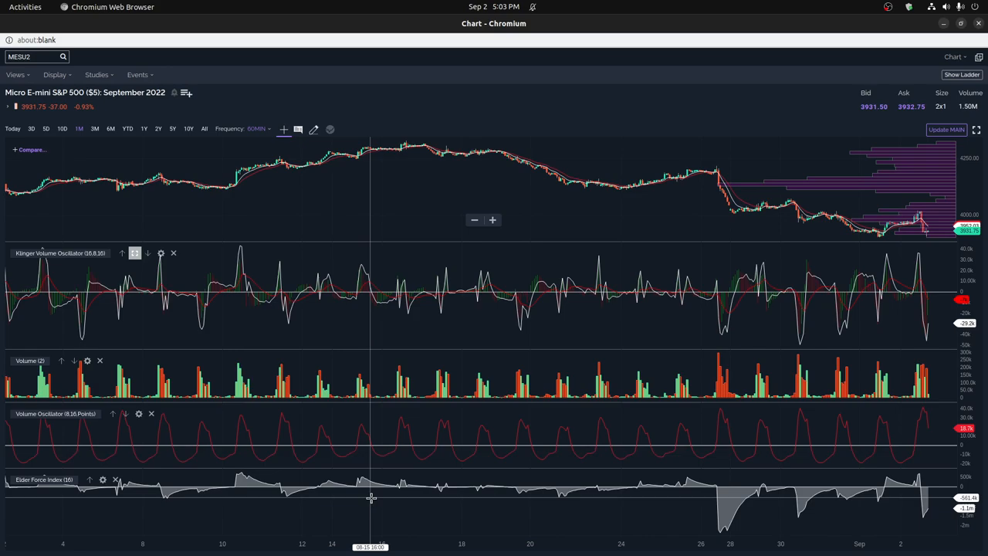
pyautogui.moveTo(236, 493)
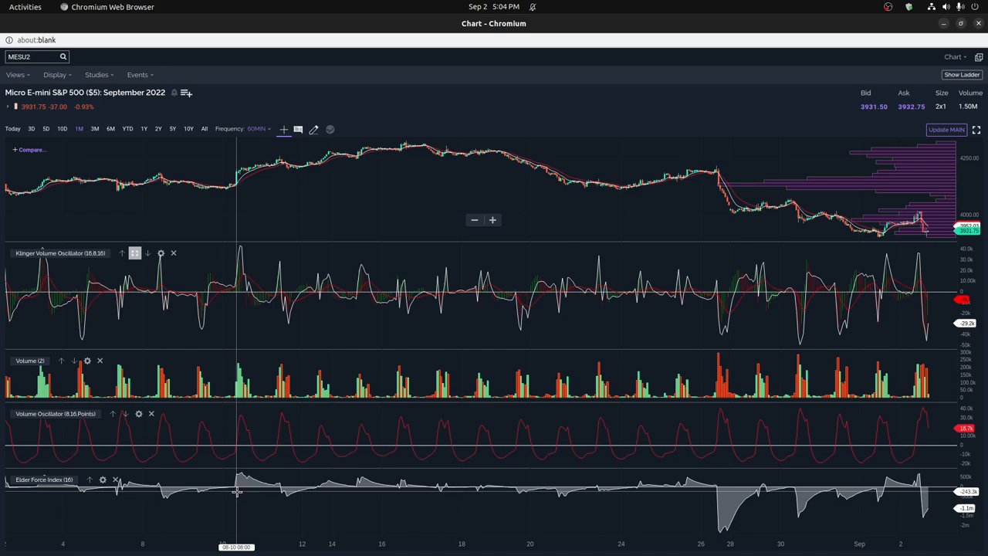
pyautogui.moveTo(237, 477)
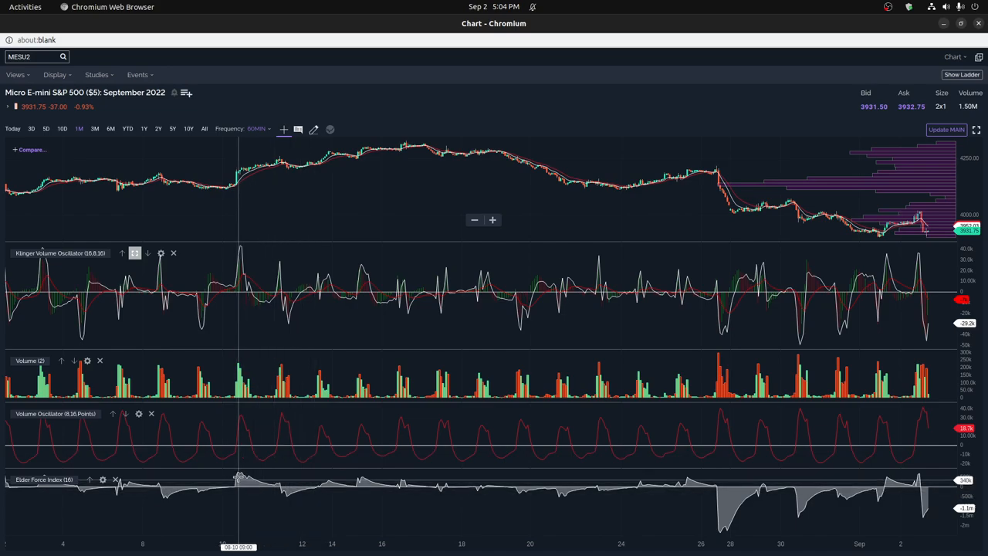
pyautogui.moveTo(78, 257)
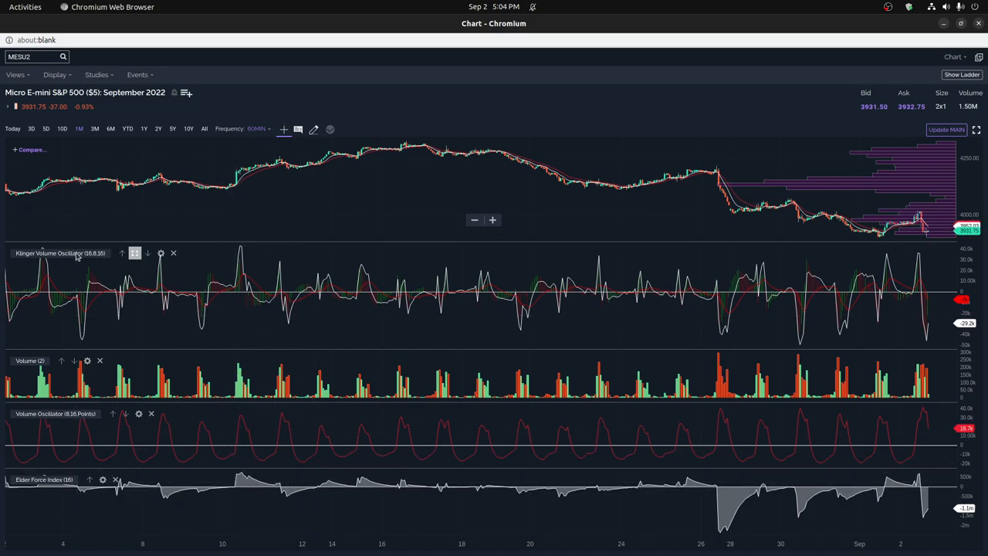
pyautogui.moveTo(71, 373)
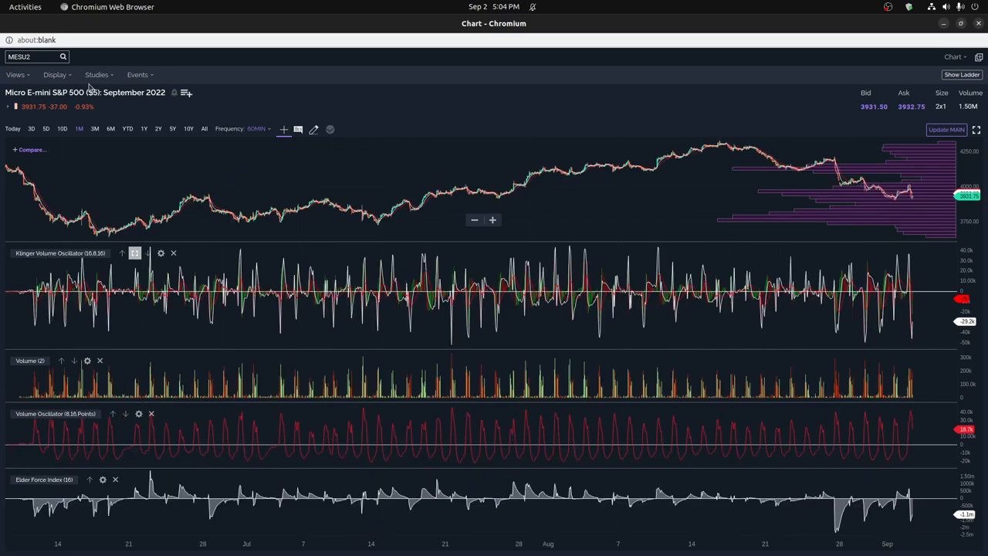
# Add an Elder Ray Index study with period 16 from the All Studies catalogue and save it.
pyautogui.click(98, 74)
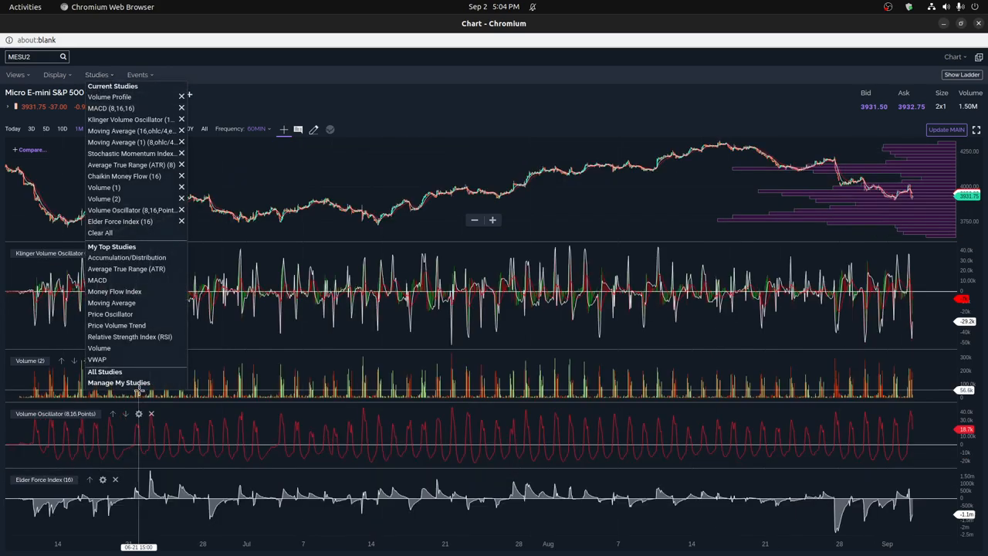
pyautogui.click(105, 372)
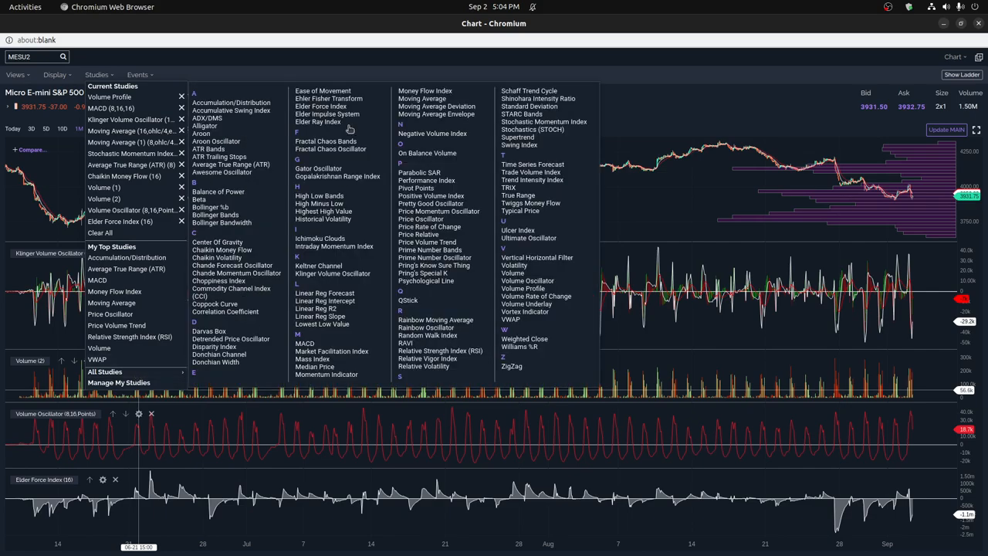
pyautogui.moveTo(346, 125)
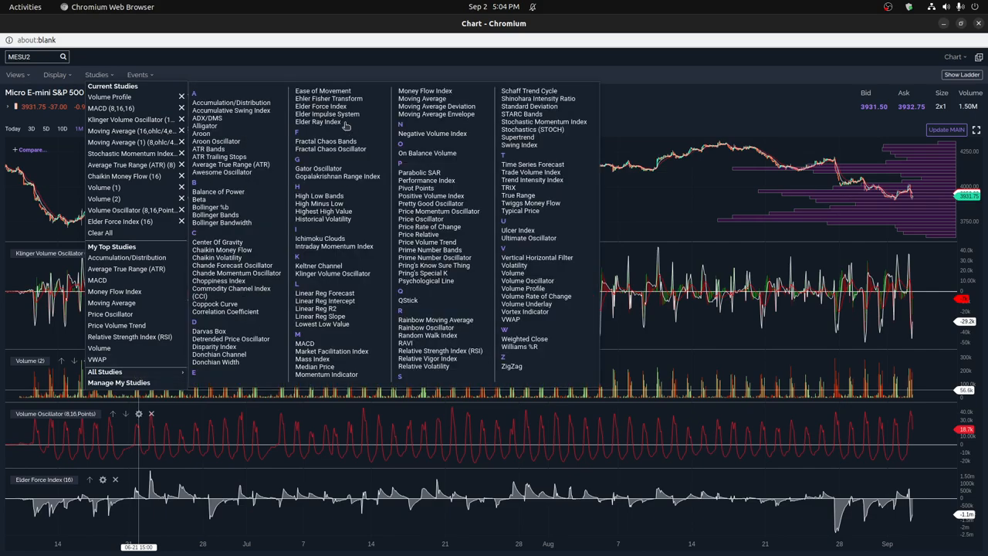
pyautogui.click(318, 121)
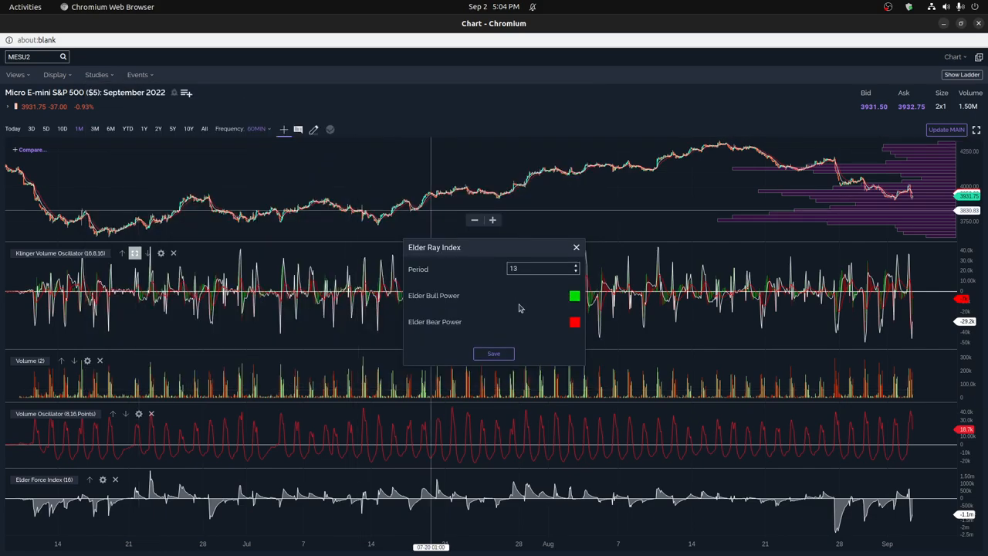
pyautogui.write('16')
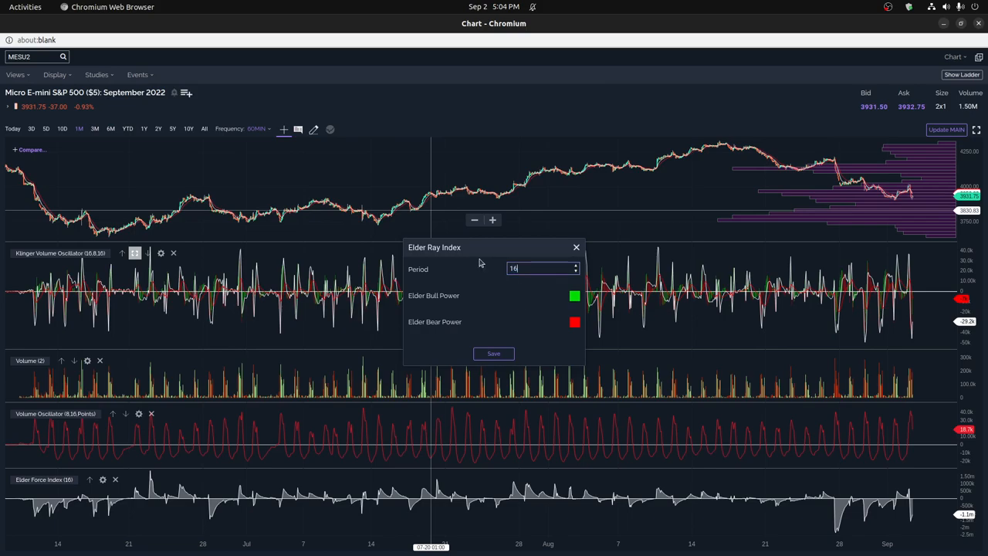
pyautogui.click(493, 353)
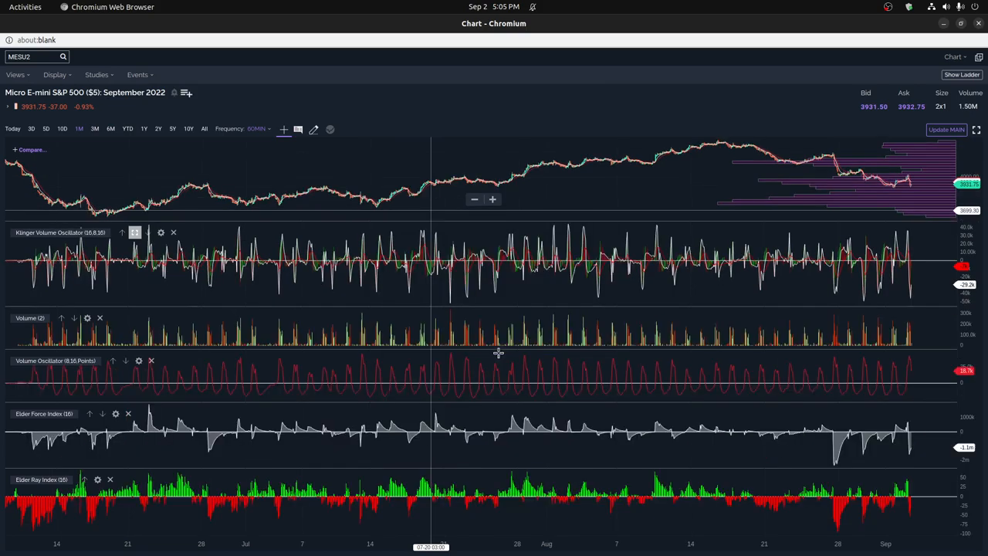
pyautogui.moveTo(876, 470)
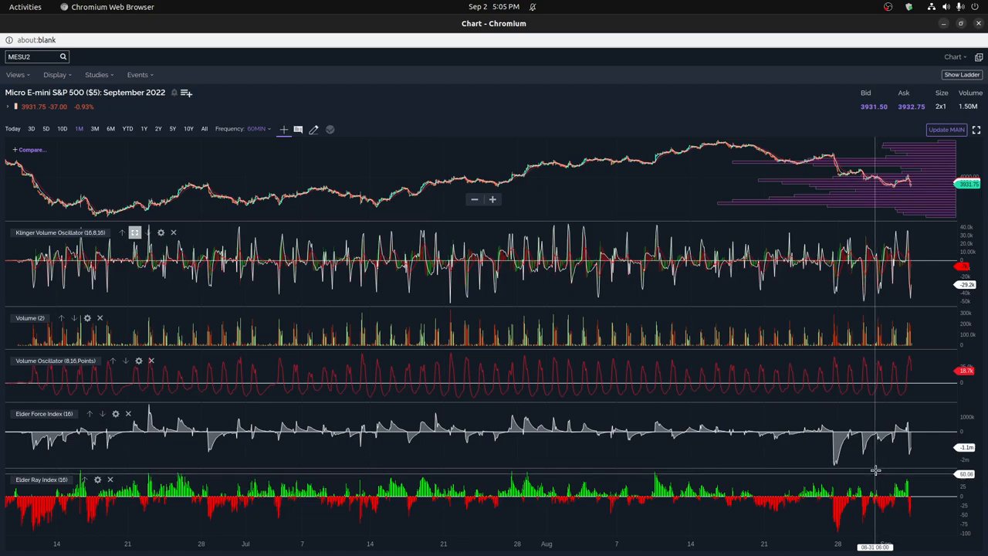
pyautogui.moveTo(841, 498)
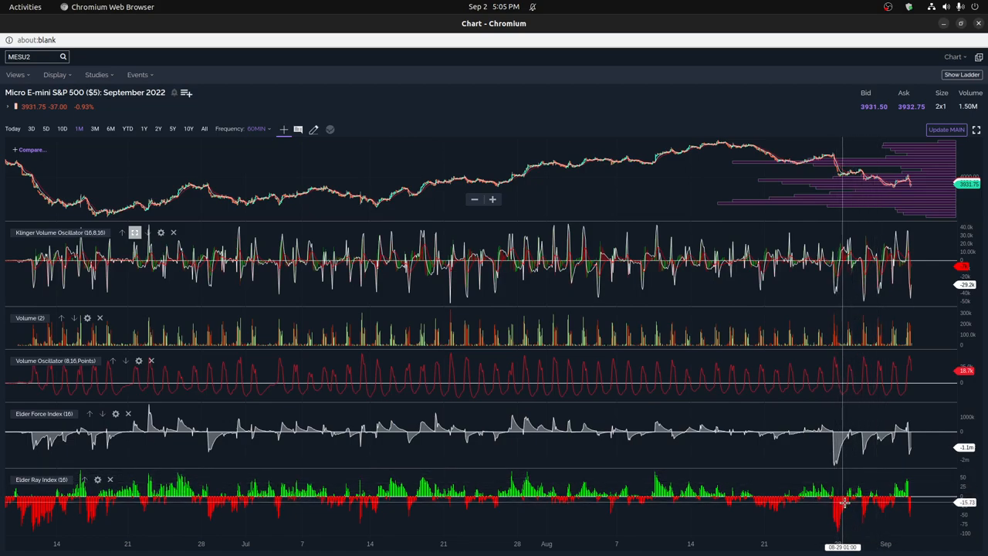
pyautogui.moveTo(832, 502)
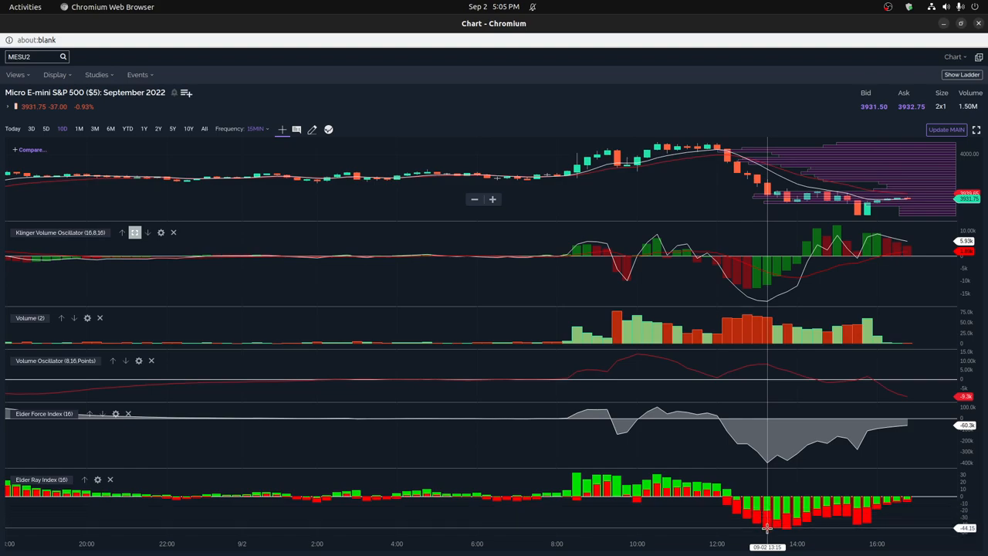
pyautogui.moveTo(839, 526)
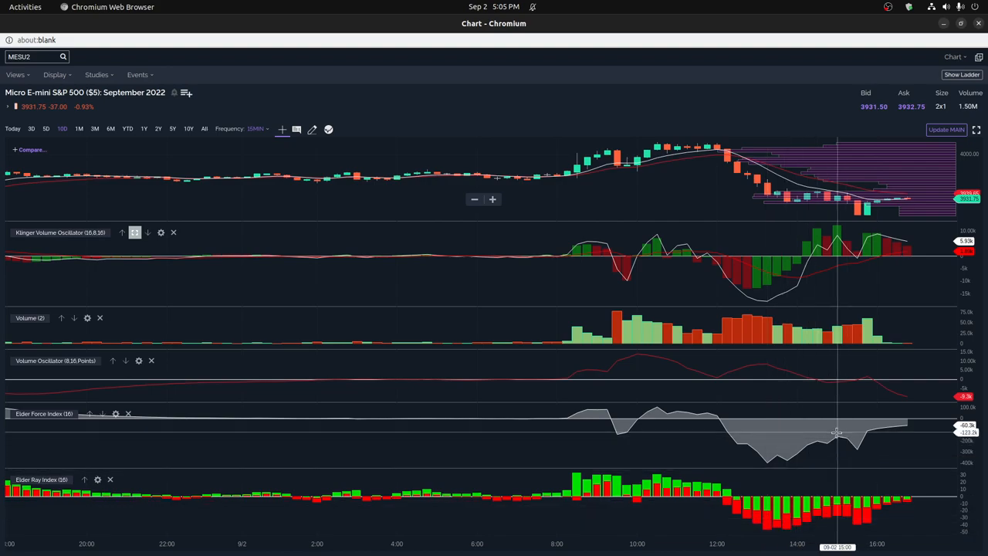
pyautogui.moveTo(795, 461)
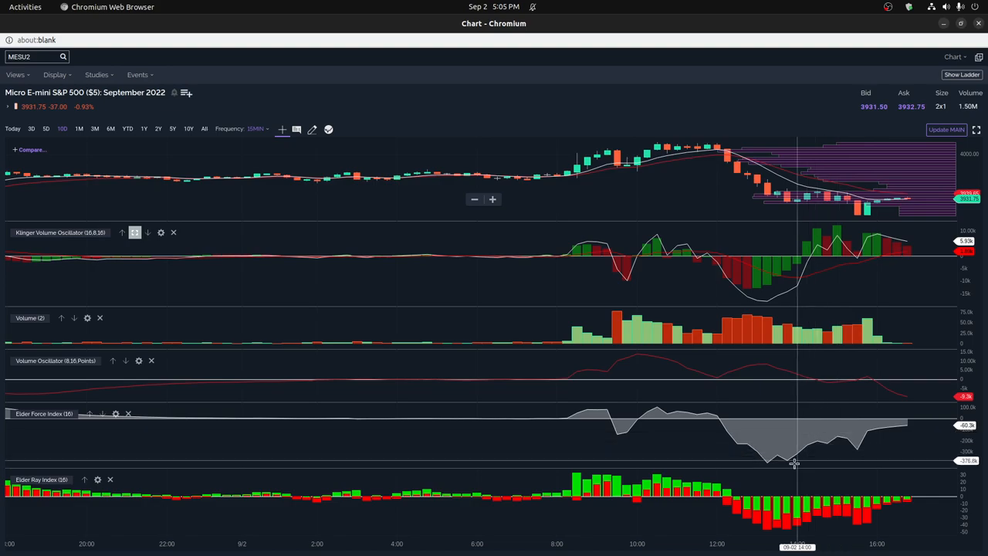
pyautogui.moveTo(776, 513)
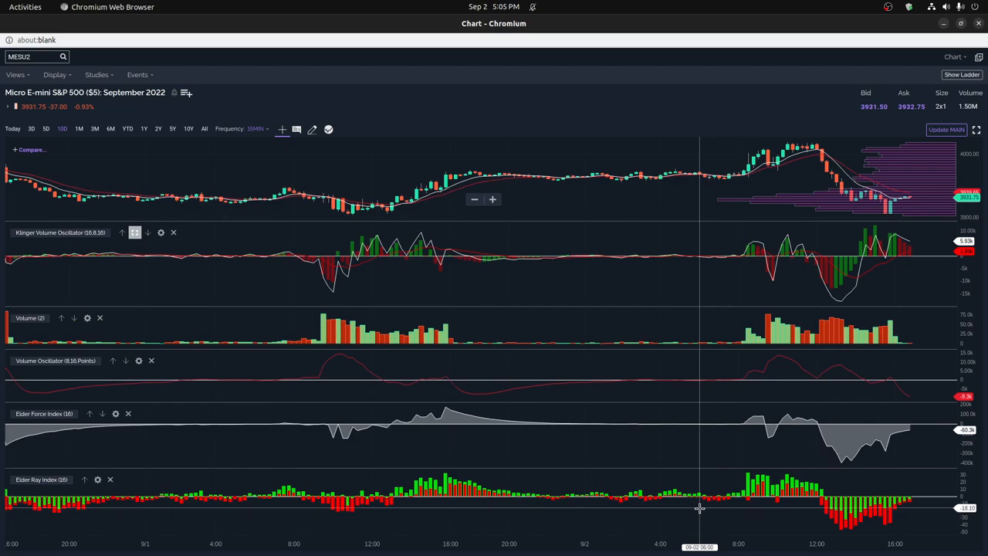
pyautogui.moveTo(378, 513)
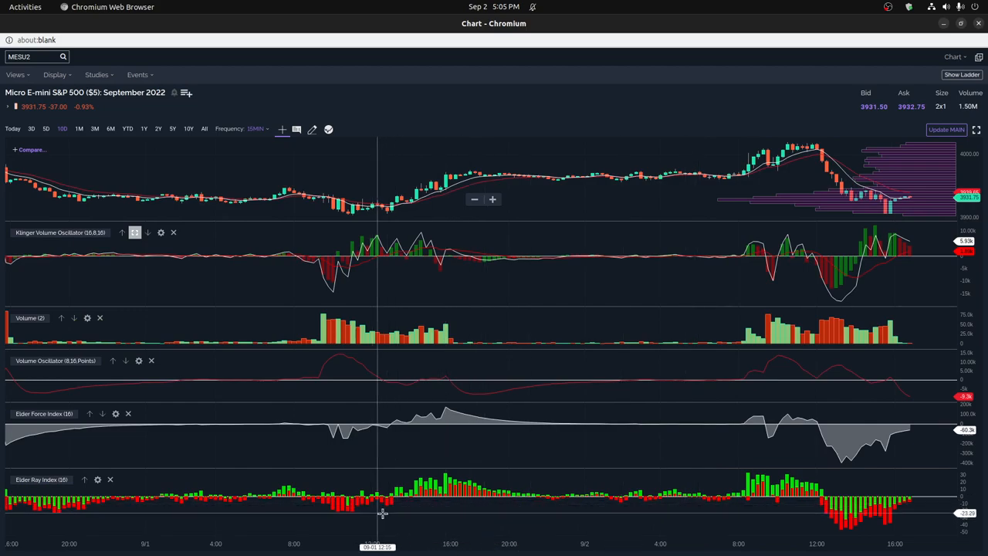
pyautogui.moveTo(391, 514)
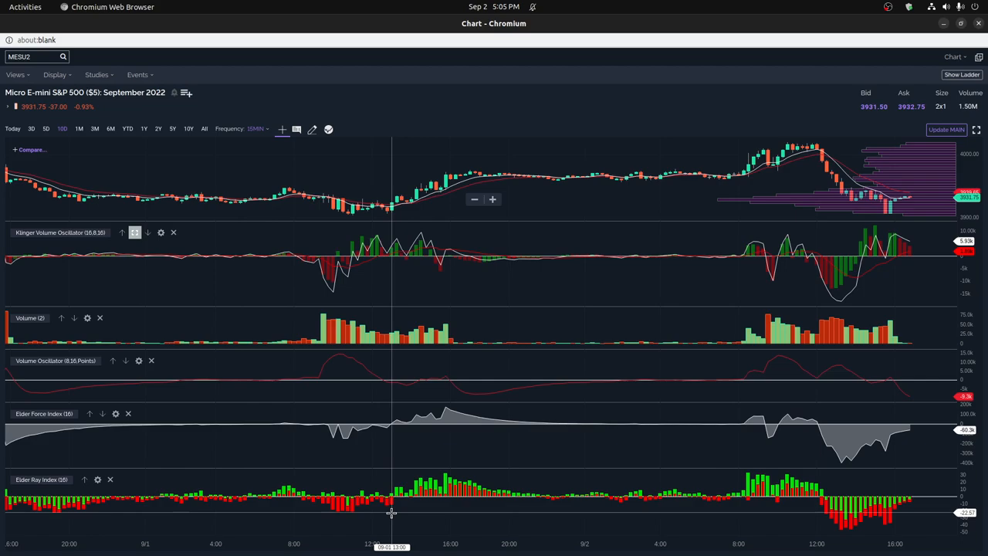
pyautogui.moveTo(394, 464)
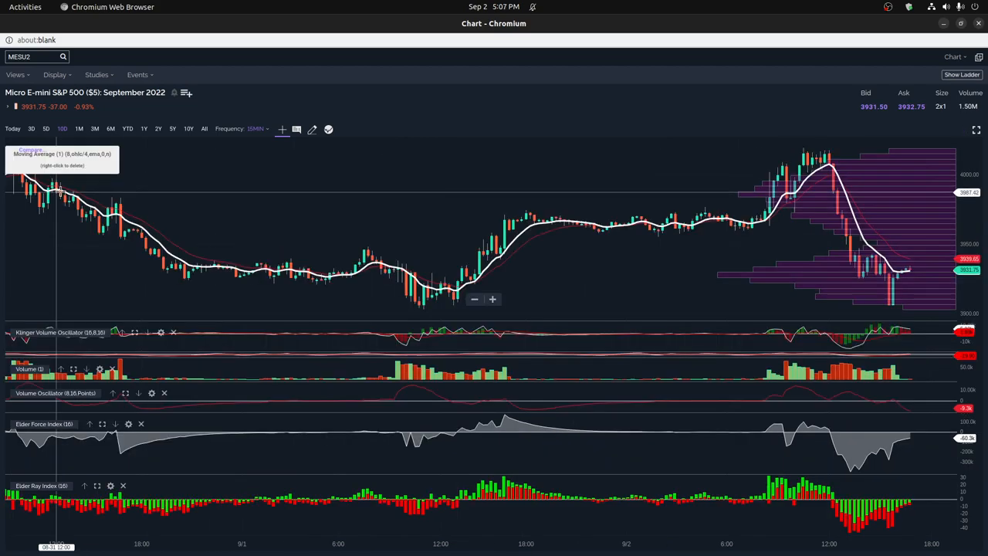
pyautogui.click(15, 74)
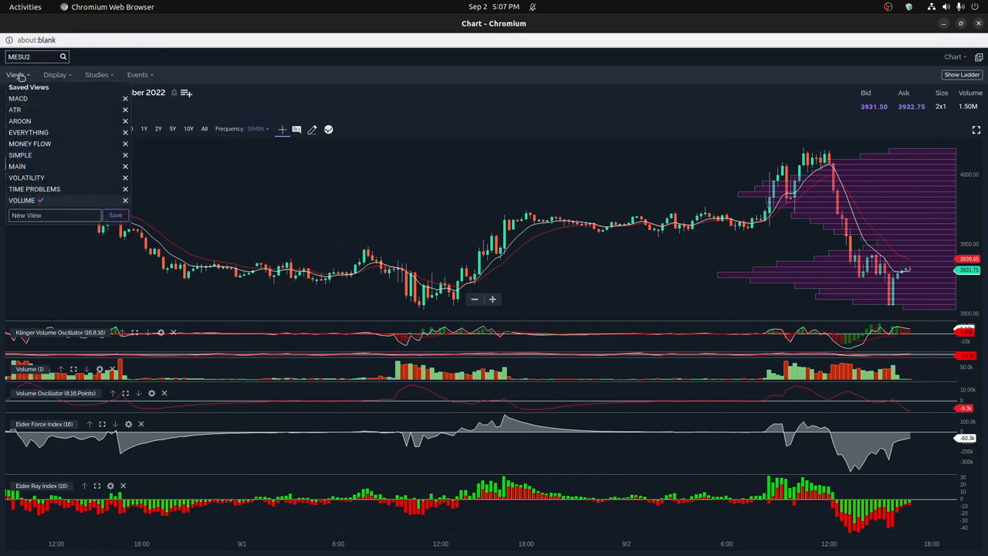
pyautogui.moveTo(402, 174)
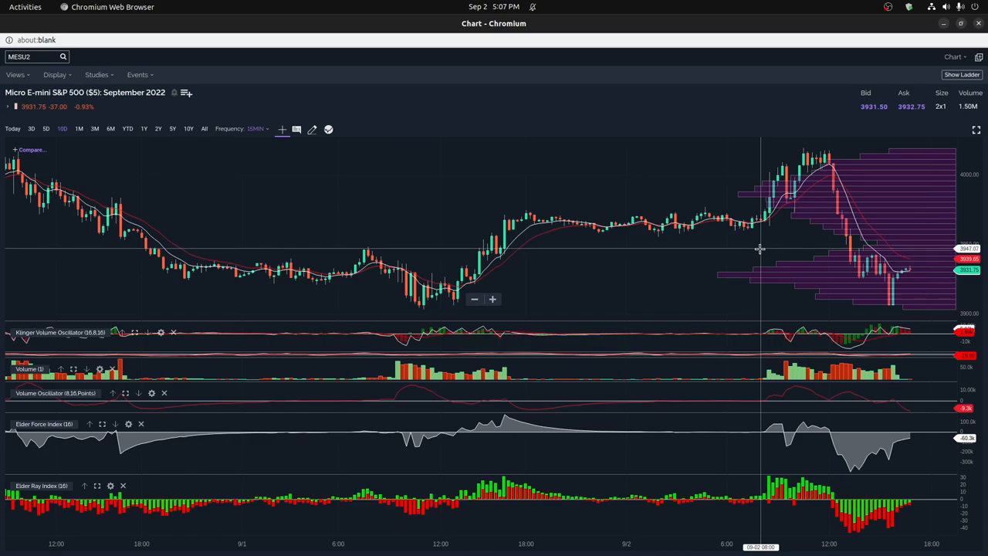
pyautogui.moveTo(734, 261)
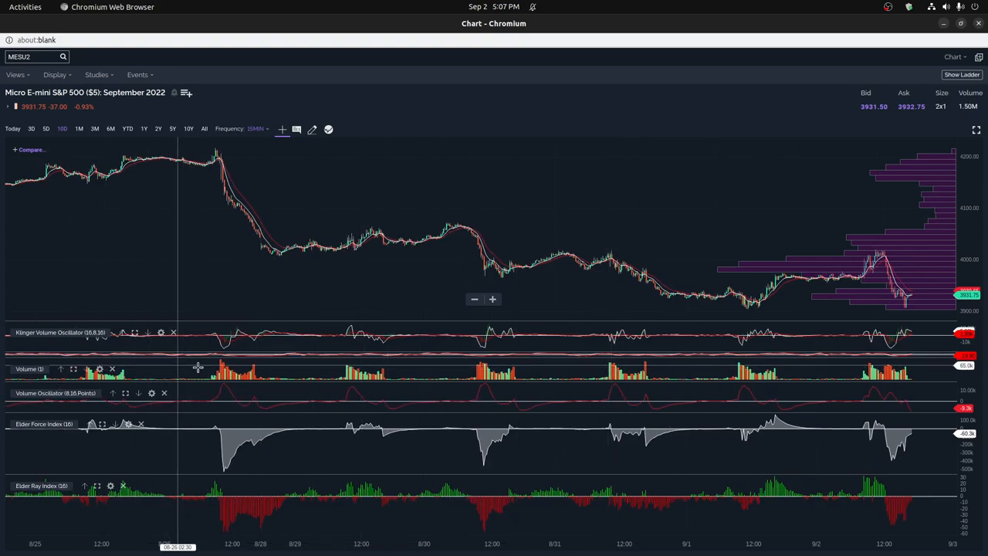
pyautogui.moveTo(250, 433)
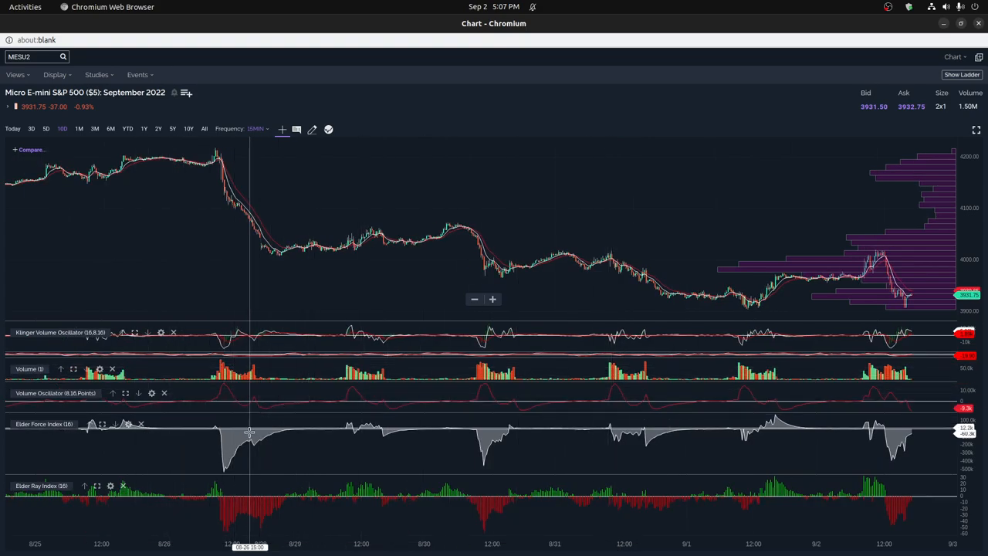
pyautogui.moveTo(349, 438)
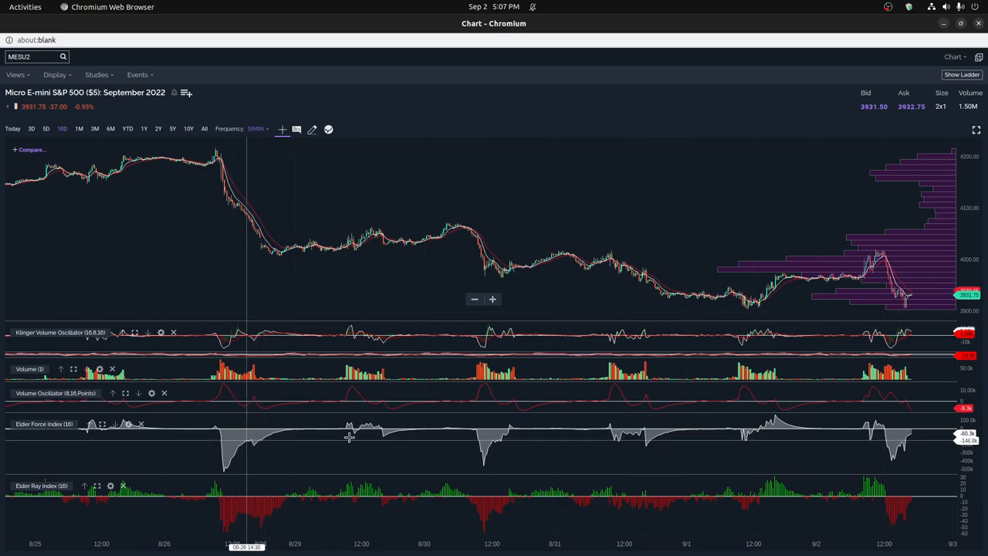
pyautogui.moveTo(896, 440)
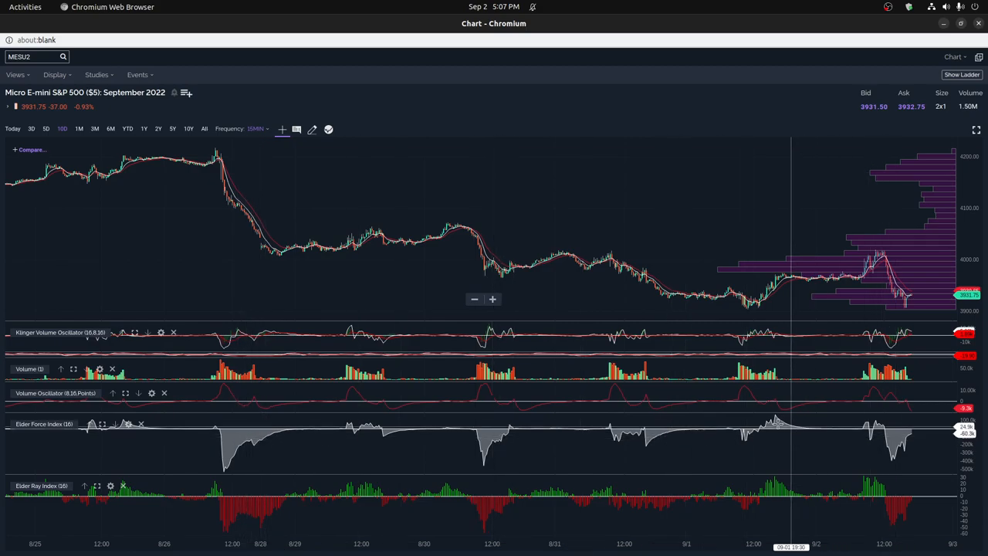
pyautogui.moveTo(784, 423)
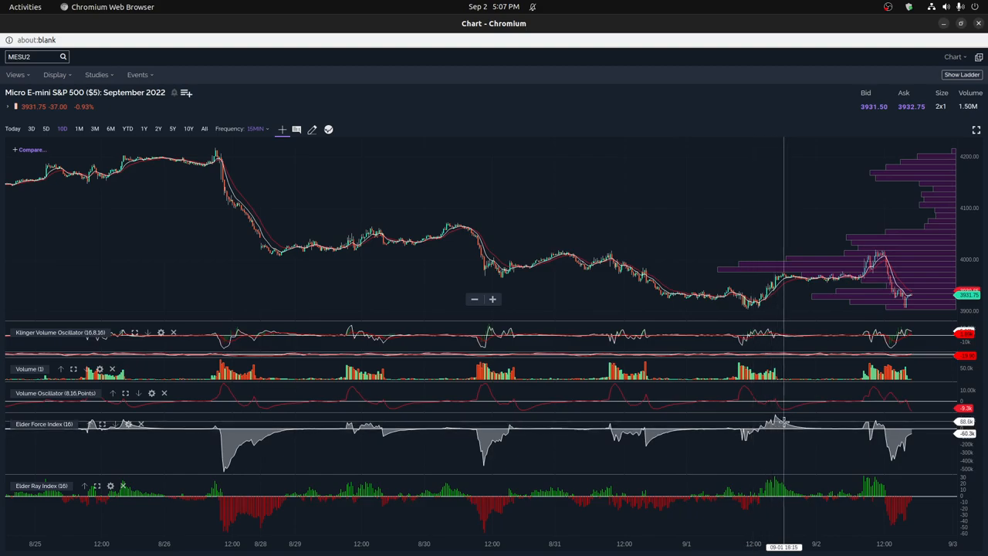
pyautogui.moveTo(783, 422)
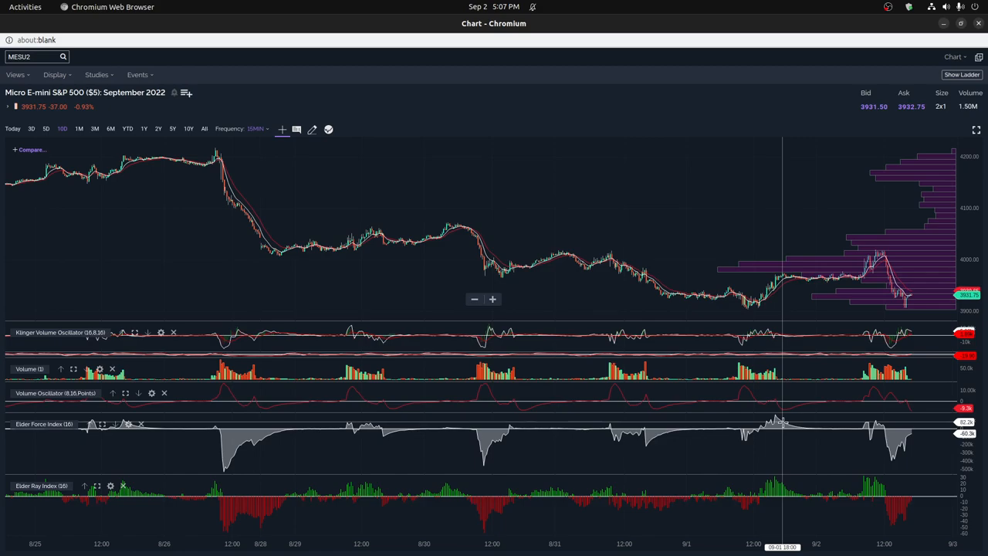
pyautogui.moveTo(755, 353)
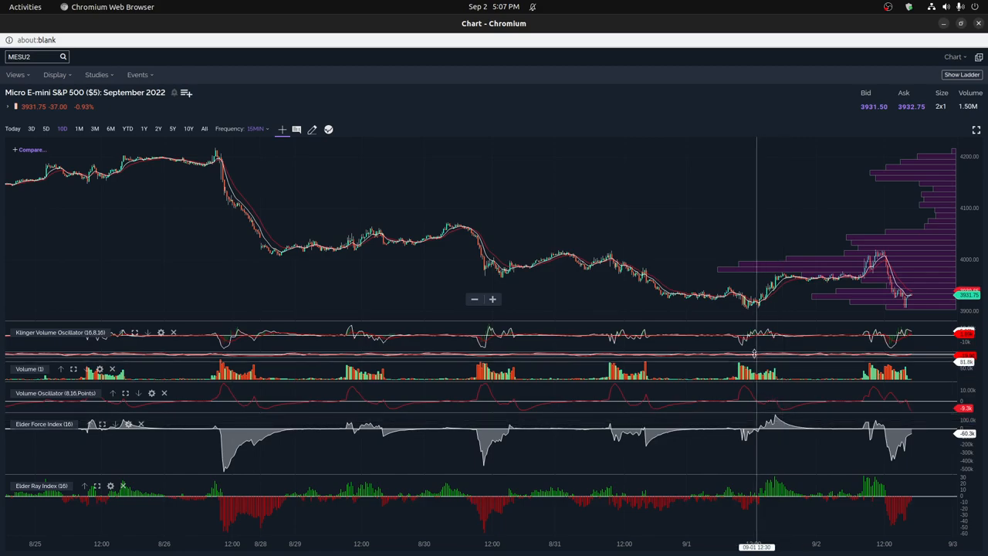
pyautogui.moveTo(744, 344)
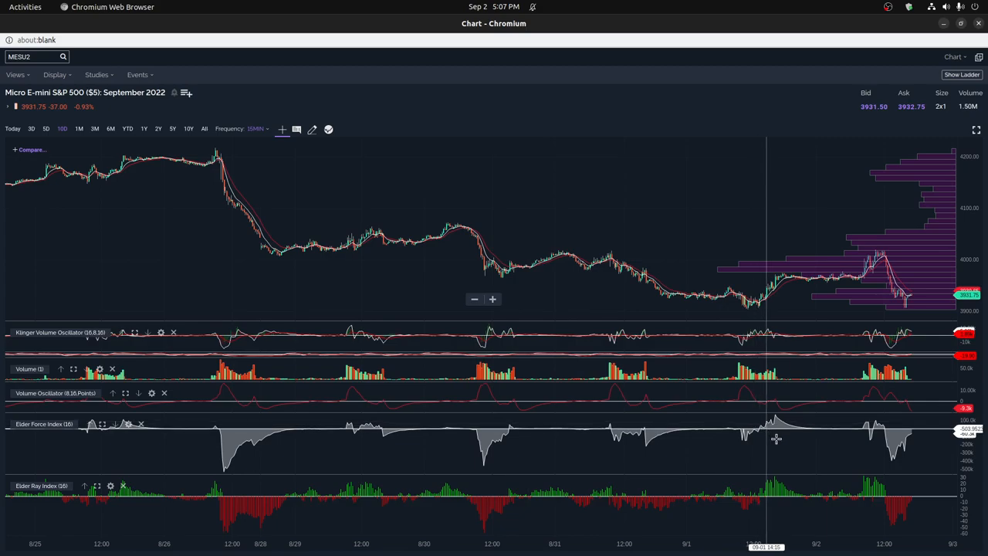
pyautogui.moveTo(771, 437)
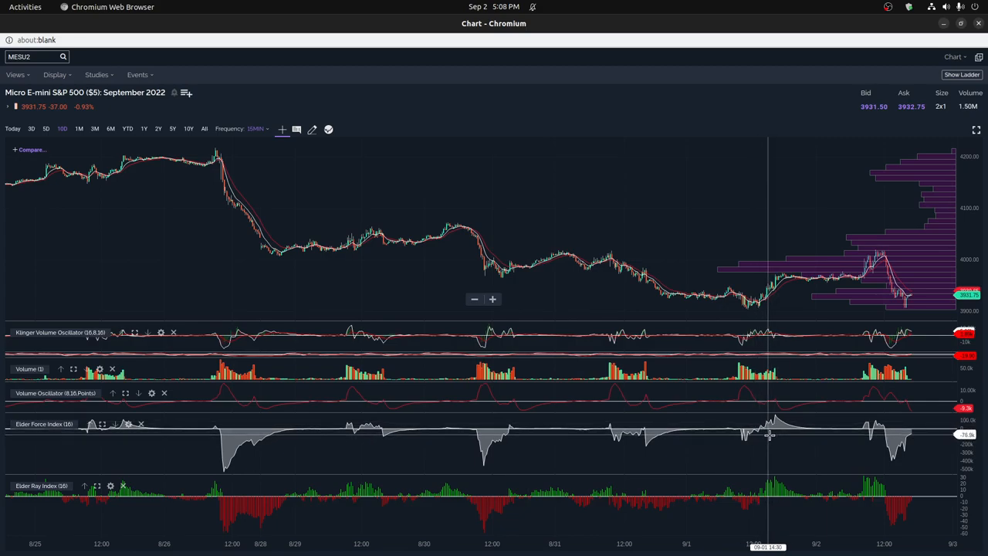
pyautogui.moveTo(888, 420)
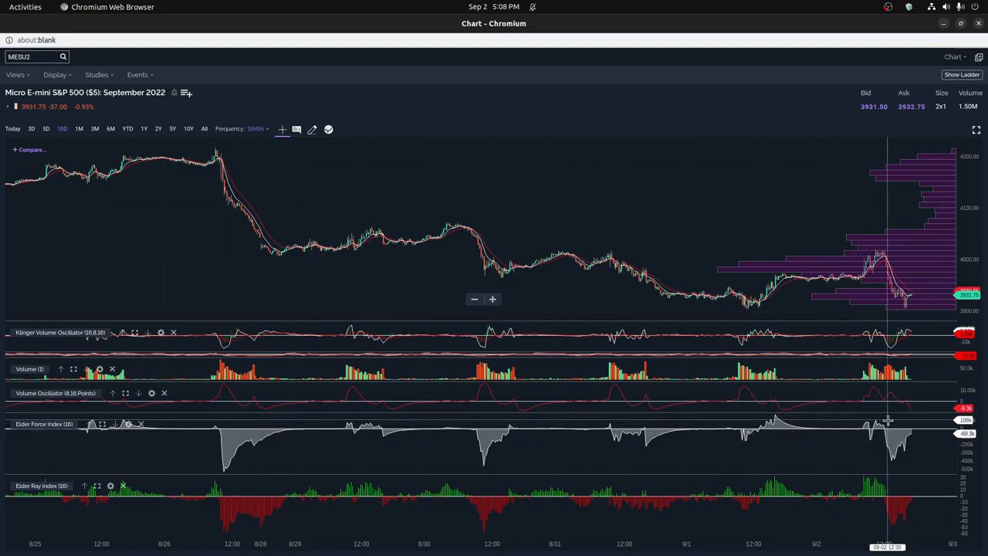
pyautogui.moveTo(883, 409)
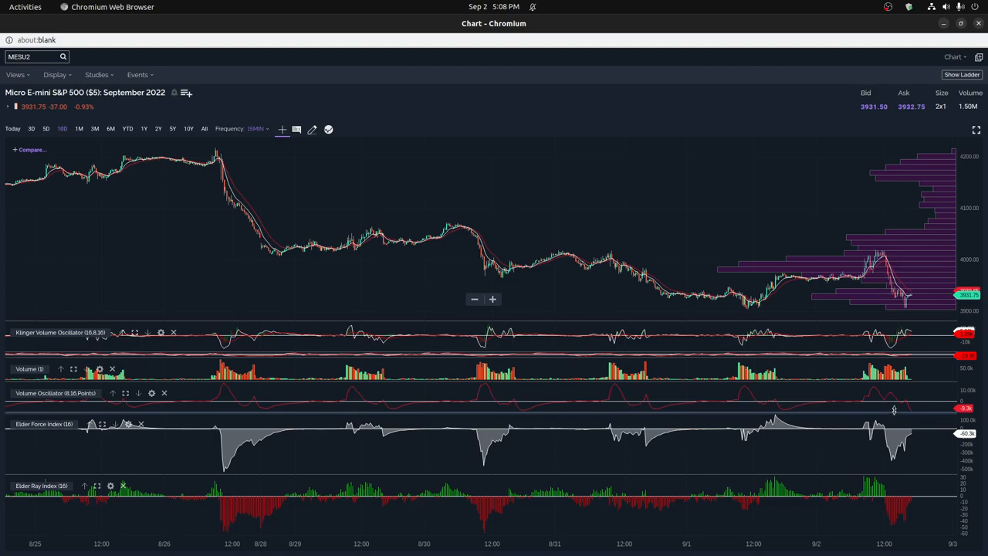
pyautogui.moveTo(893, 394)
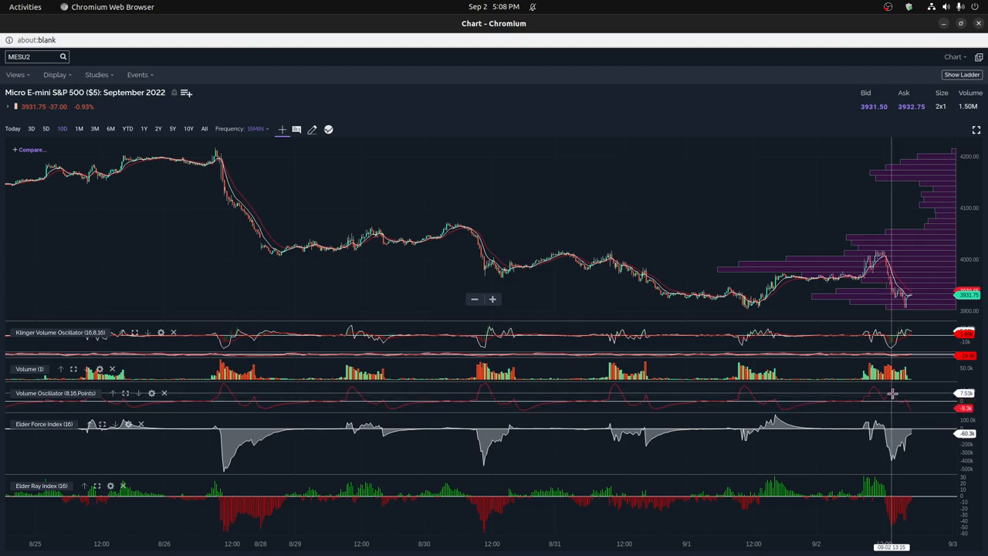
pyautogui.moveTo(889, 393)
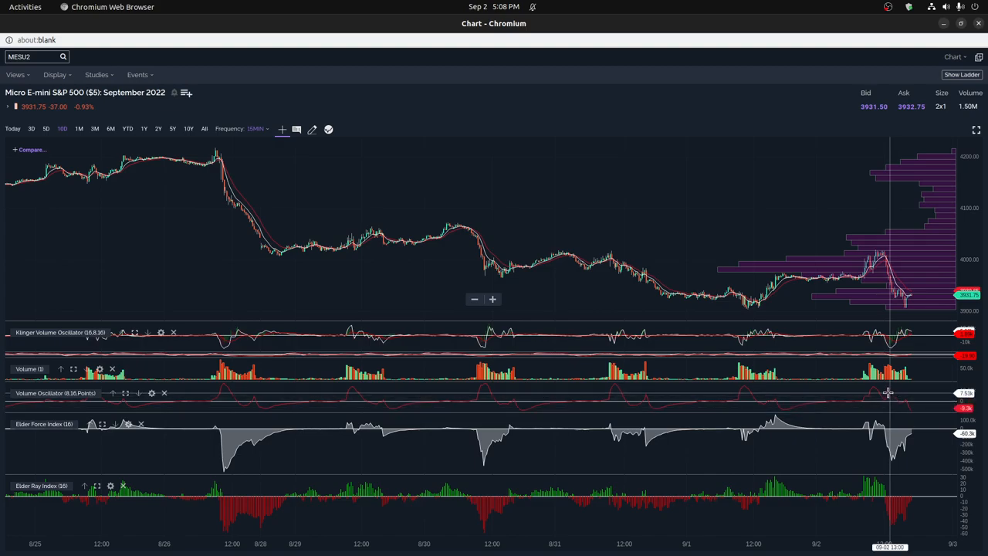
pyautogui.moveTo(301, 341)
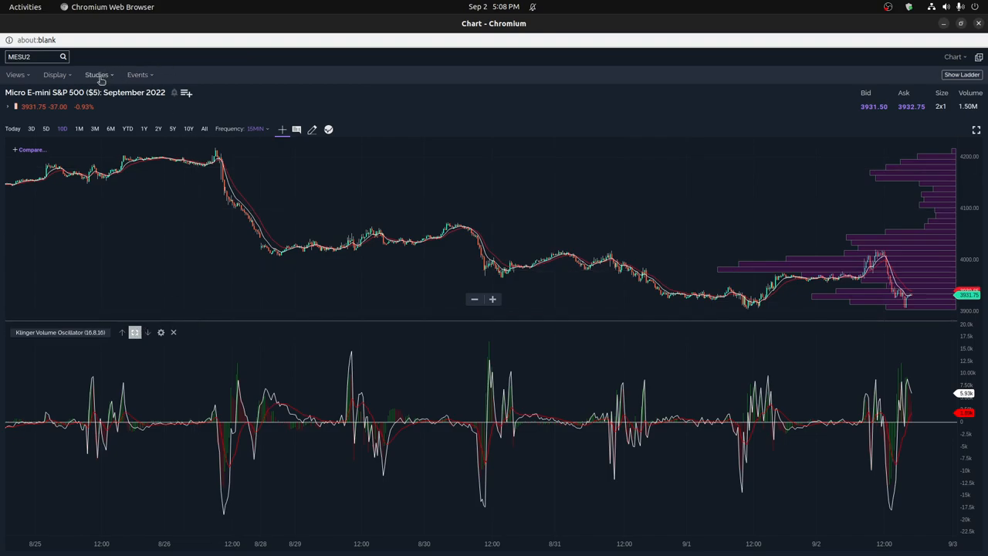
# Add a second Klinger Volume Oscillator with short cycle 32 and long cycle 64 and save it.
pyautogui.click(97, 74)
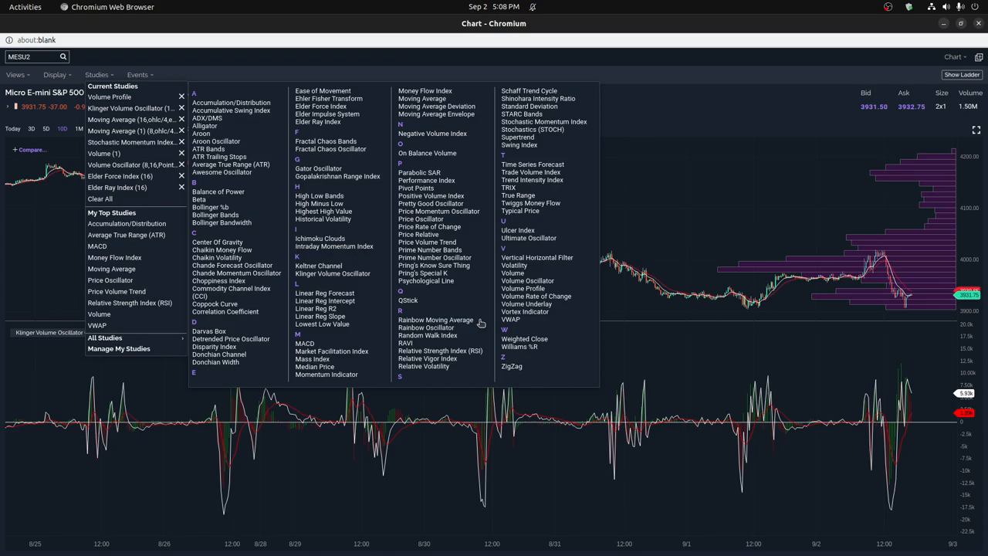
pyautogui.moveTo(382, 270)
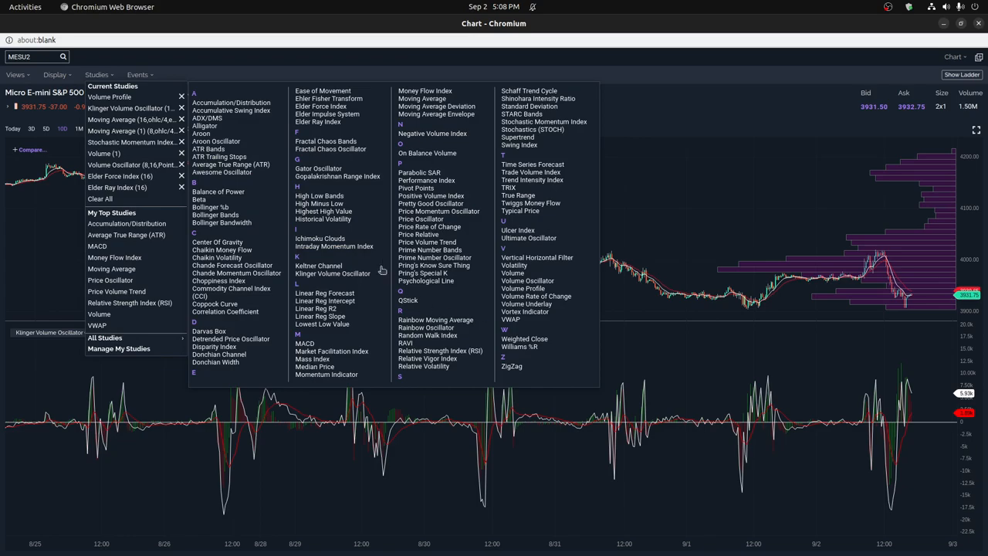
pyautogui.moveTo(381, 224)
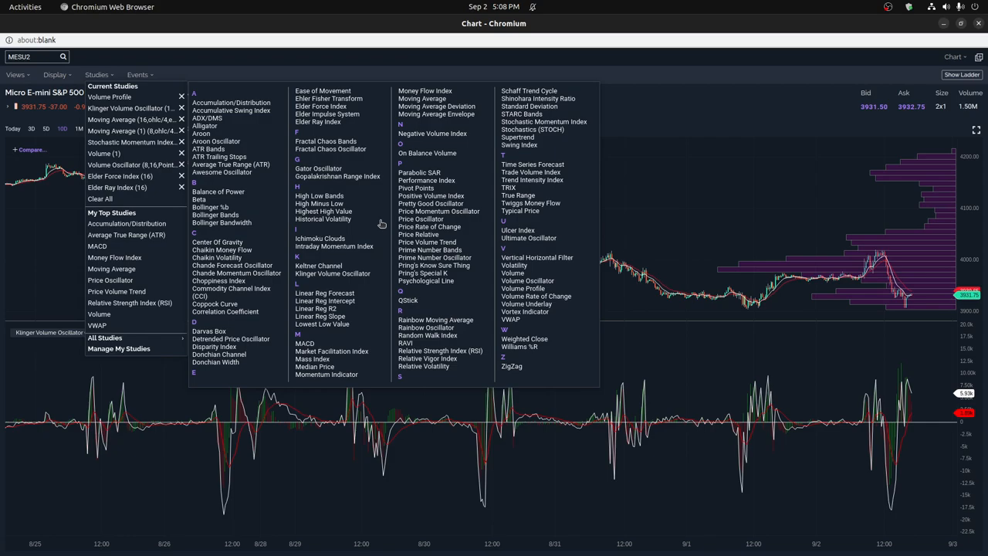
pyautogui.moveTo(437, 265)
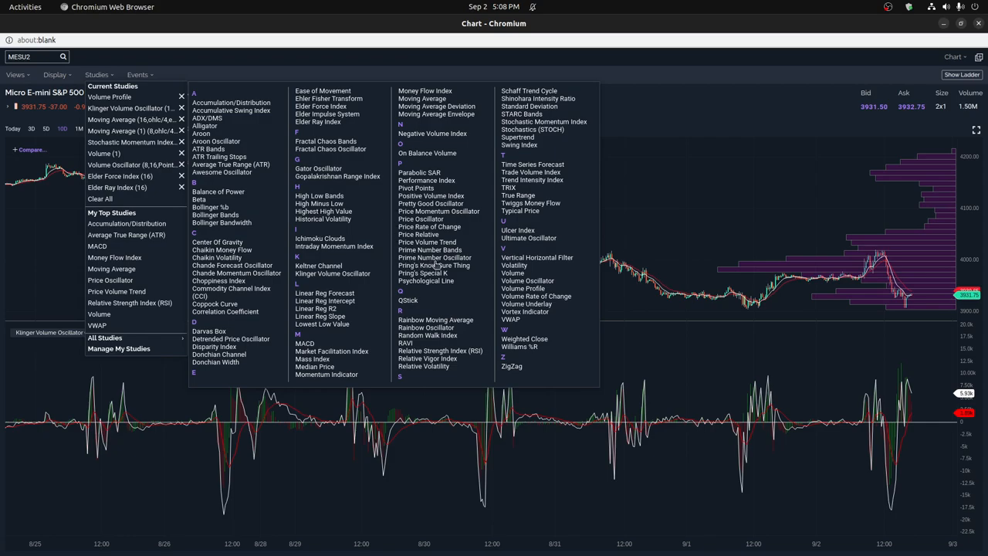
pyautogui.moveTo(341, 262)
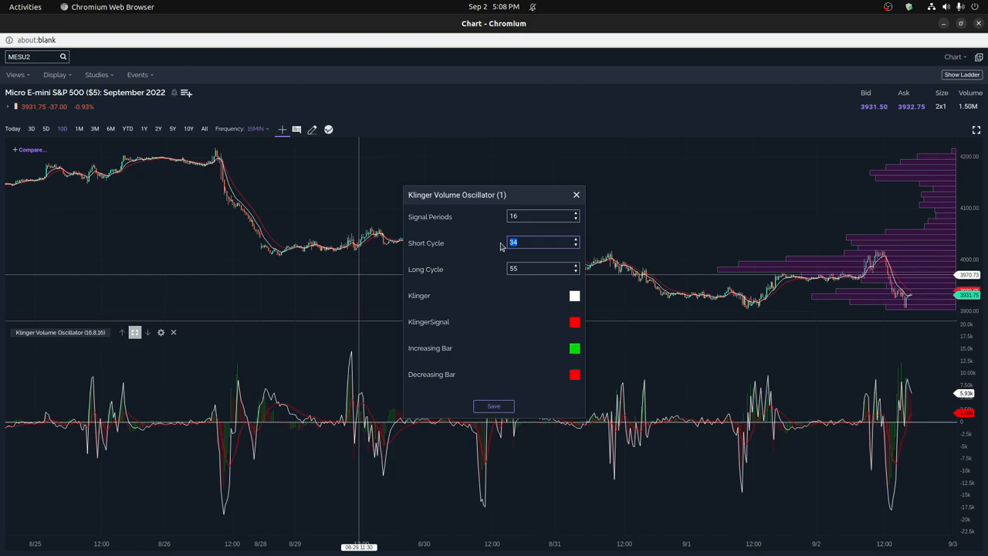
pyautogui.click(540, 268)
pyautogui.write('64')
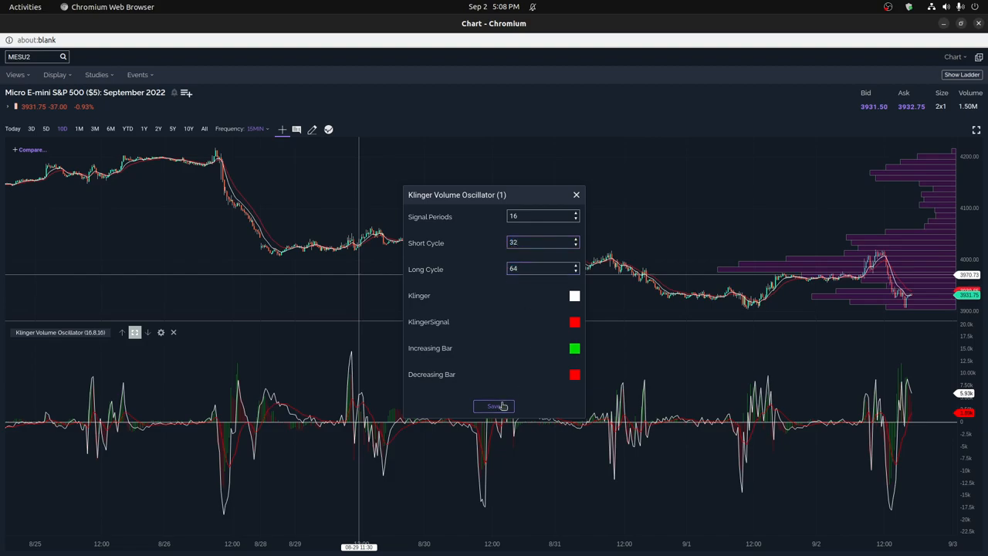
pyautogui.click(494, 406)
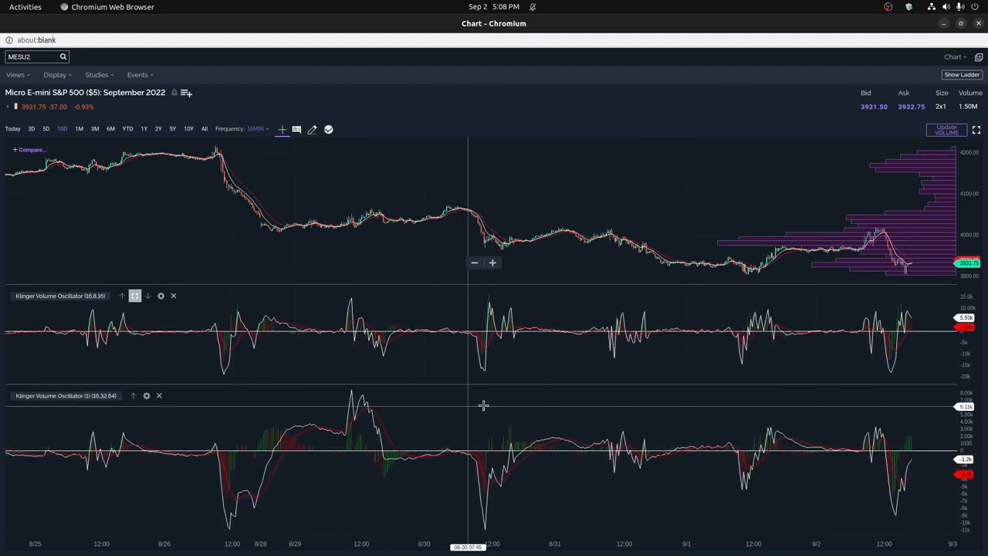
pyautogui.moveTo(498, 498)
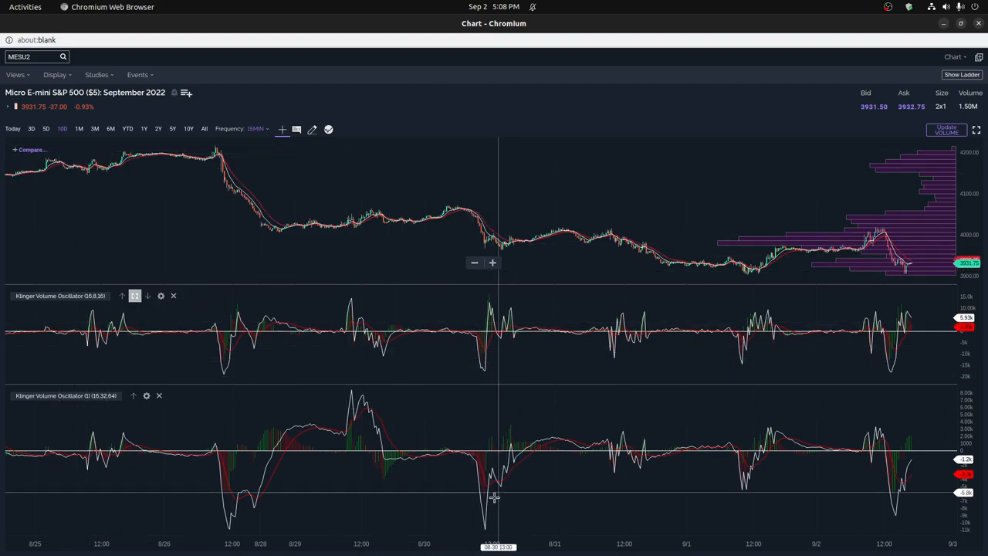
pyautogui.moveTo(505, 463)
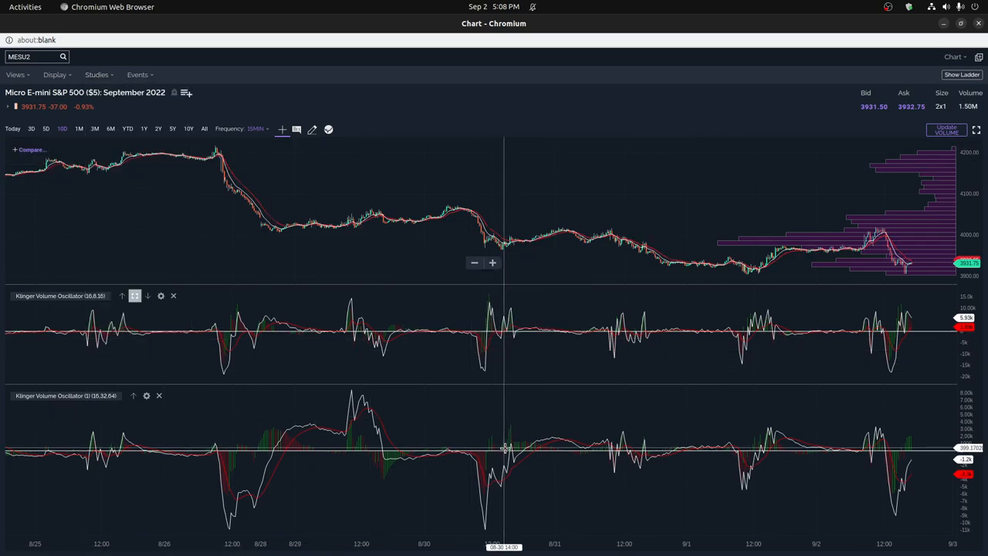
# Show the Volume study settings with its green up-volume and red down-volume colours.
pyautogui.click(97, 74)
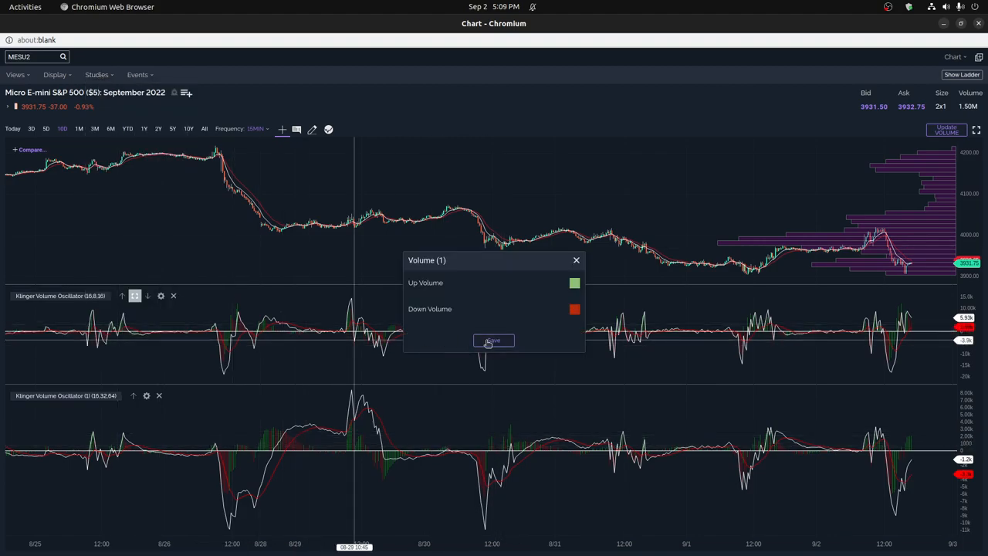
pyautogui.click(493, 340)
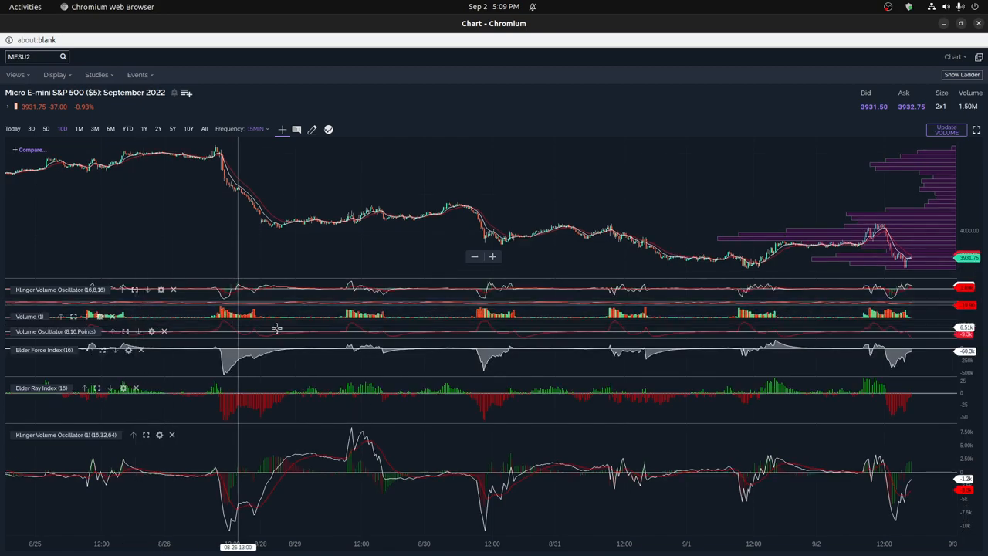
pyautogui.moveTo(583, 353)
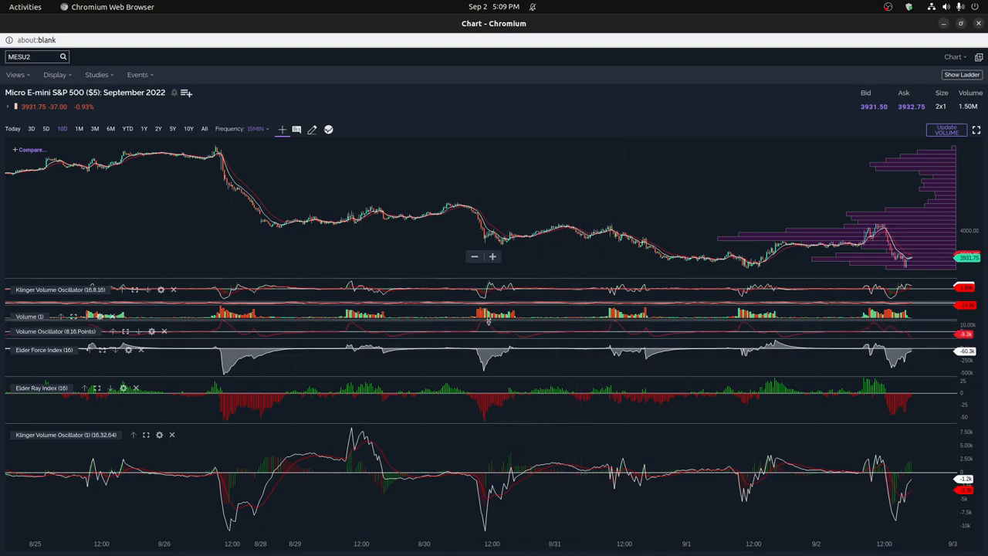
pyautogui.moveTo(491, 399)
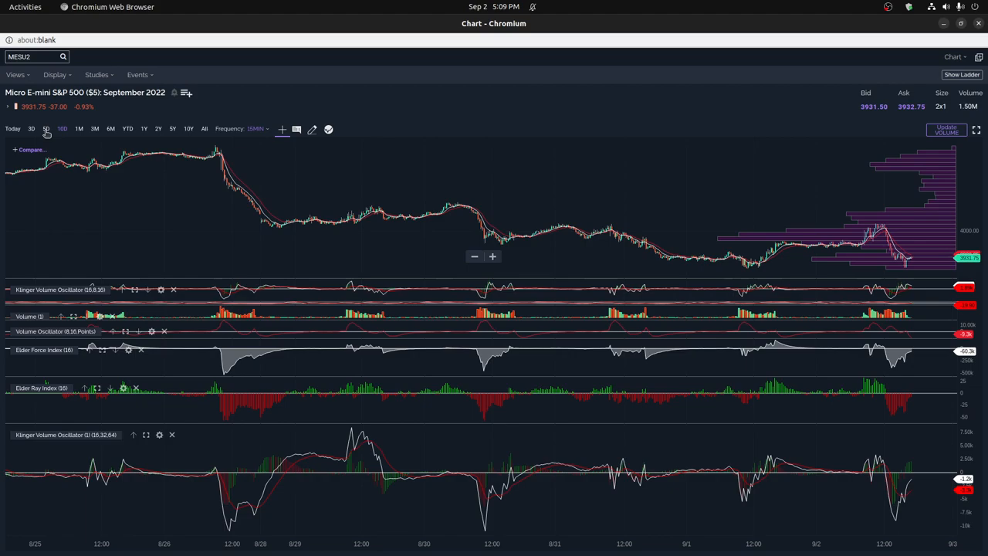
pyautogui.moveTo(501, 485)
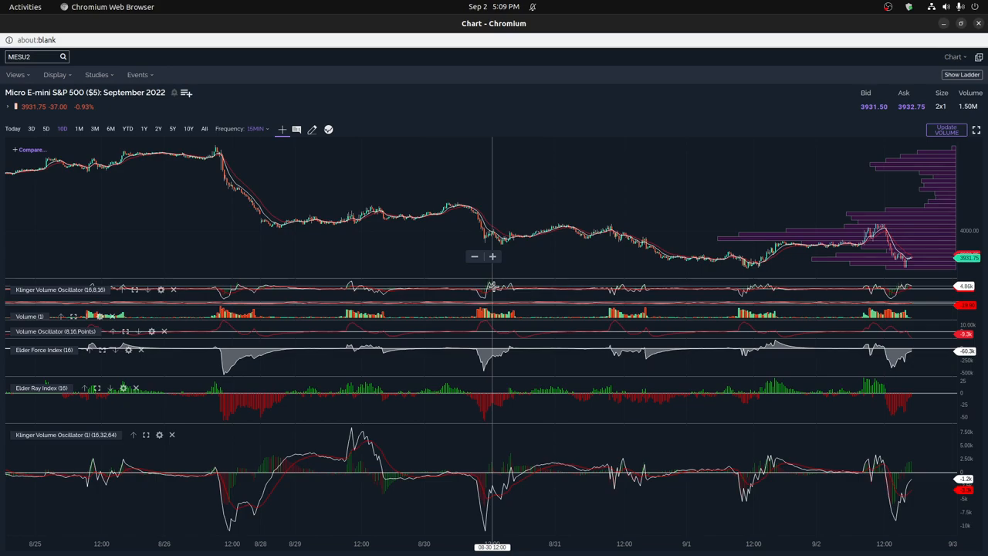
pyautogui.moveTo(496, 287)
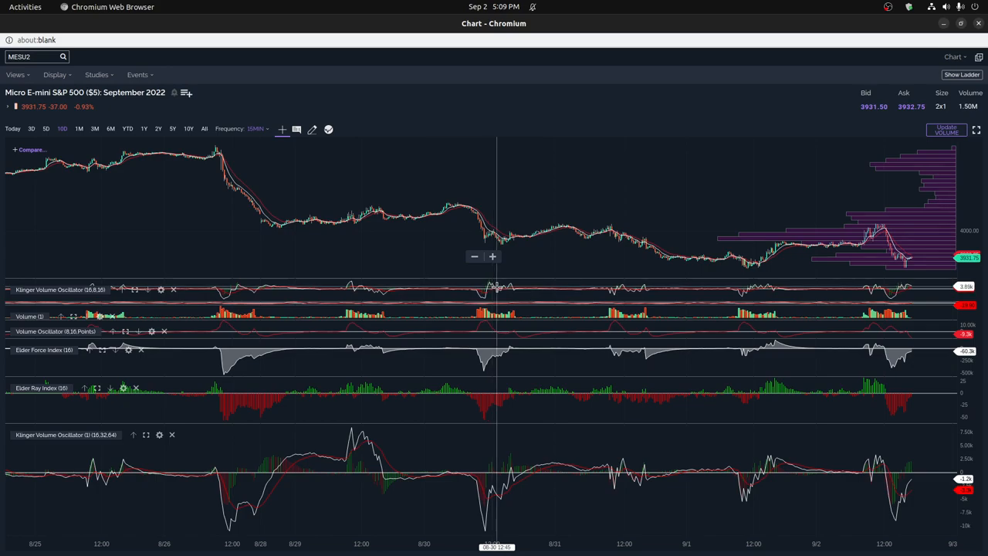
pyautogui.moveTo(492, 373)
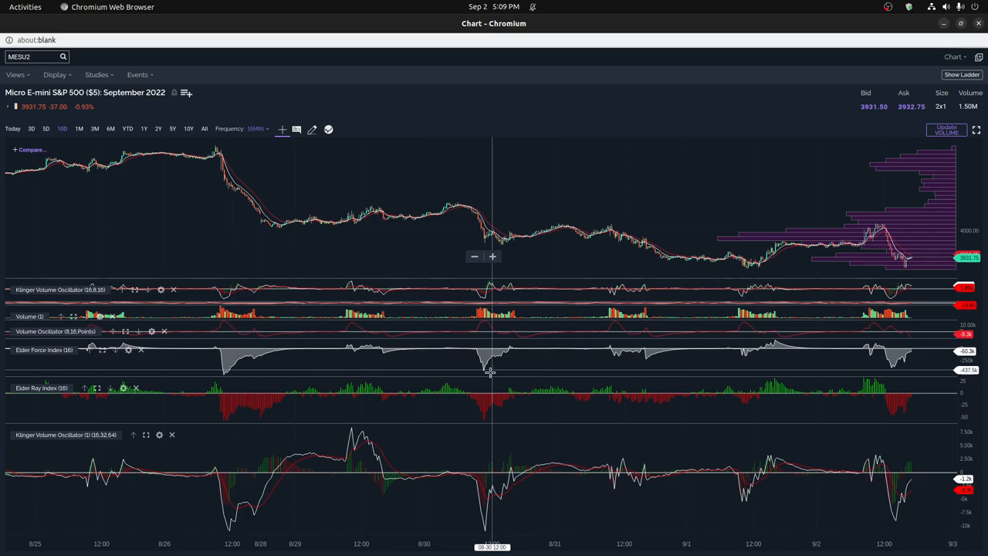
pyautogui.moveTo(467, 403)
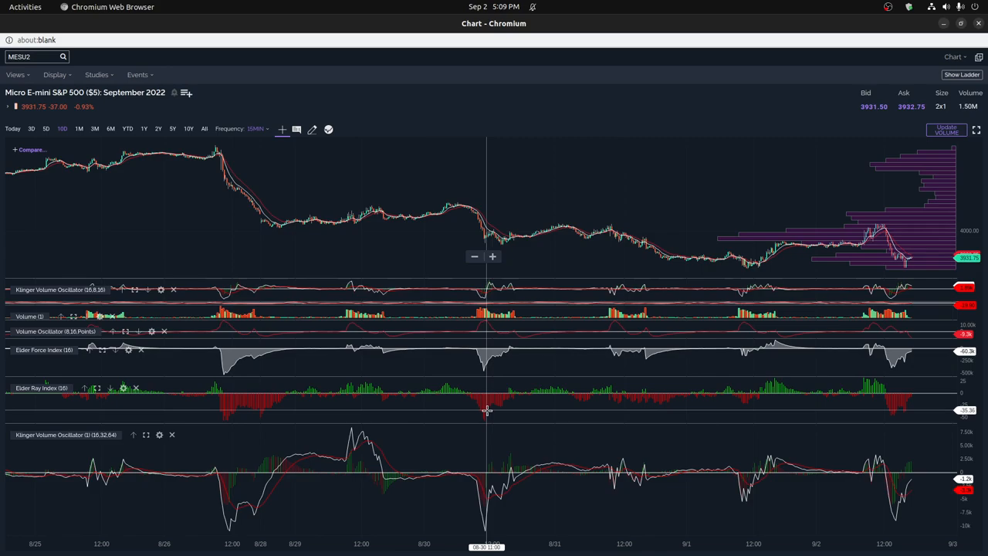
pyautogui.moveTo(486, 298)
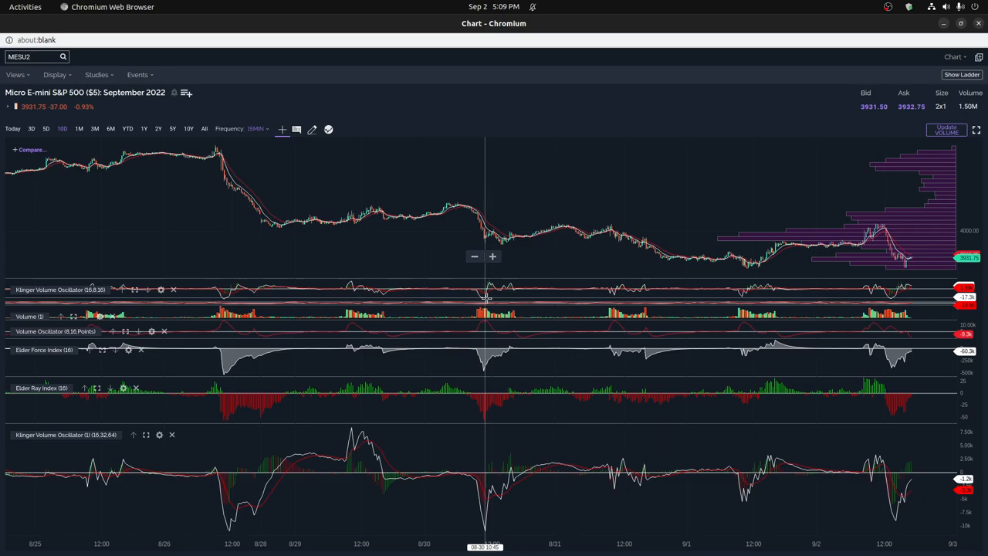
pyautogui.moveTo(497, 339)
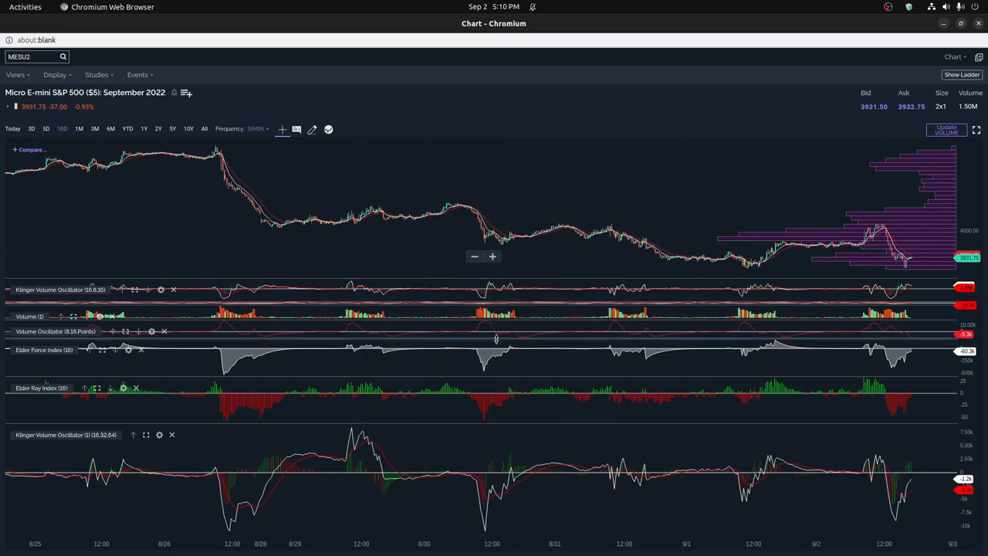
pyautogui.moveTo(498, 336)
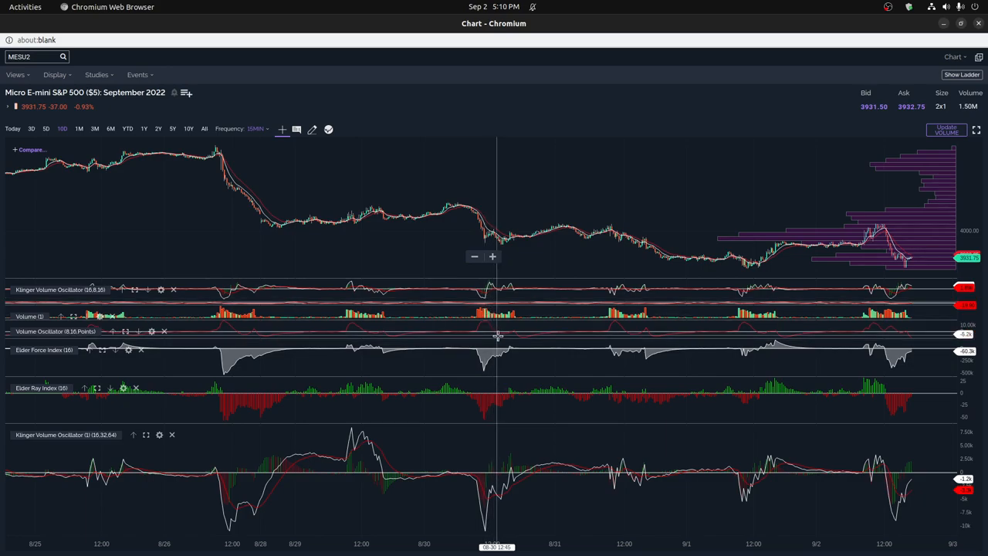
pyautogui.moveTo(501, 334)
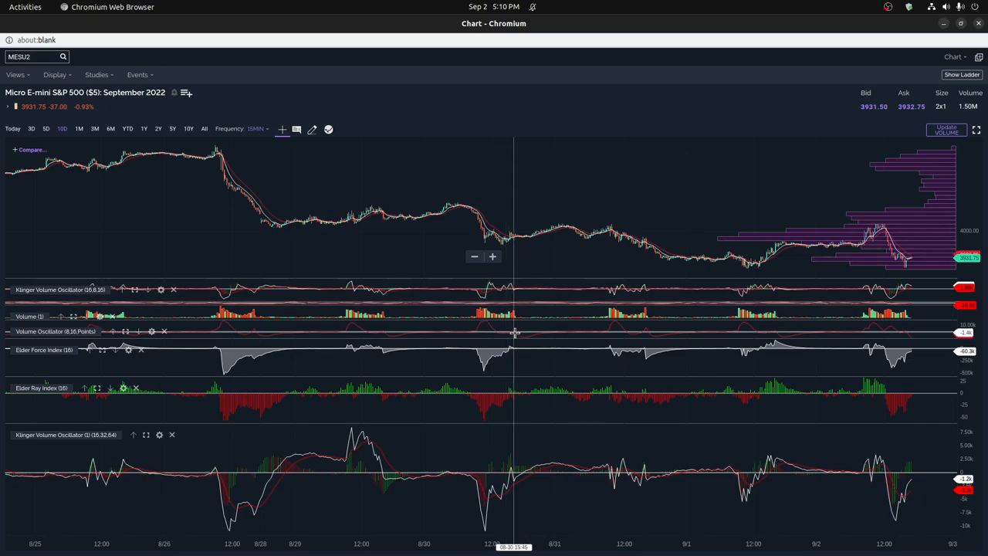
pyautogui.moveTo(512, 332)
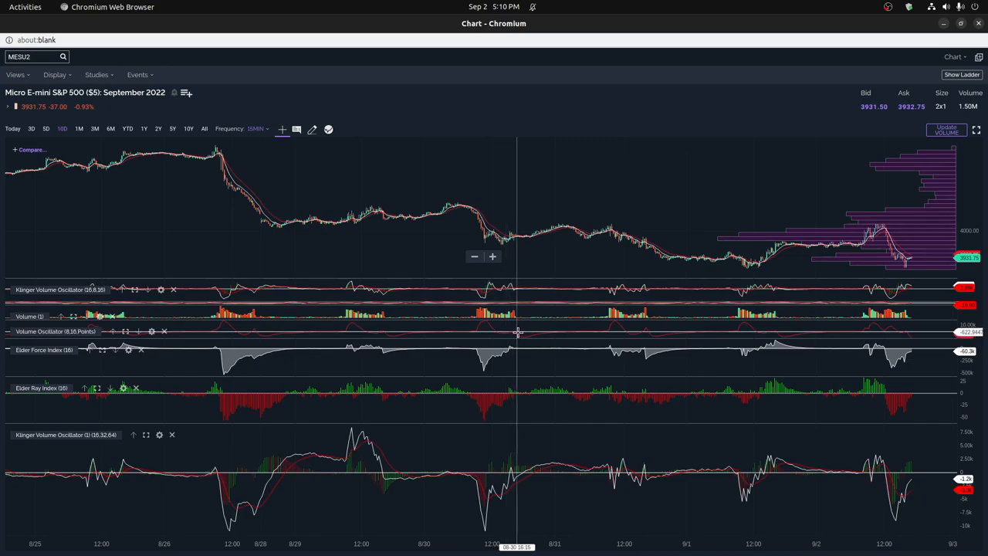
pyautogui.moveTo(515, 333)
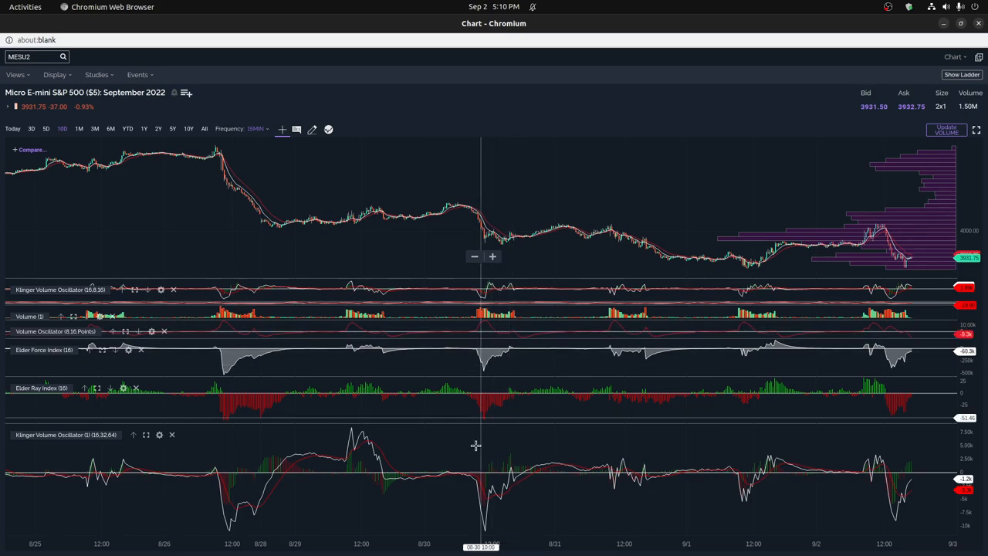
pyautogui.moveTo(505, 480)
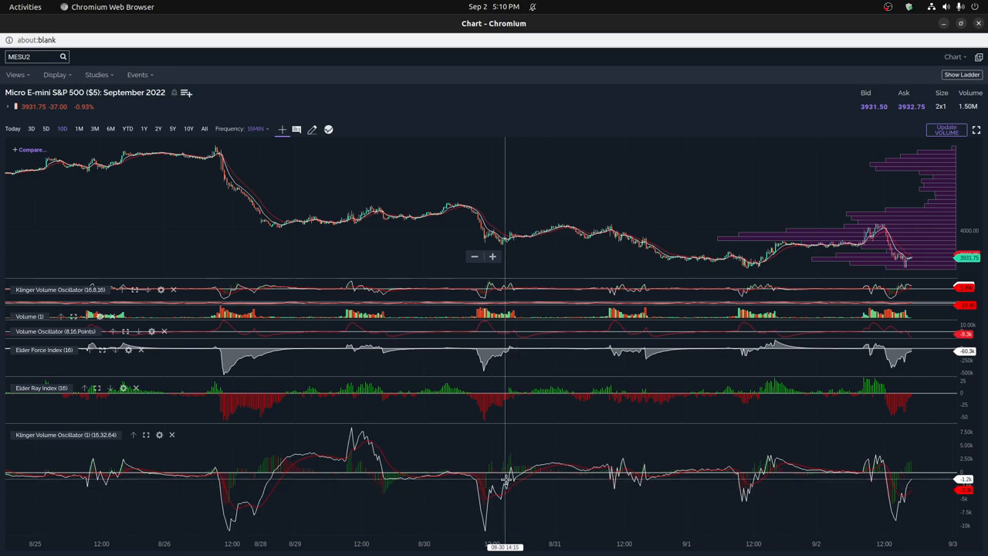
pyautogui.moveTo(461, 448)
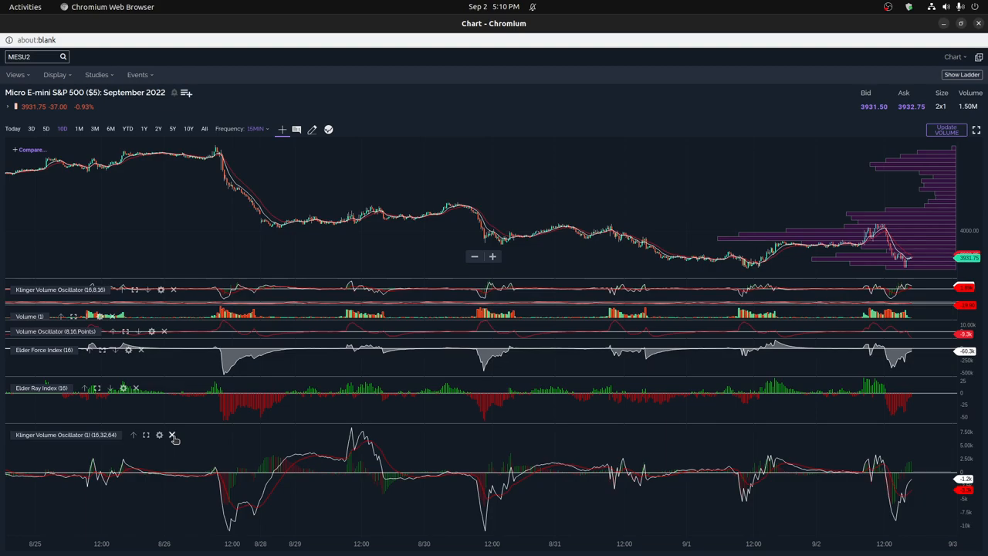
# Delete the Klinger Volume Oscillator (16,32,64) pane so the remaining panes expand.
pyautogui.click(173, 435)
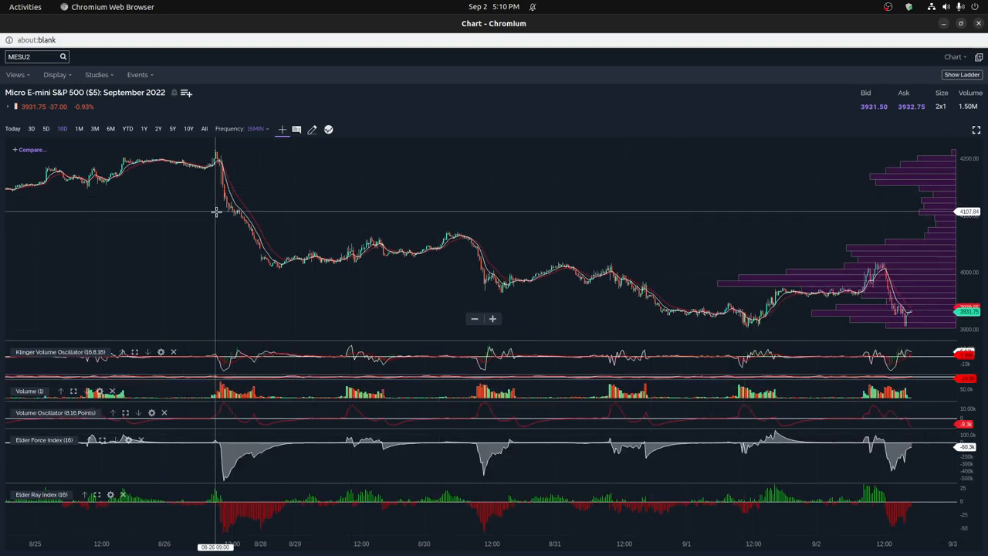
pyautogui.moveTo(154, 302)
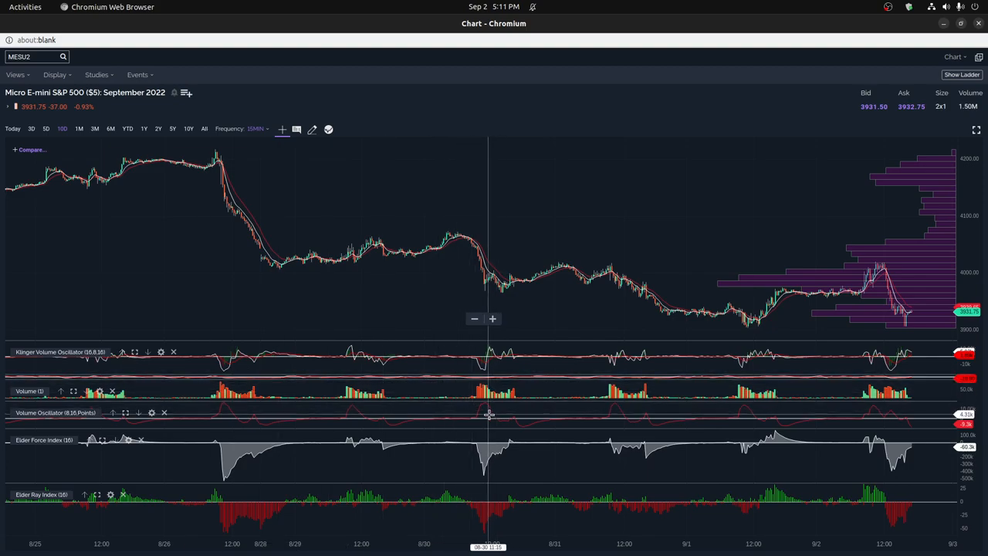
pyautogui.moveTo(487, 416)
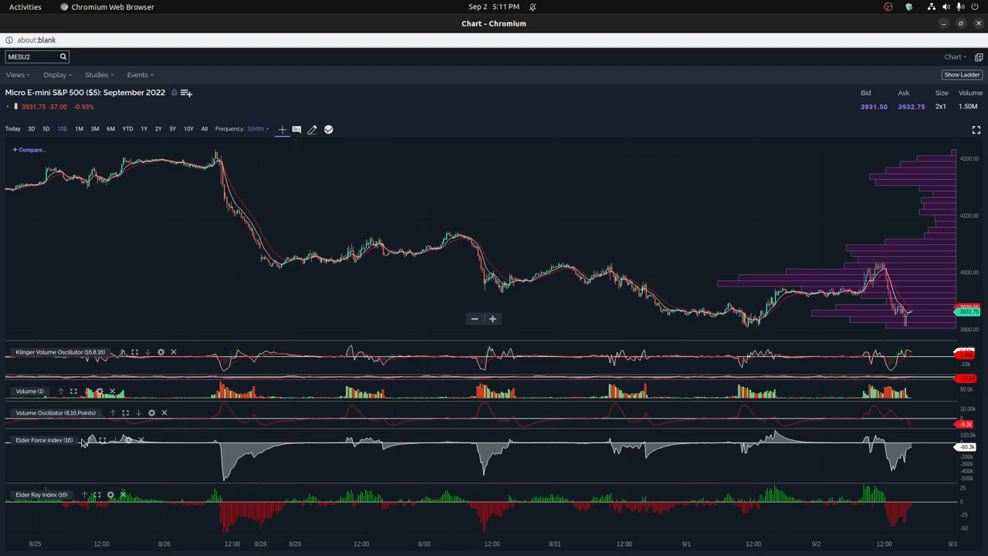
pyautogui.moveTo(102, 441)
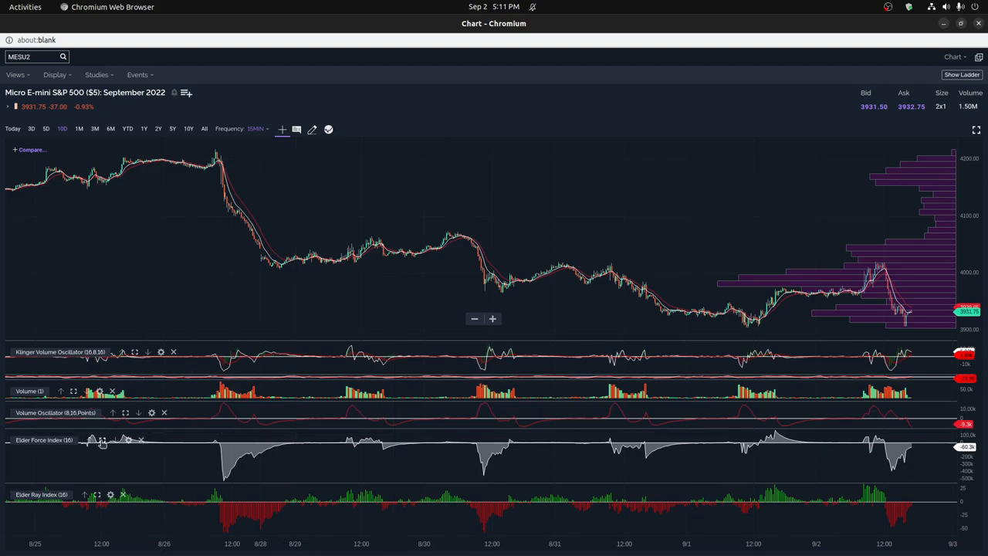
pyautogui.moveTo(88, 501)
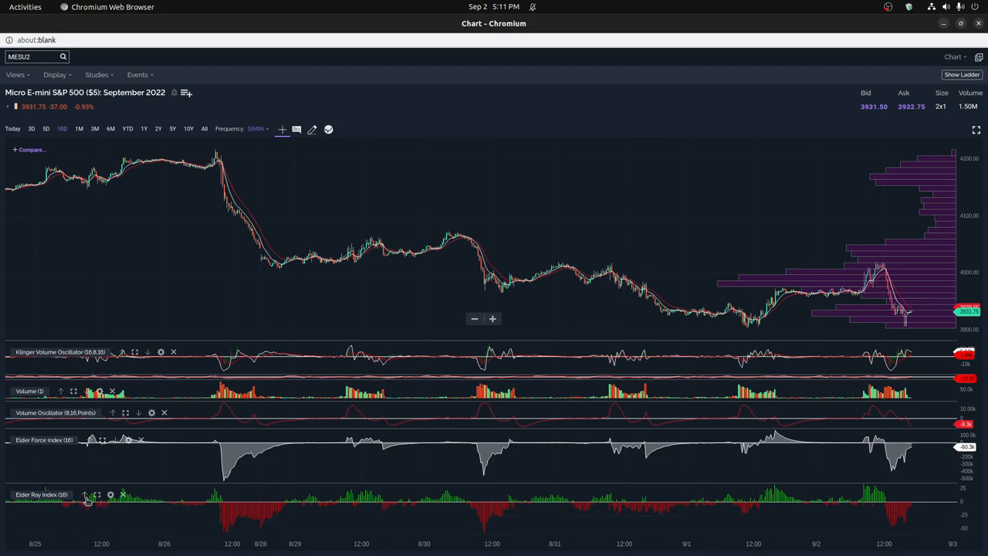
pyautogui.moveTo(99, 501)
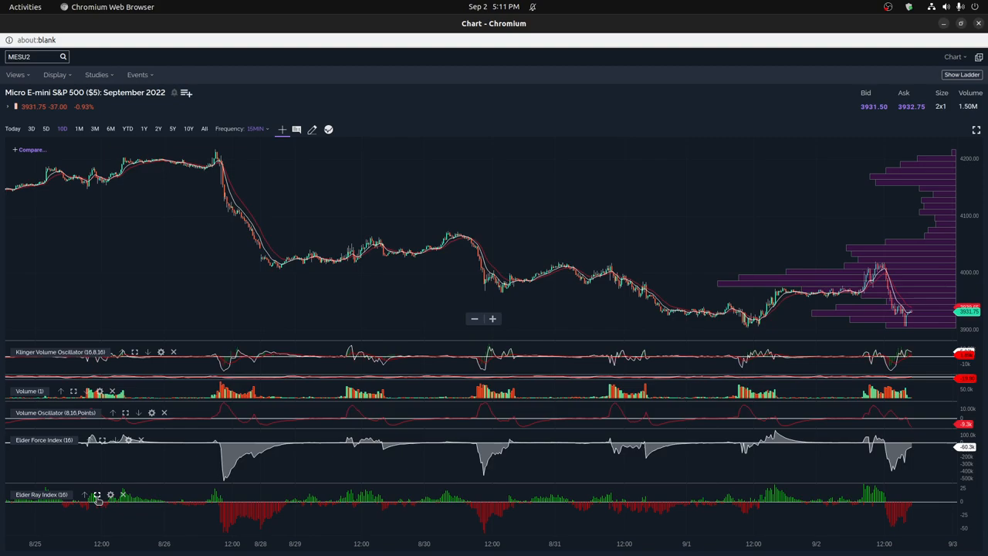
pyautogui.moveTo(97, 501)
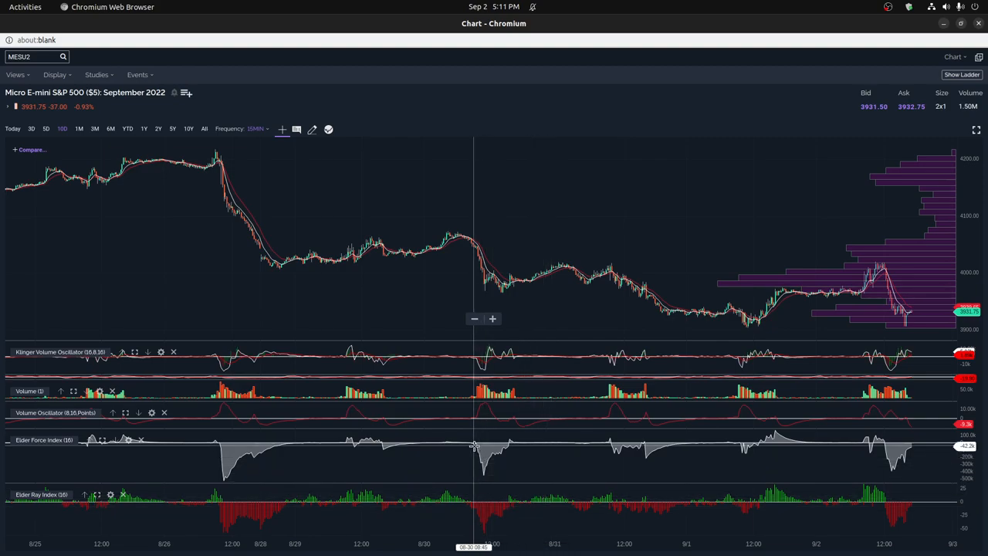
pyautogui.moveTo(502, 475)
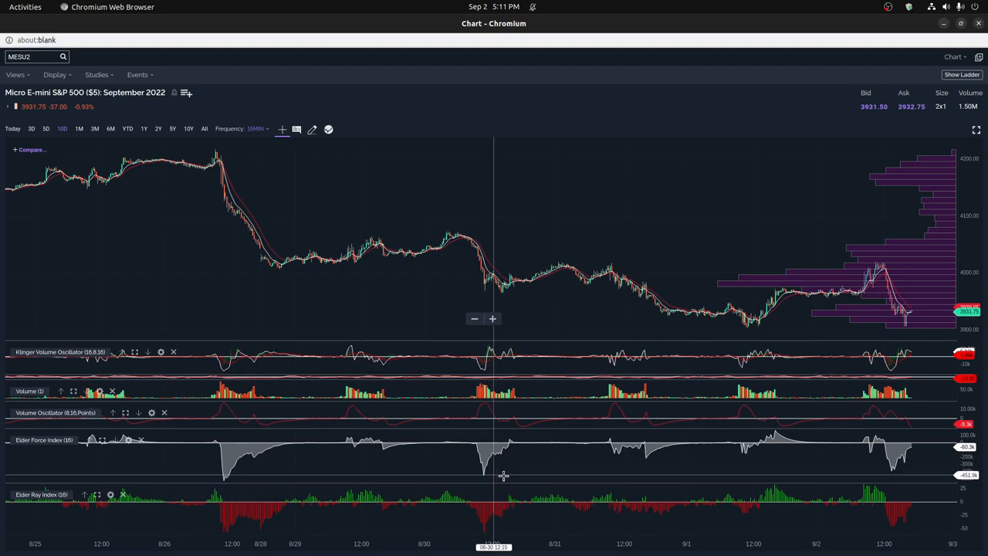
pyautogui.moveTo(515, 469)
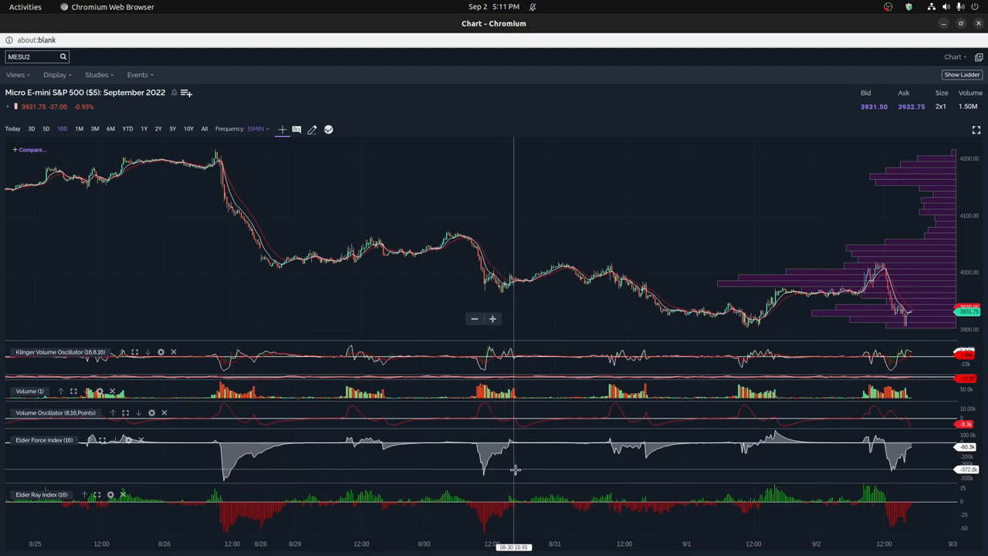
pyautogui.moveTo(489, 365)
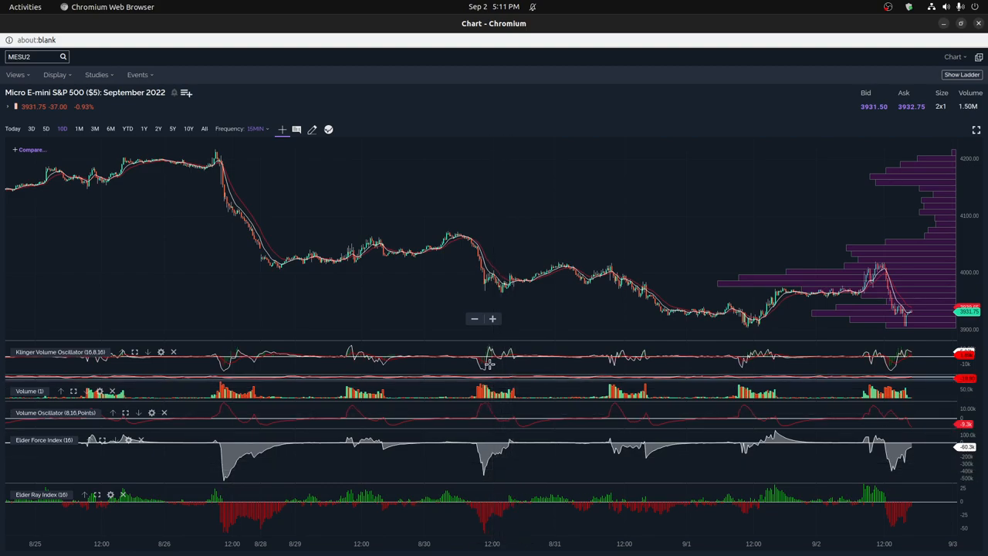
pyautogui.moveTo(486, 419)
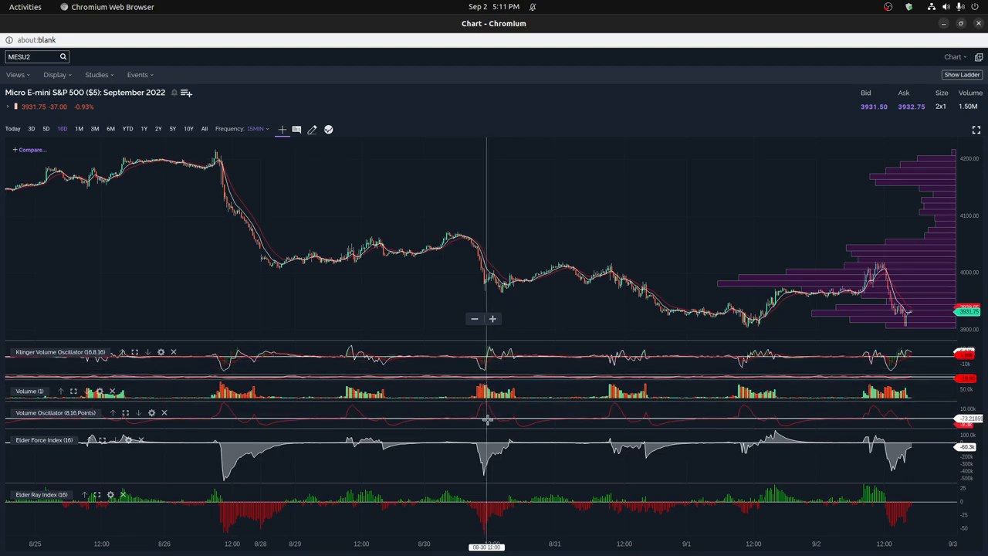
pyautogui.moveTo(497, 423)
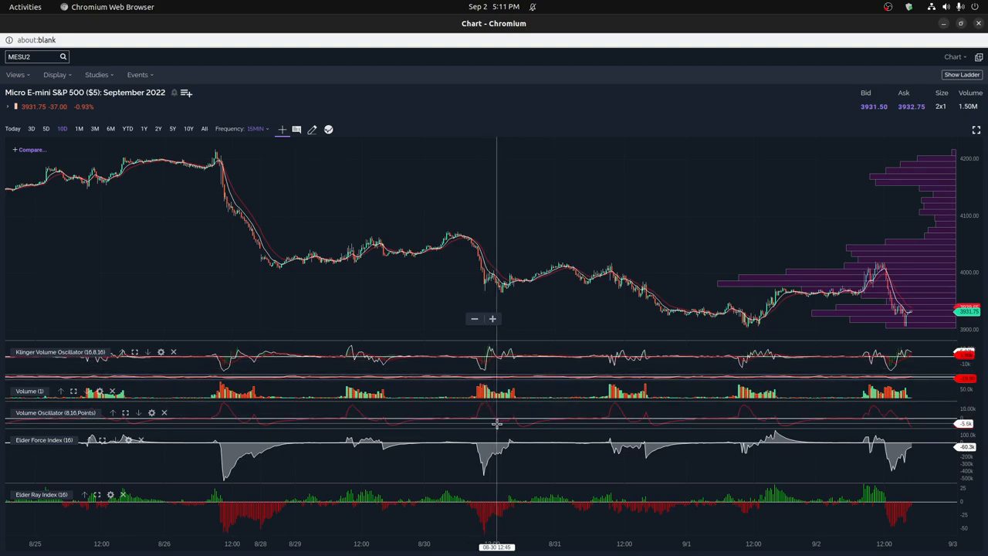
pyautogui.moveTo(479, 449)
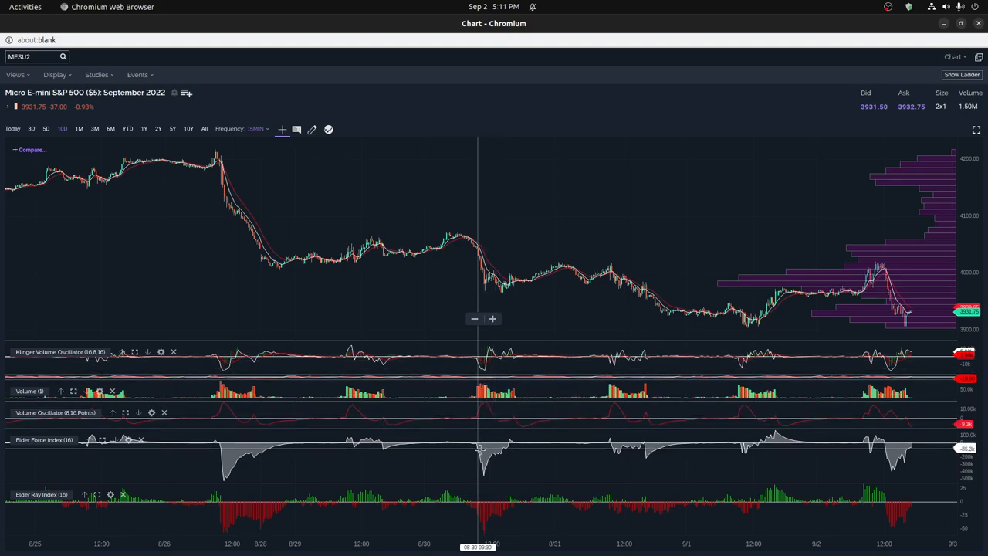
pyautogui.moveTo(506, 461)
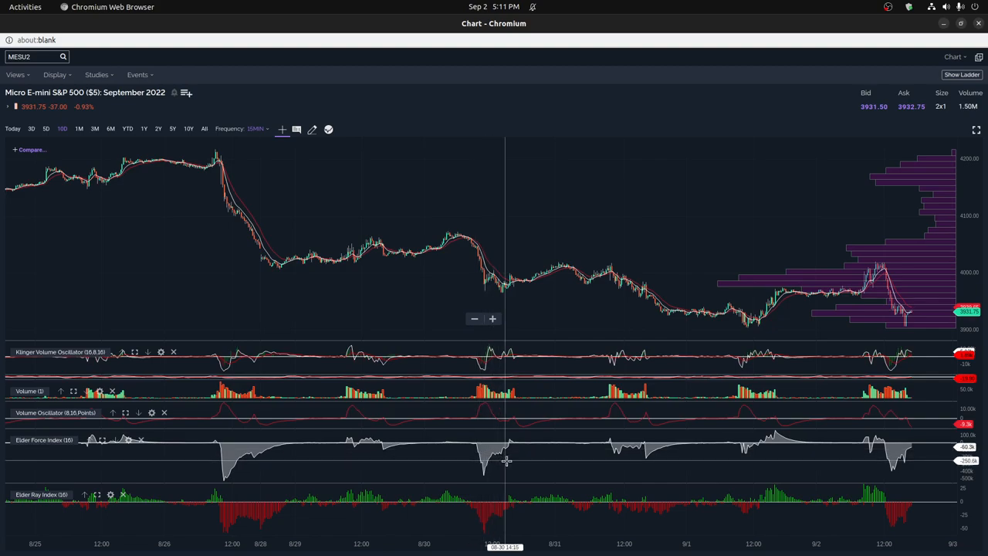